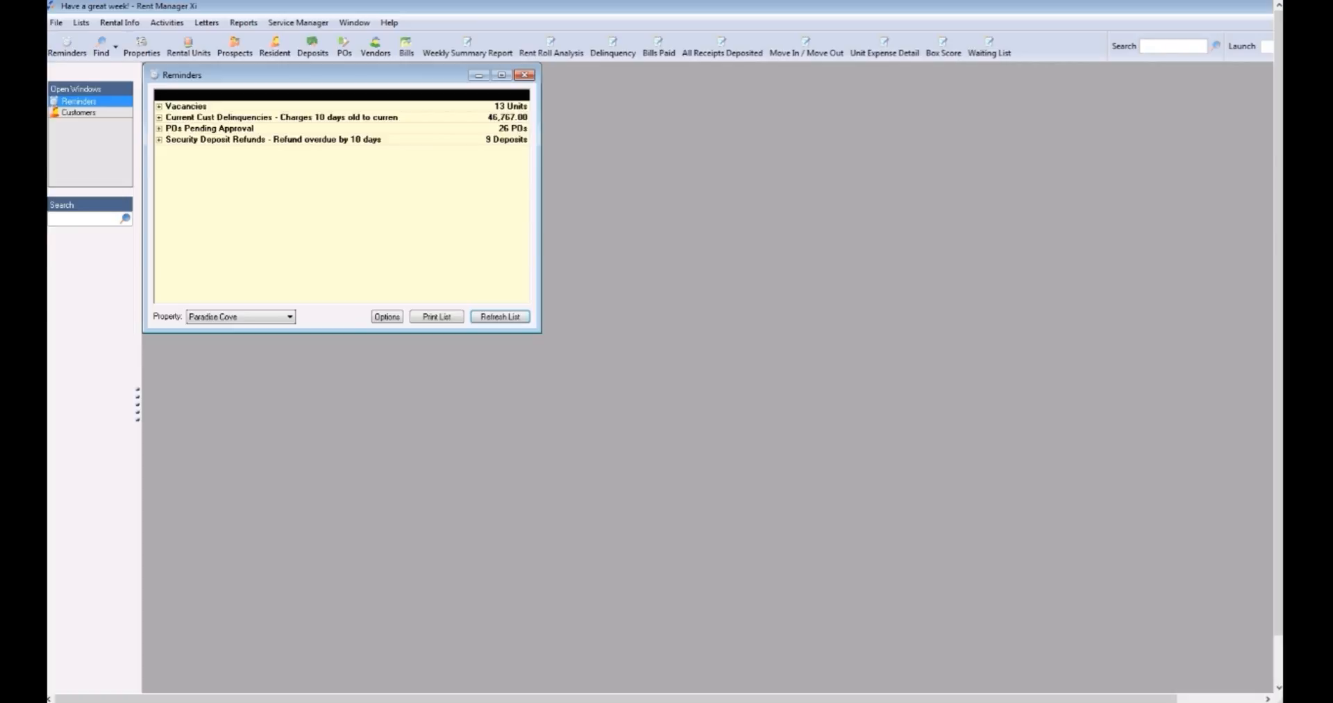
{"action": "mouse_move", "coordinate": [140, 612]}
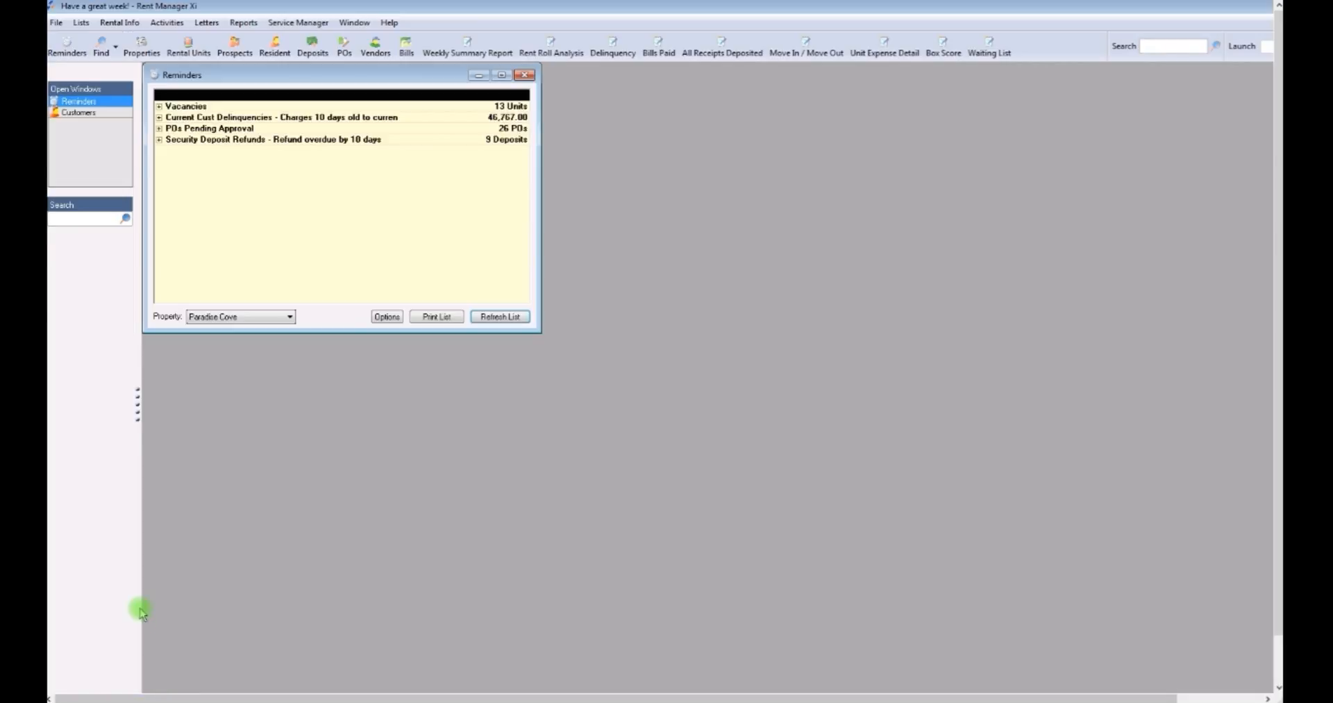
{"action": "mouse_move", "coordinate": [96, 454]}
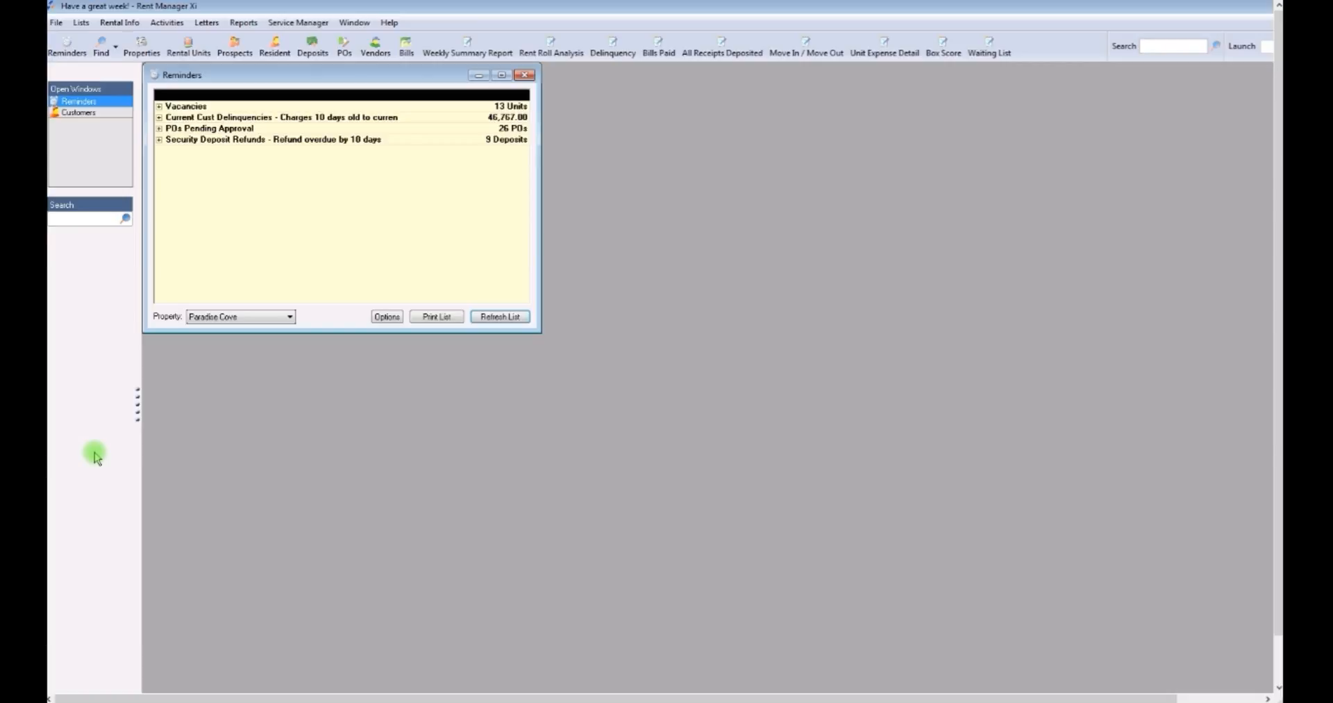
{"action": "mouse_move", "coordinate": [100, 448]}
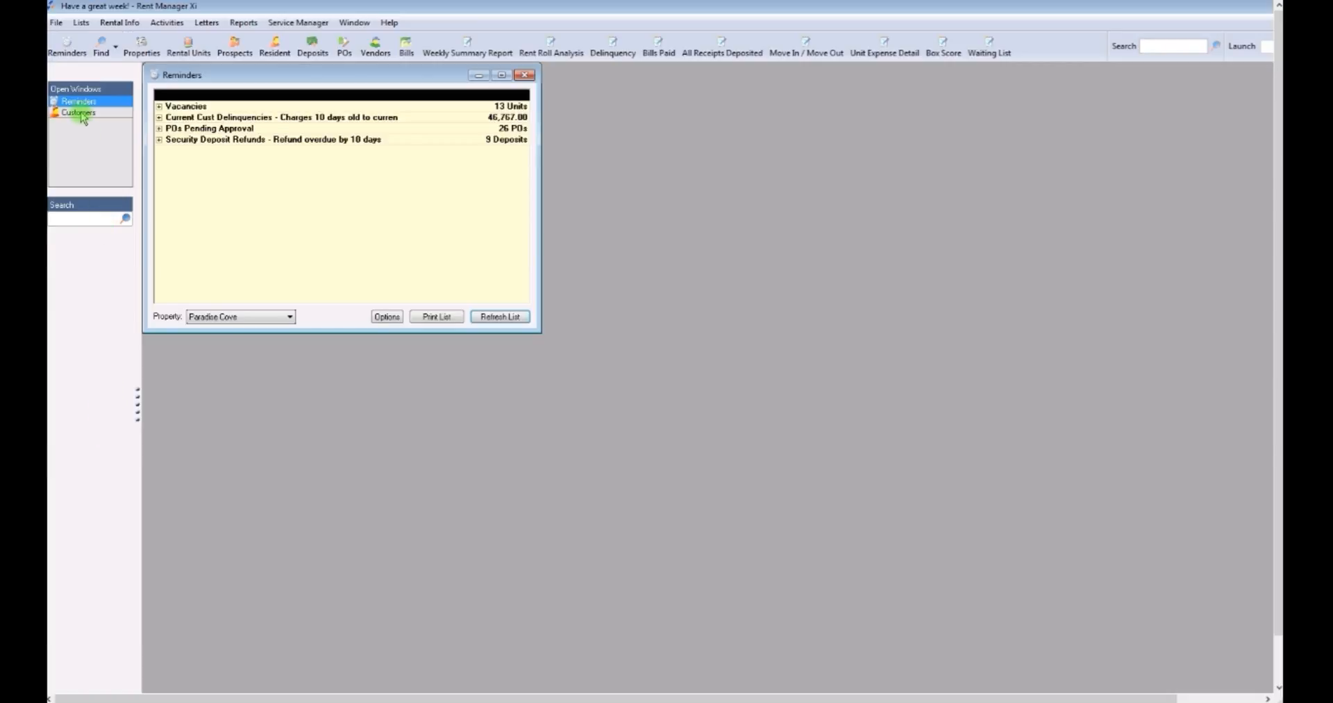
Show the Customers list and uncheck F and P, leaving 13 current customers
{"action": "left_click", "coordinate": [77, 111]}
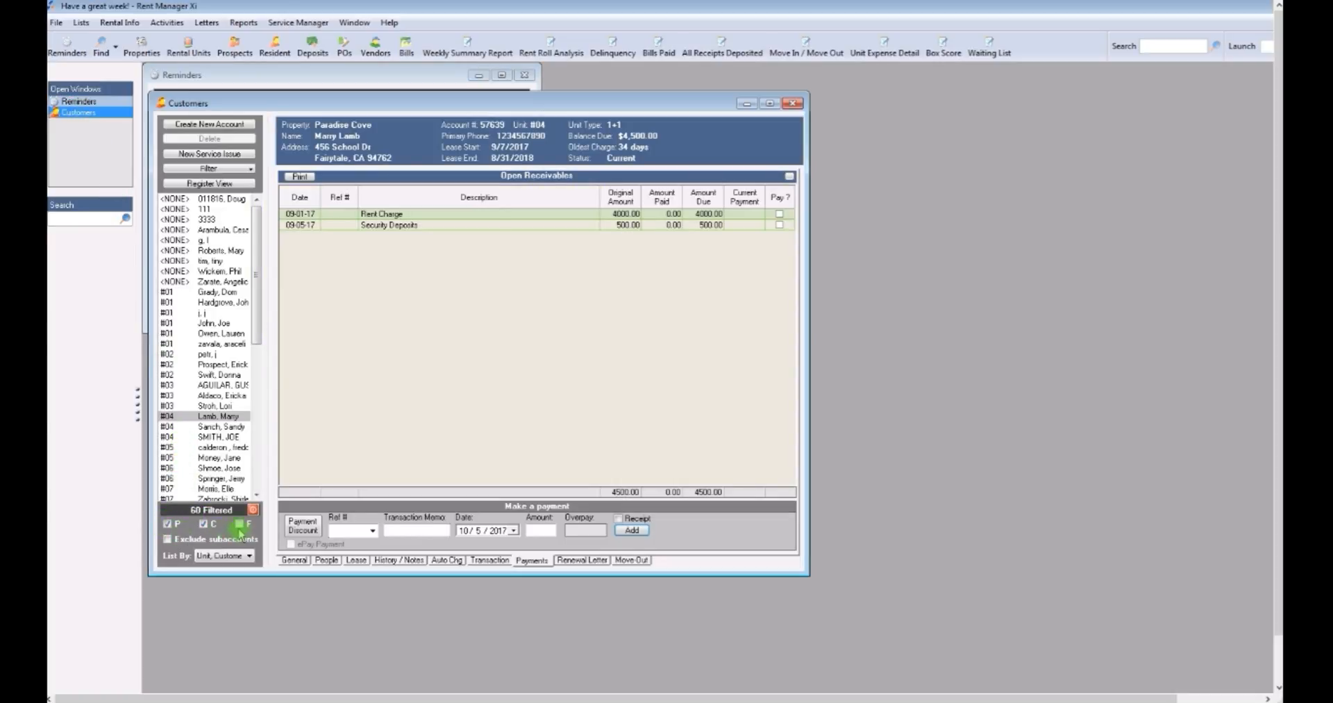
{"action": "left_click", "coordinate": [242, 523]}
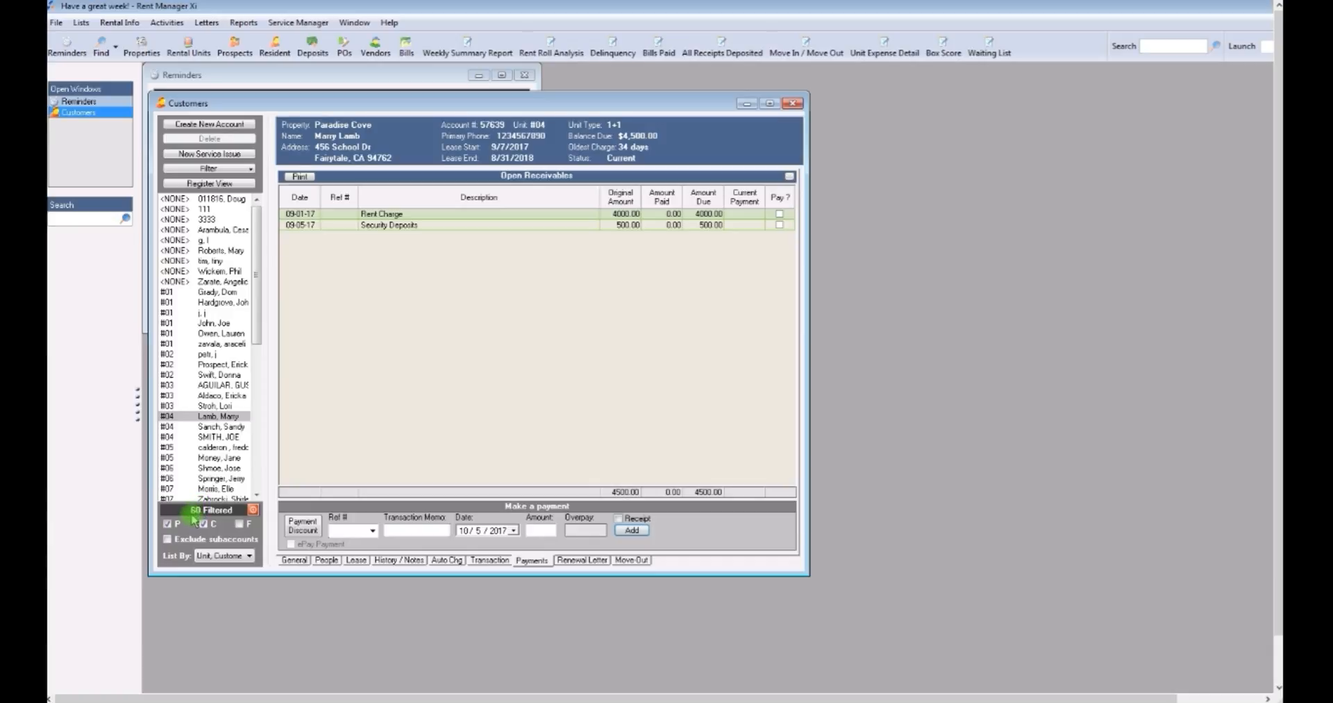
{"action": "left_click", "coordinate": [168, 523]}
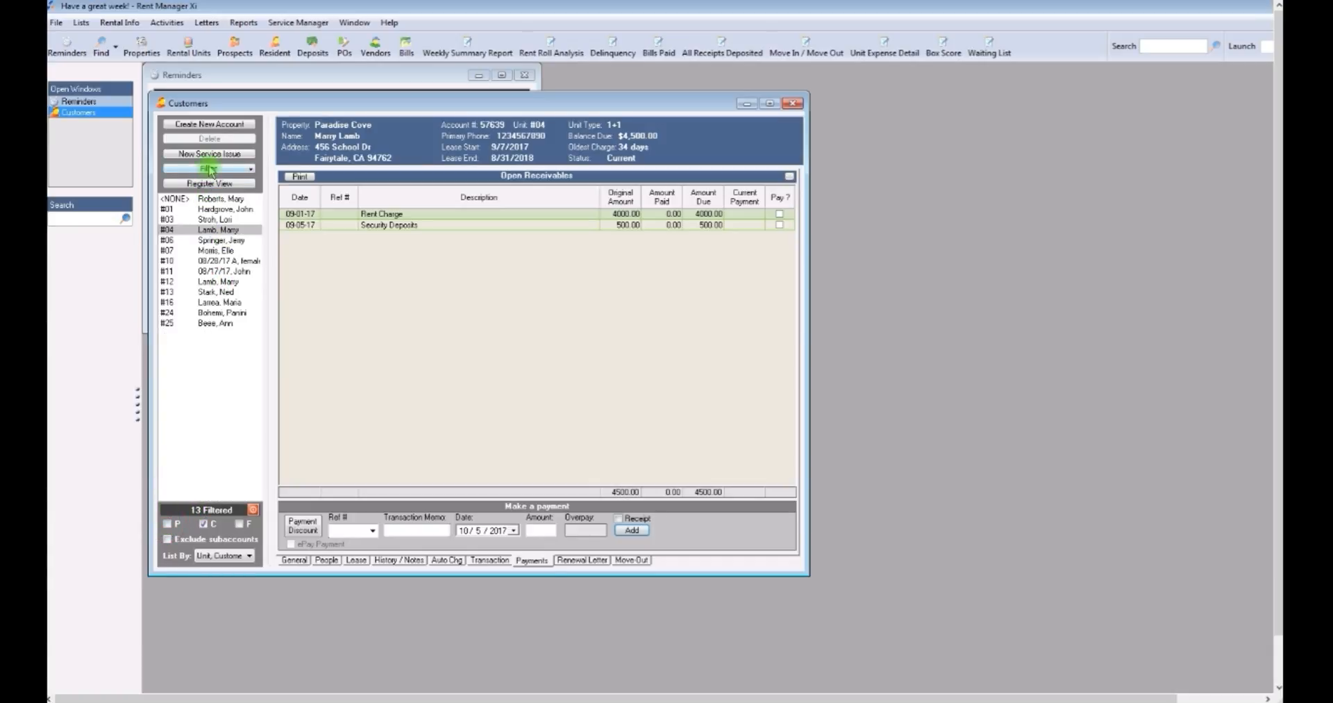
Search customers for property Paradise Cove with Balance >= 100
{"action": "left_click", "coordinate": [209, 167]}
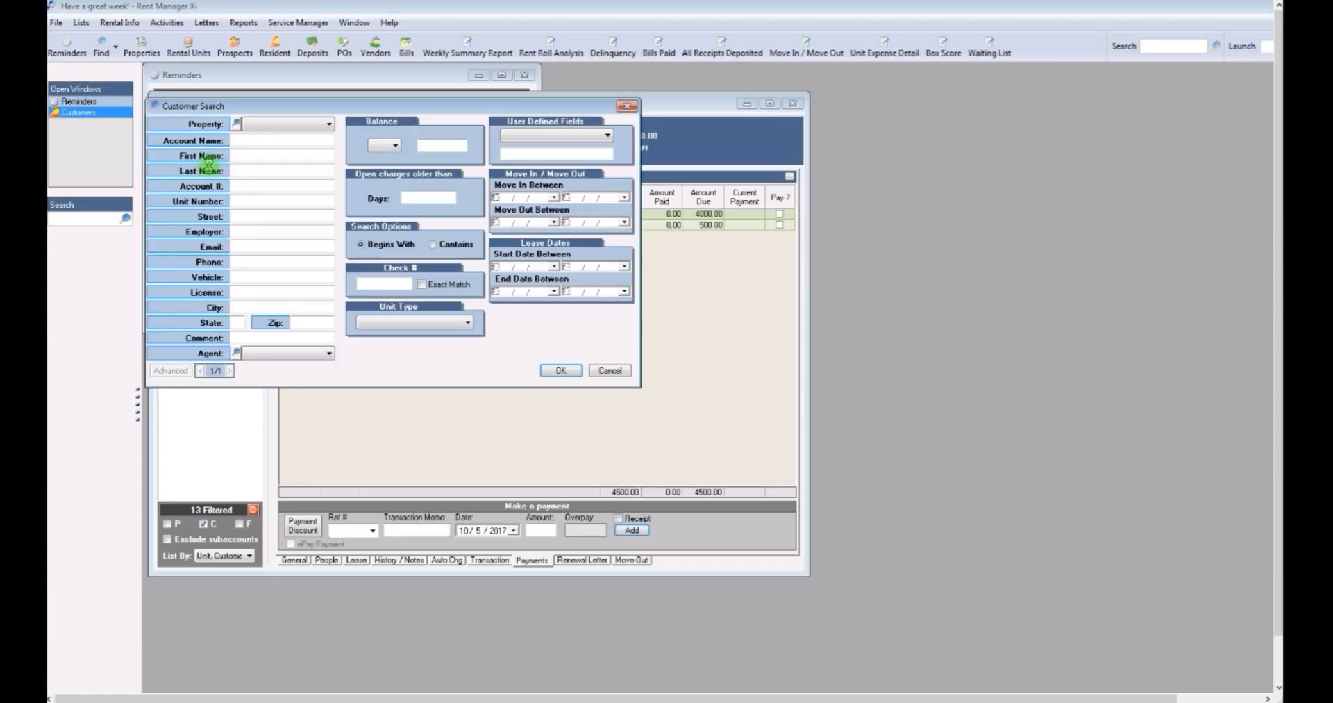
{"action": "left_click", "coordinate": [170, 370]}
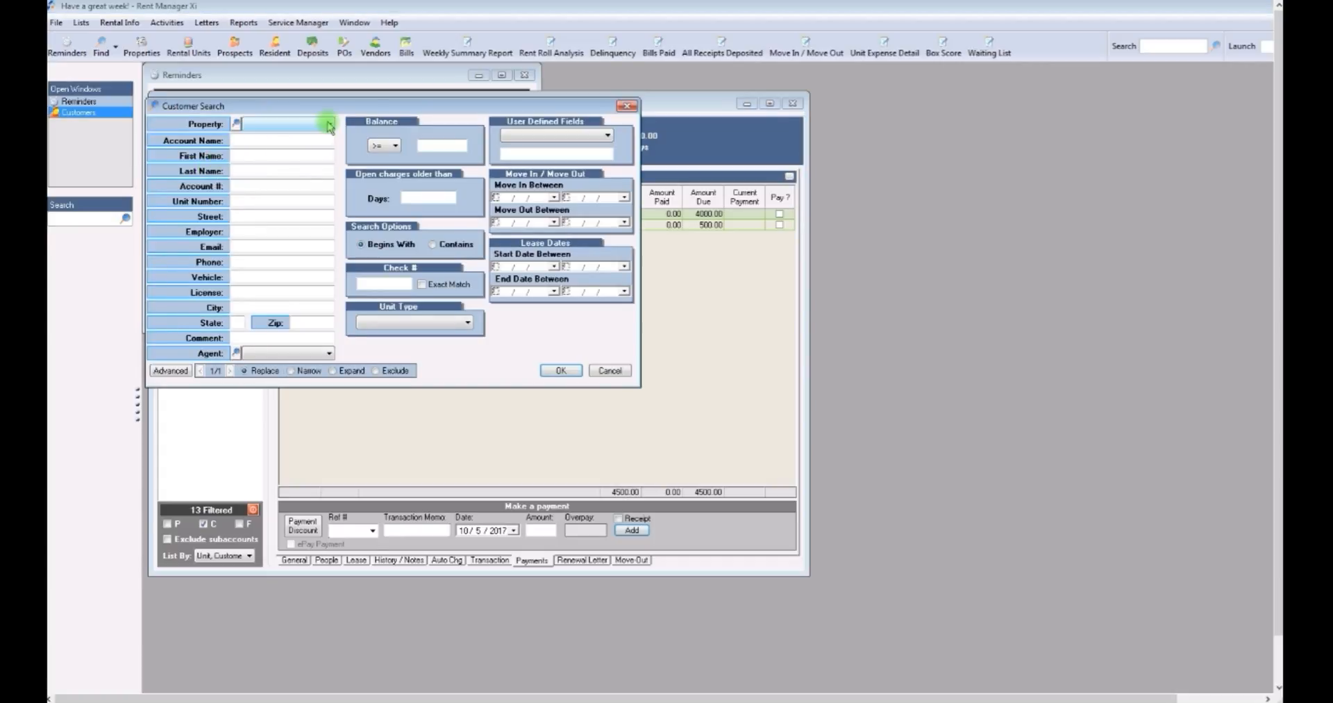
{"action": "left_click", "coordinate": [328, 124]}
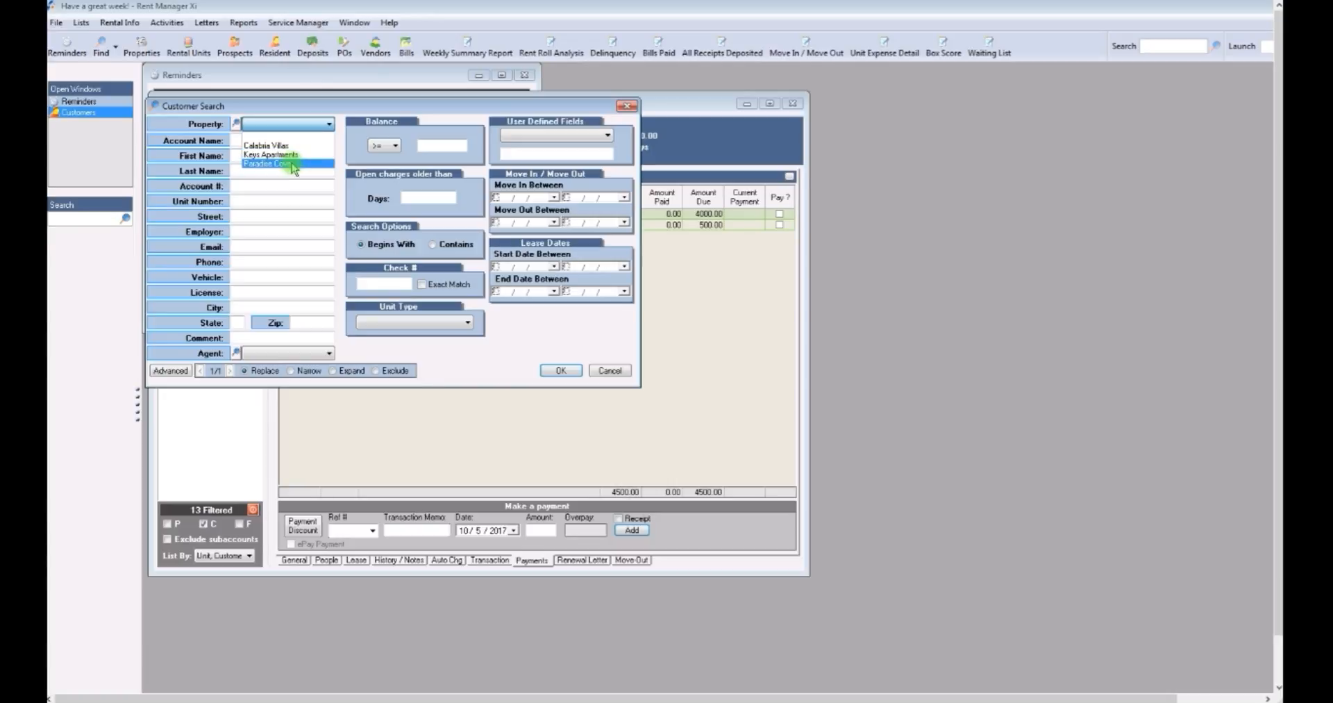
{"action": "left_click", "coordinate": [280, 165]}
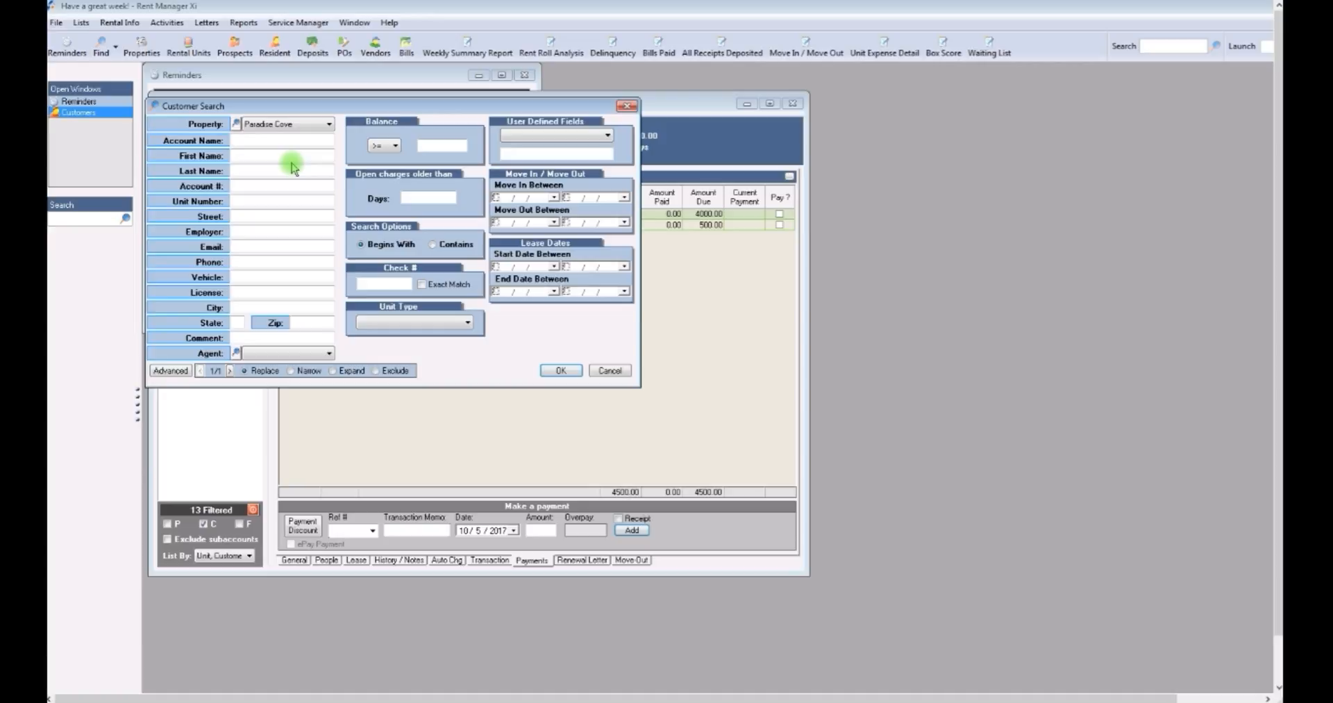
{"action": "mouse_move", "coordinate": [428, 130]}
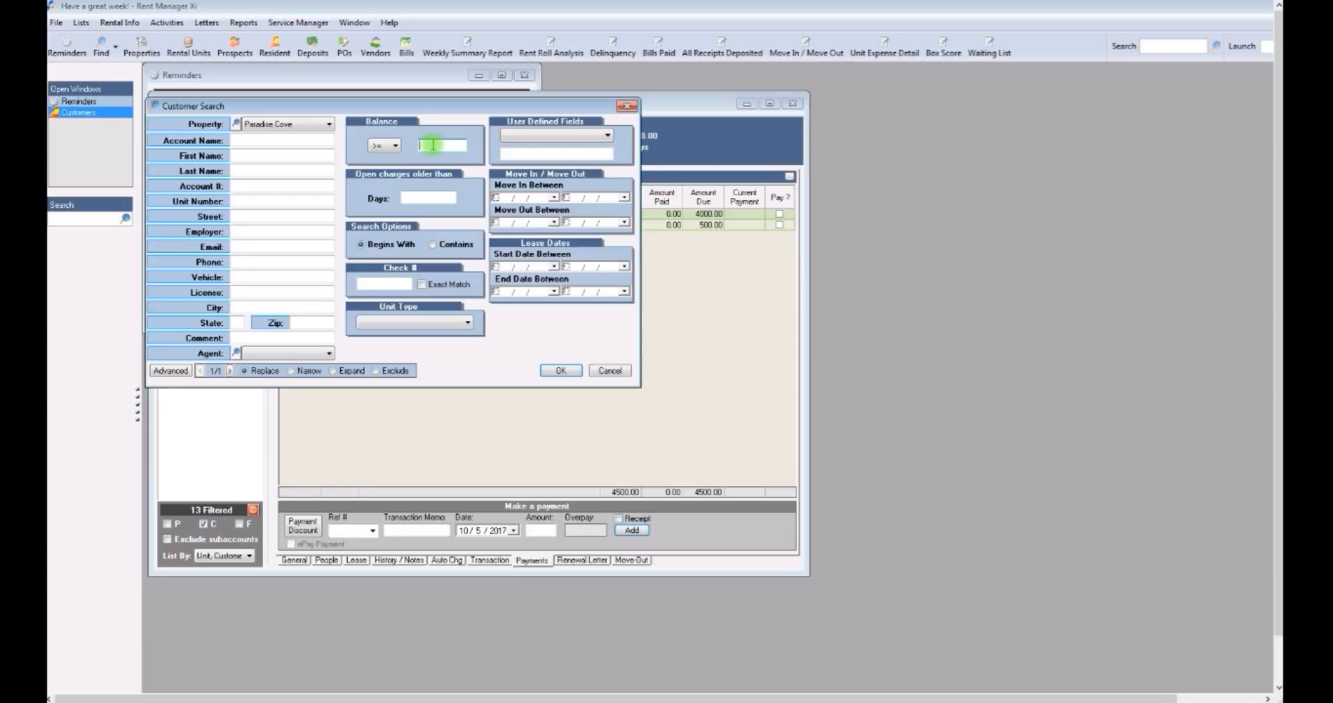
{"action": "type", "text": "100"}
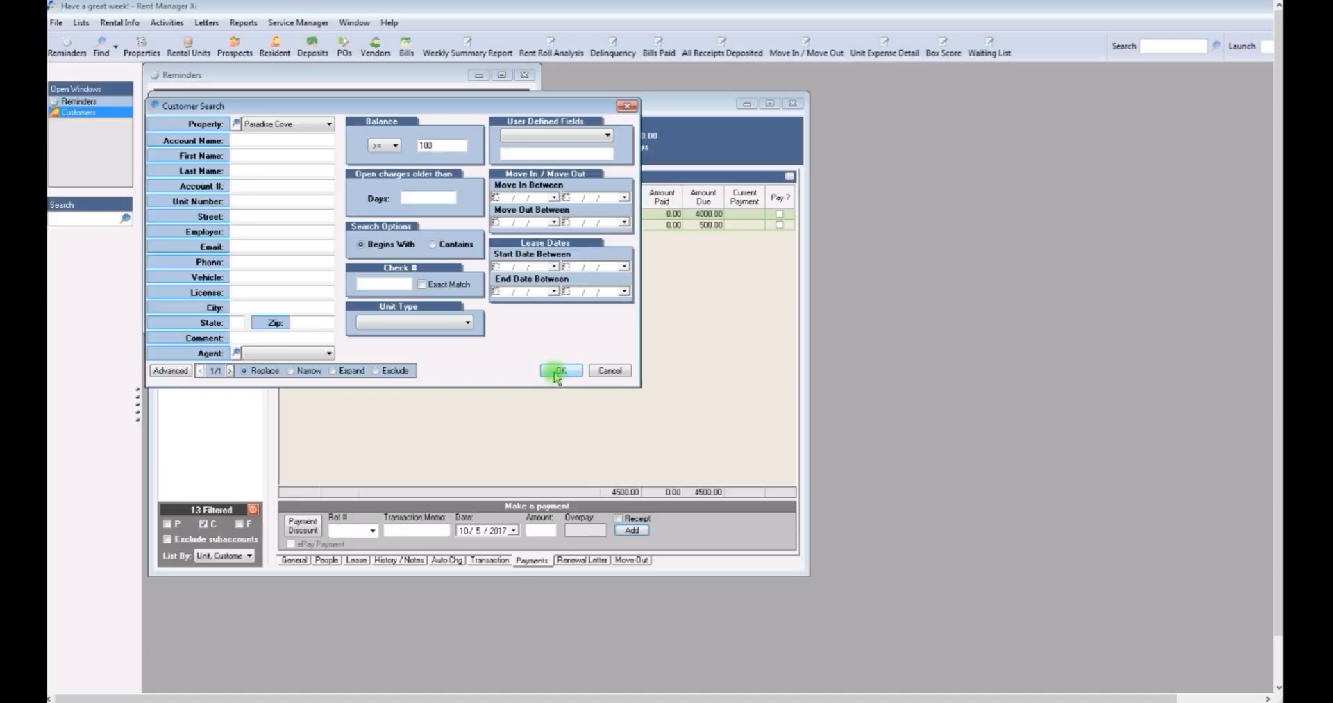
{"action": "left_click", "coordinate": [559, 370]}
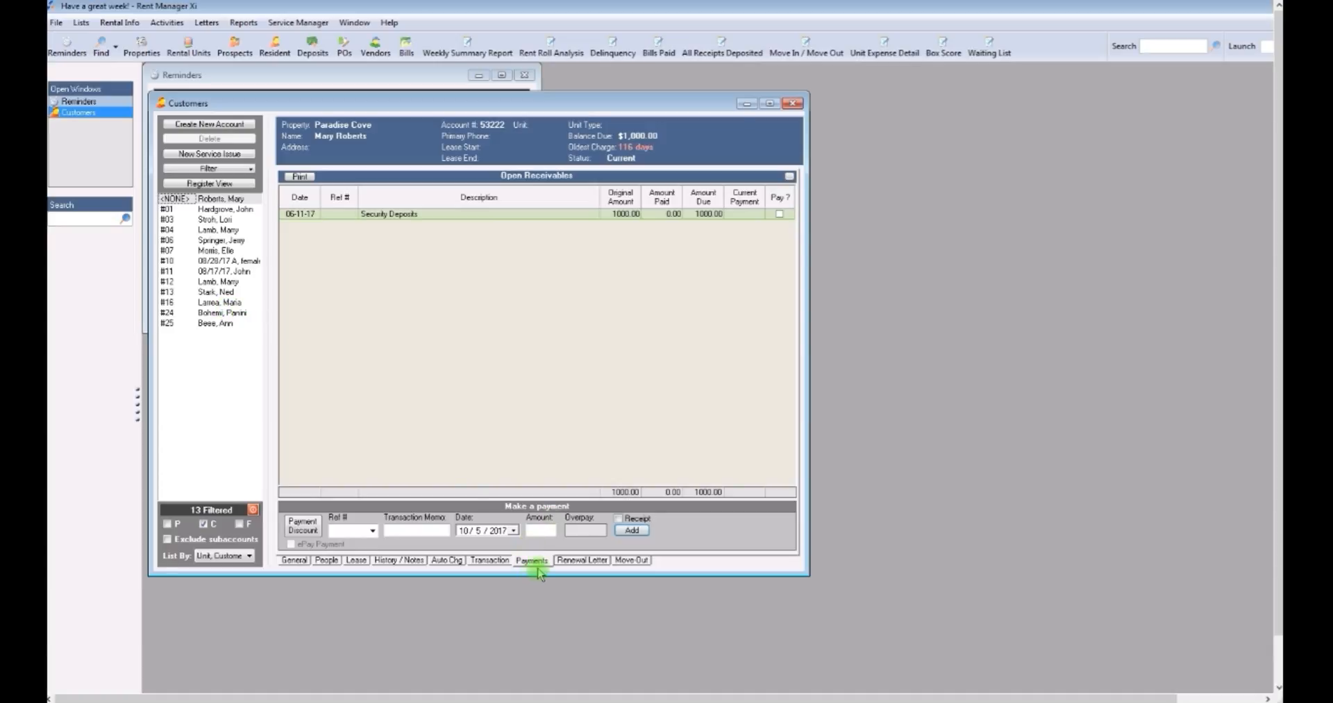
{"action": "mouse_move", "coordinate": [448, 241]}
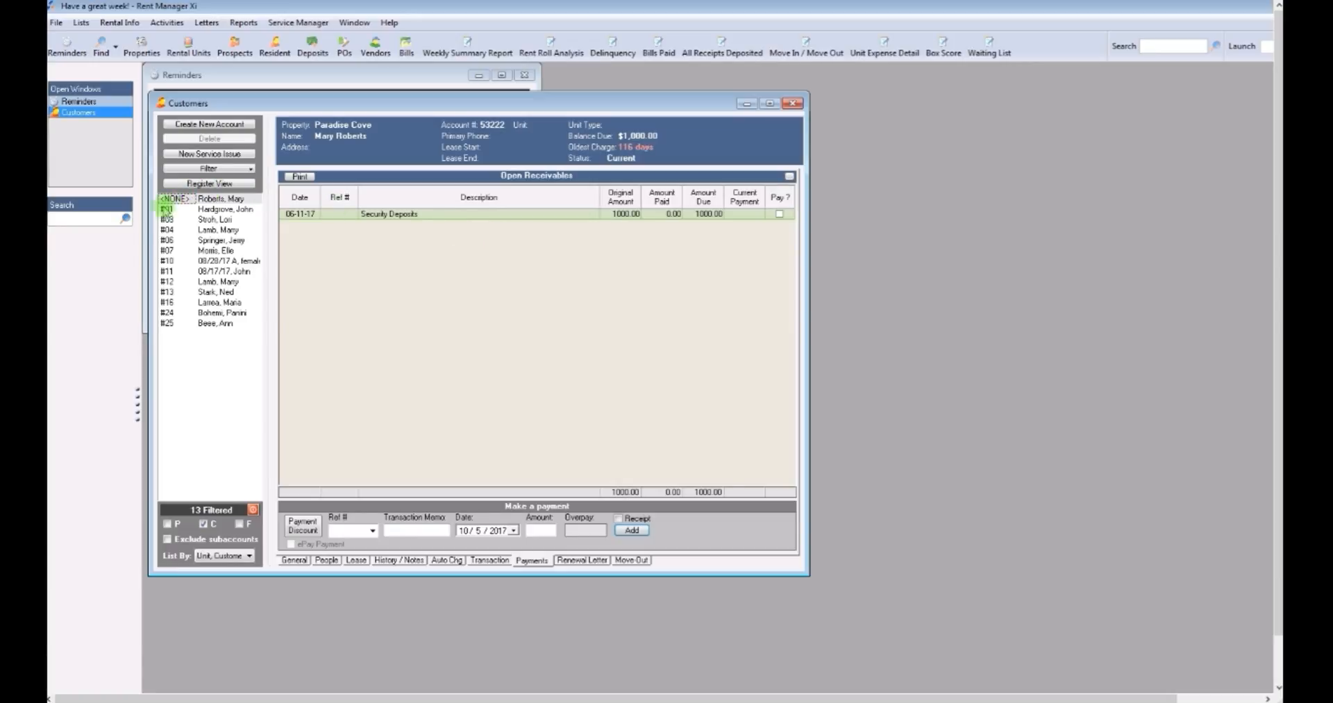
{"action": "left_click", "coordinate": [223, 208]}
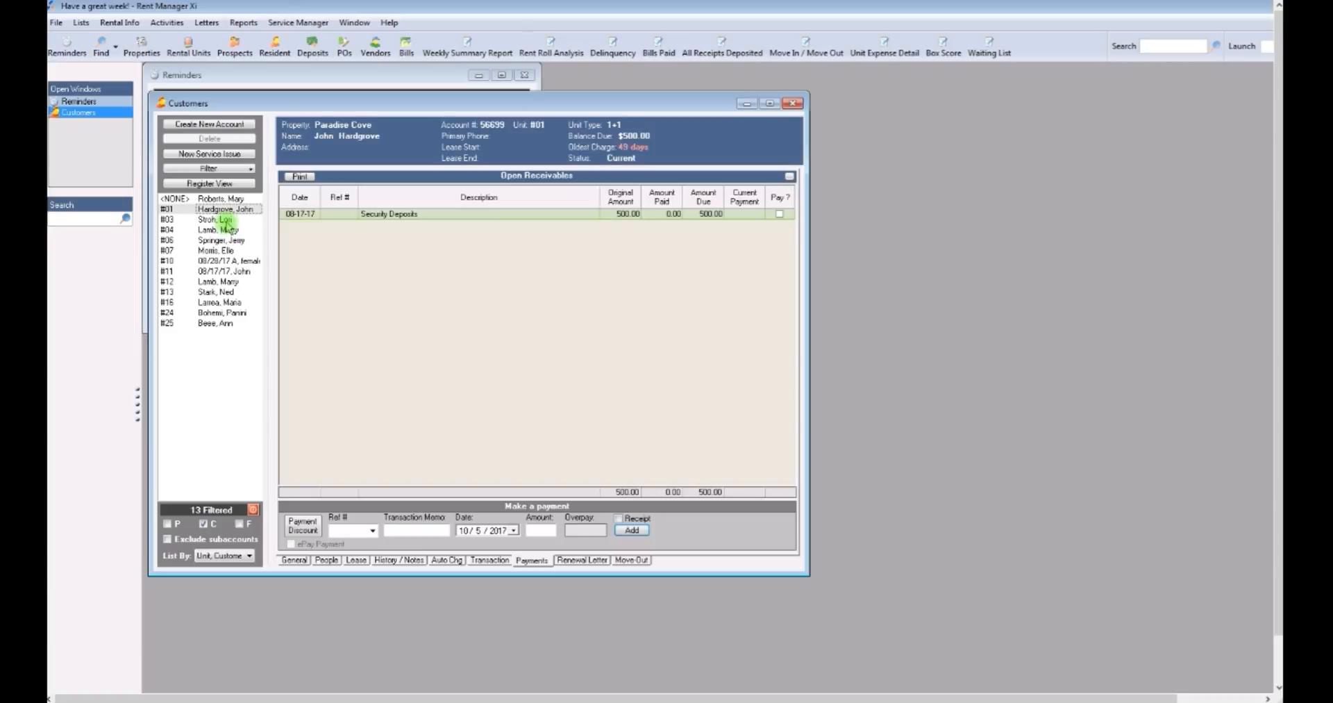
{"action": "left_click", "coordinate": [211, 218]}
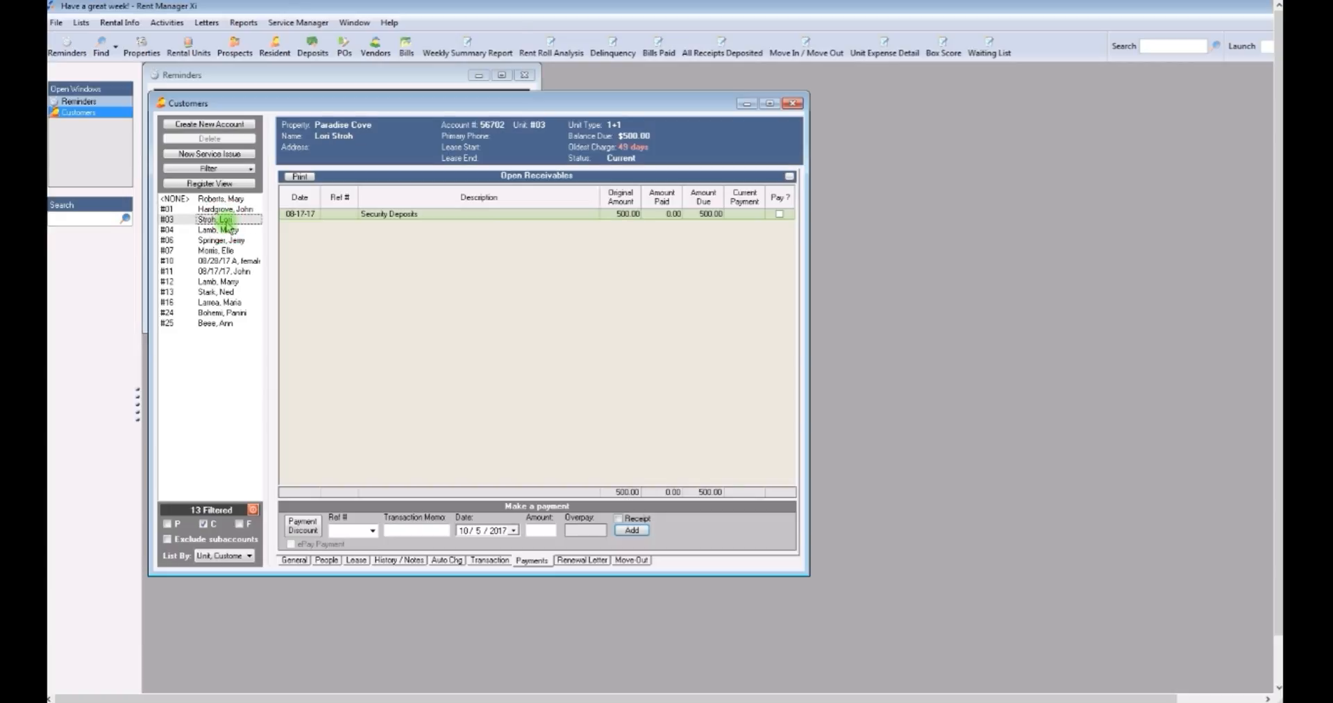
{"action": "left_click", "coordinate": [219, 230]}
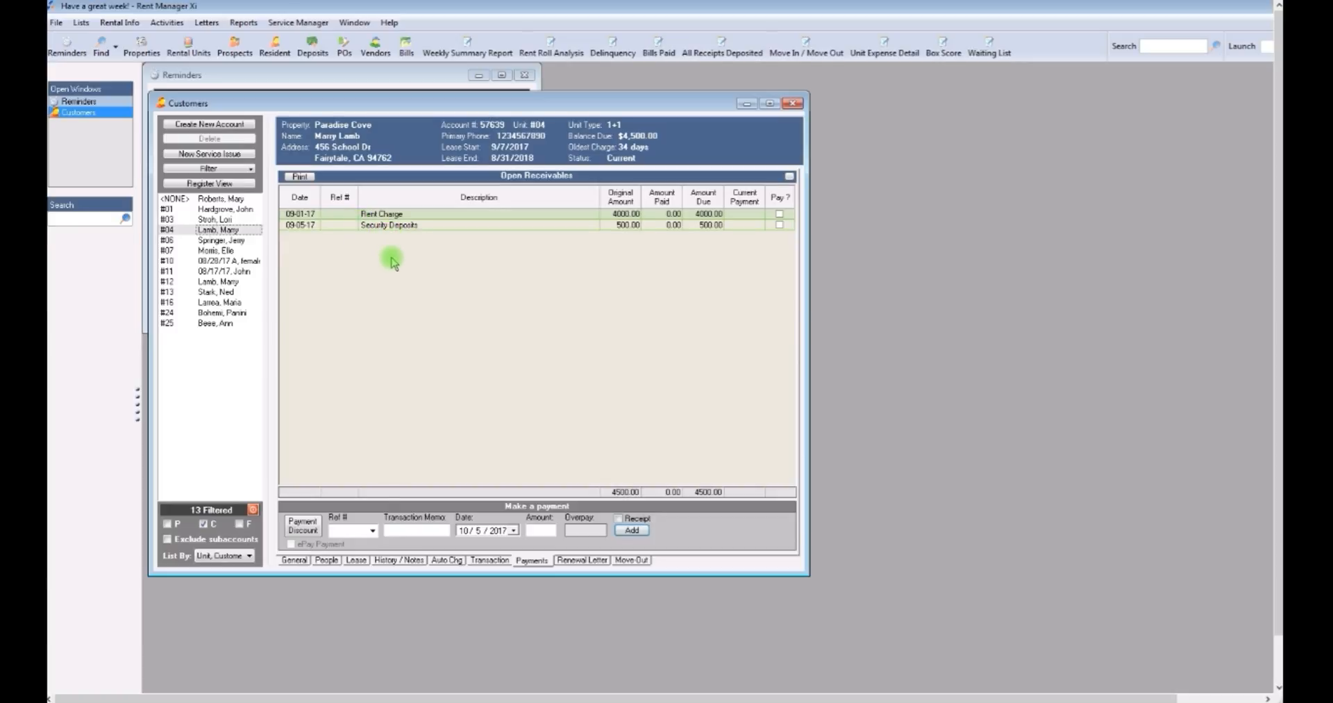
{"action": "mouse_move", "coordinate": [404, 261]}
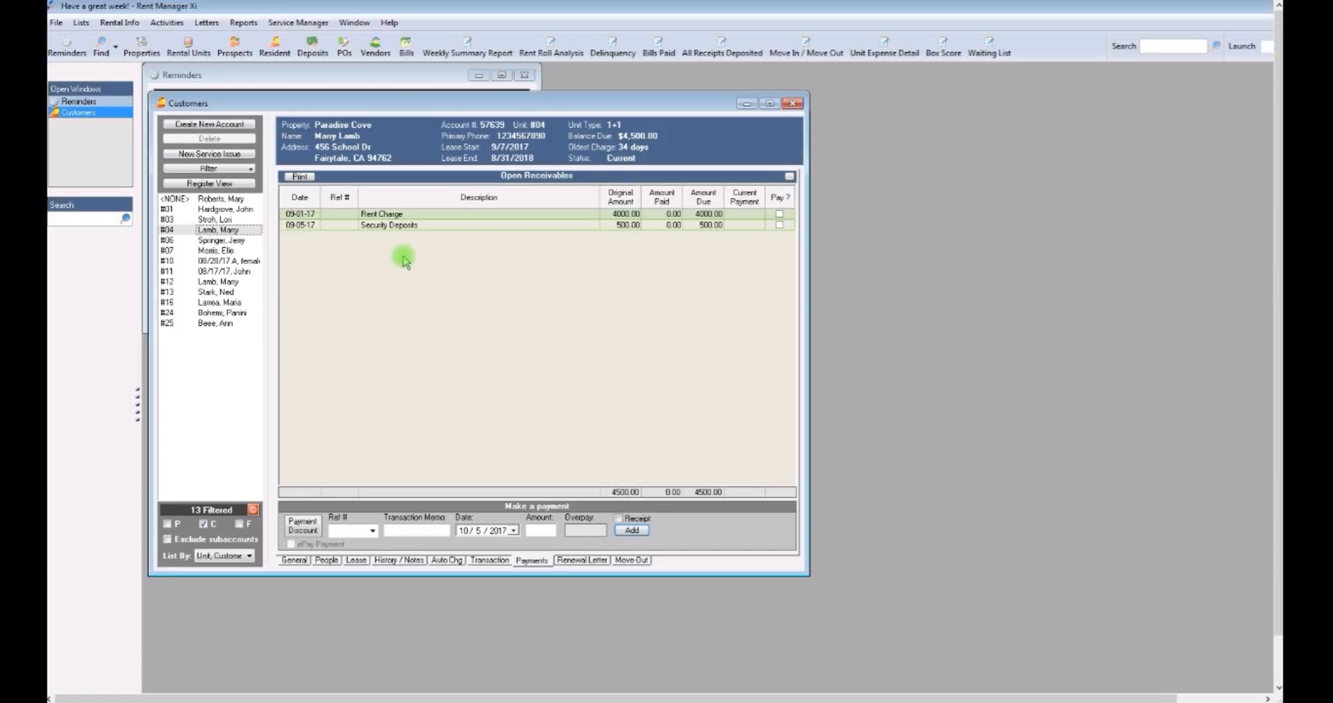
{"action": "mouse_move", "coordinate": [430, 249]}
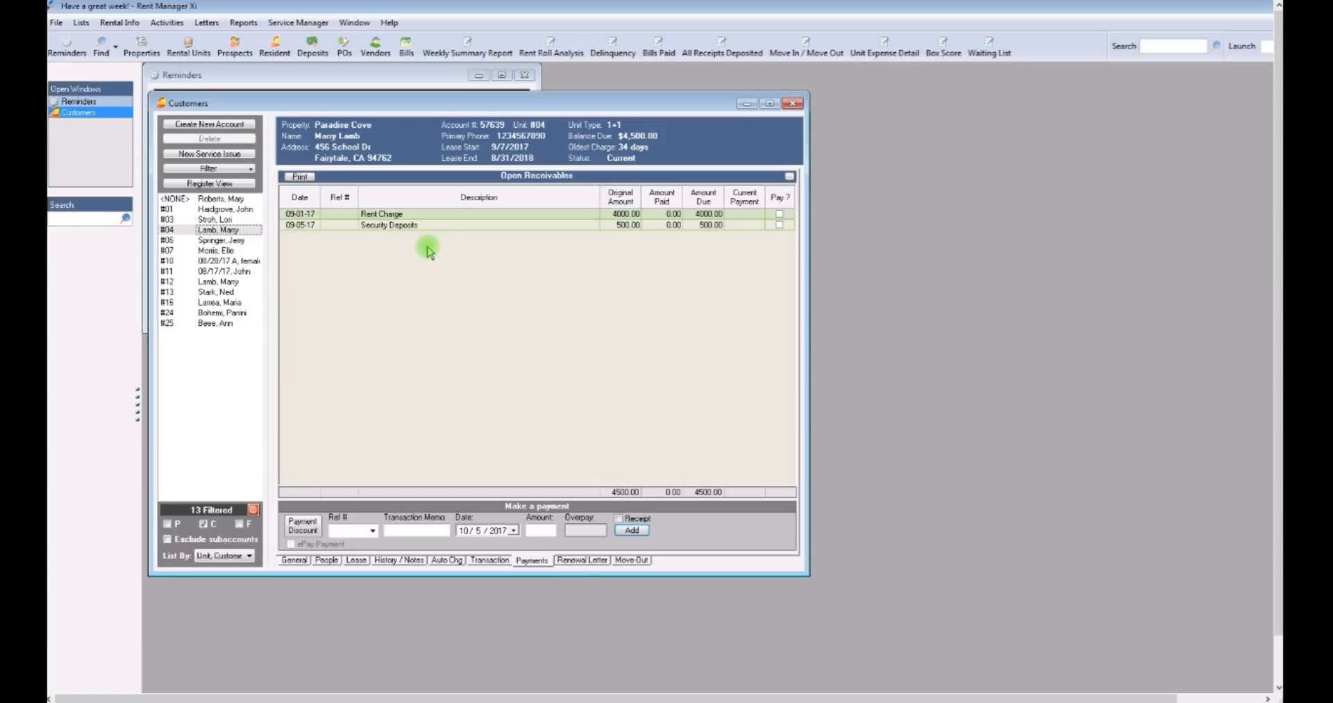
{"action": "mouse_move", "coordinate": [423, 285]}
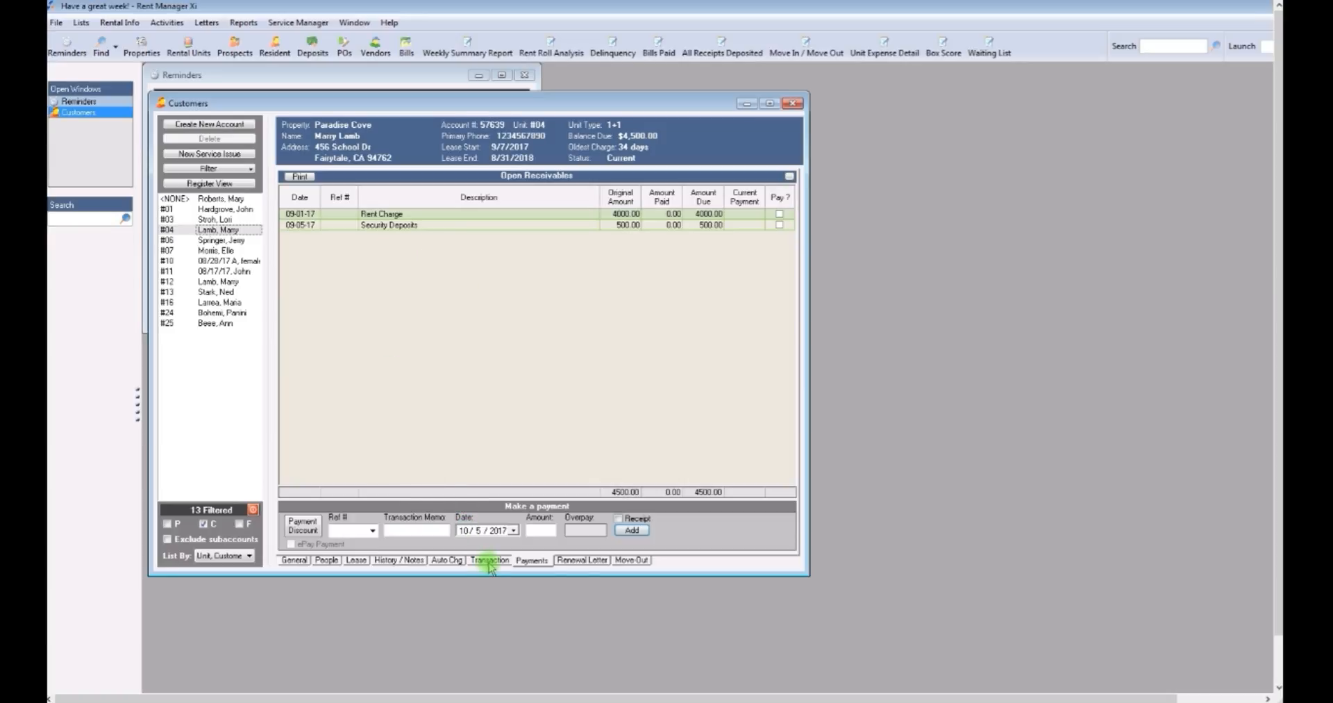
Show Mary Lamb's transactions: $4,000 rent and $500 security deposit
{"action": "left_click", "coordinate": [489, 559]}
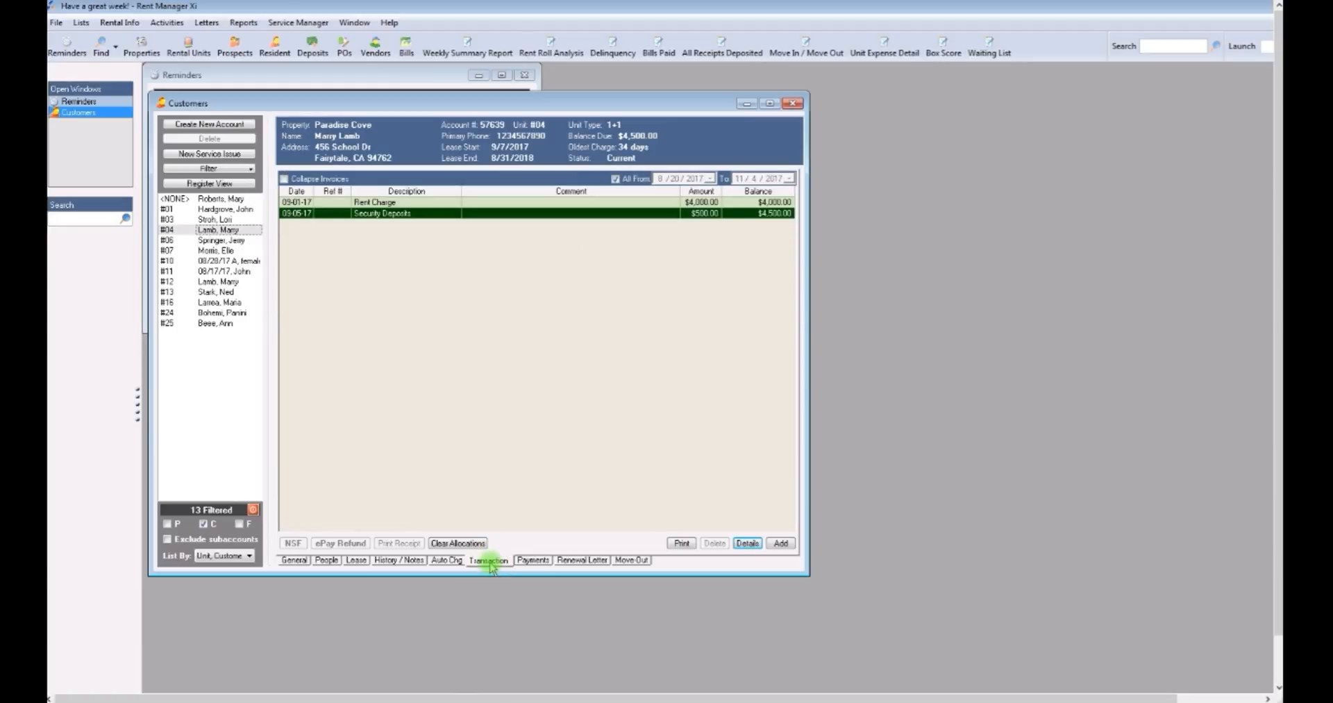
{"action": "mouse_move", "coordinate": [456, 347]}
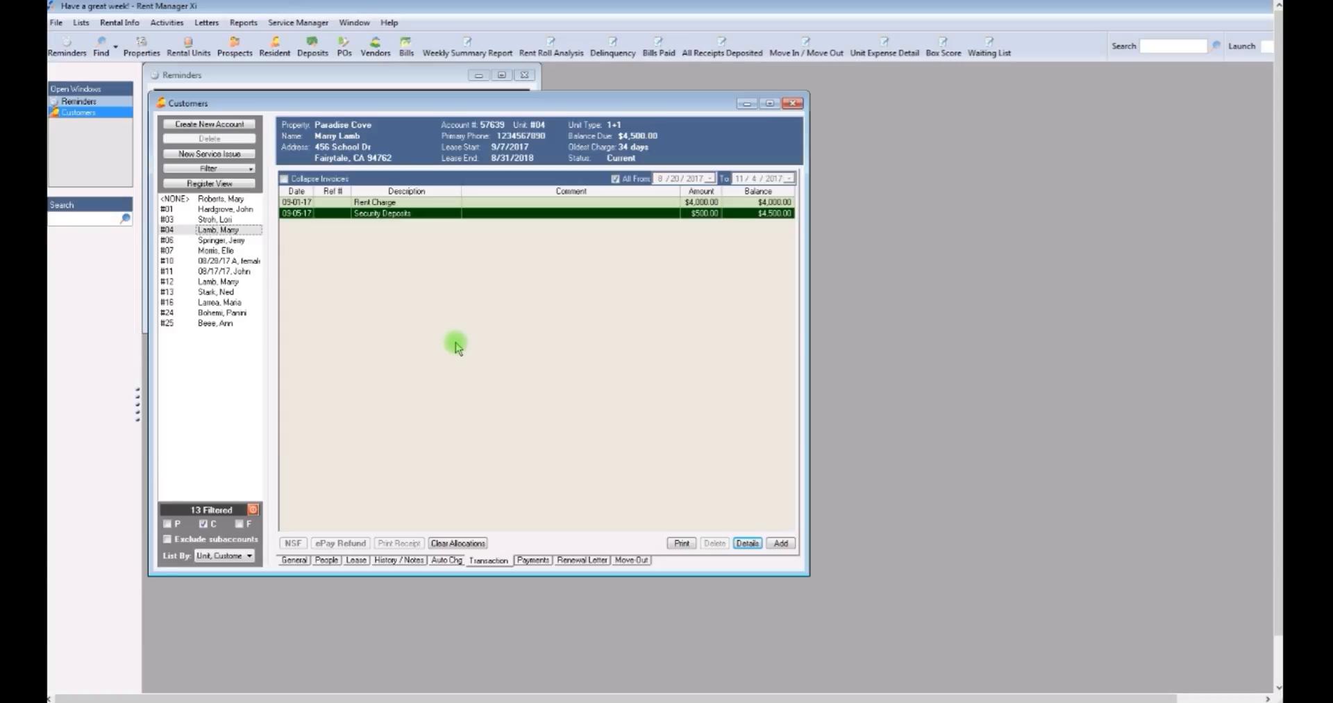
{"action": "mouse_move", "coordinate": [687, 476]}
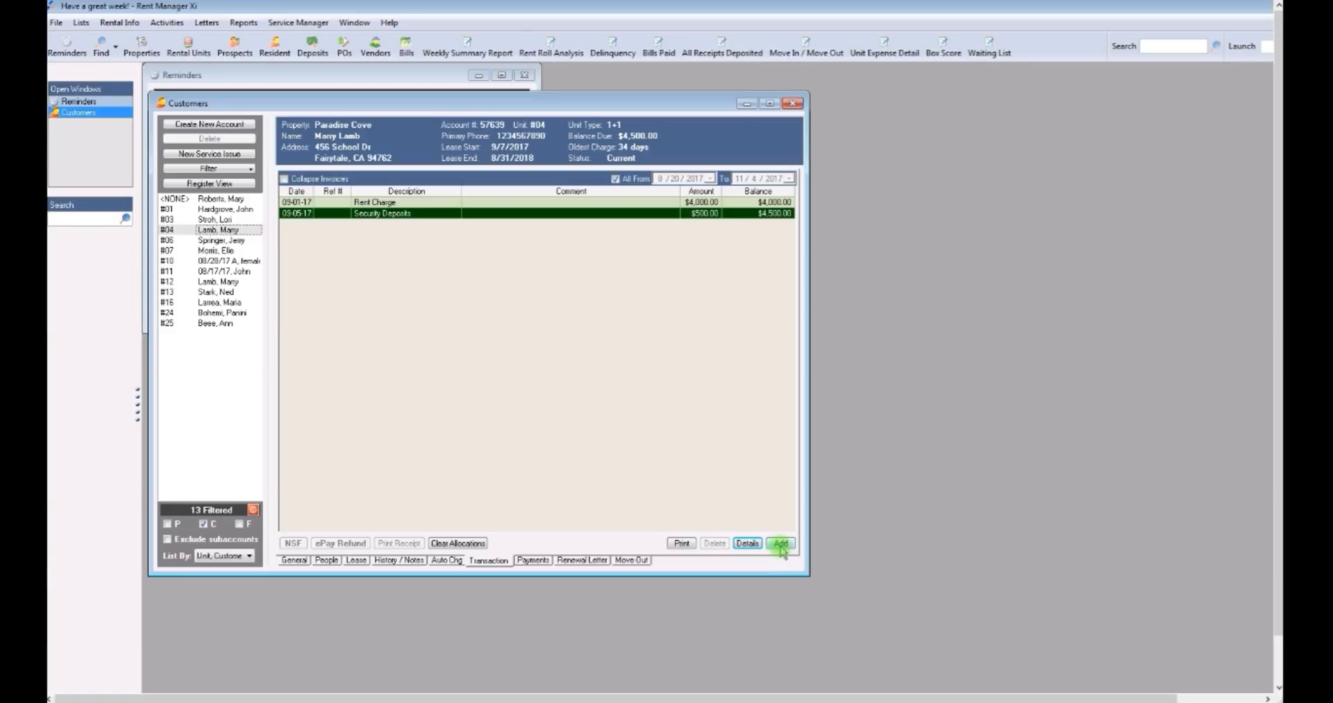
{"action": "left_click", "coordinate": [779, 543]}
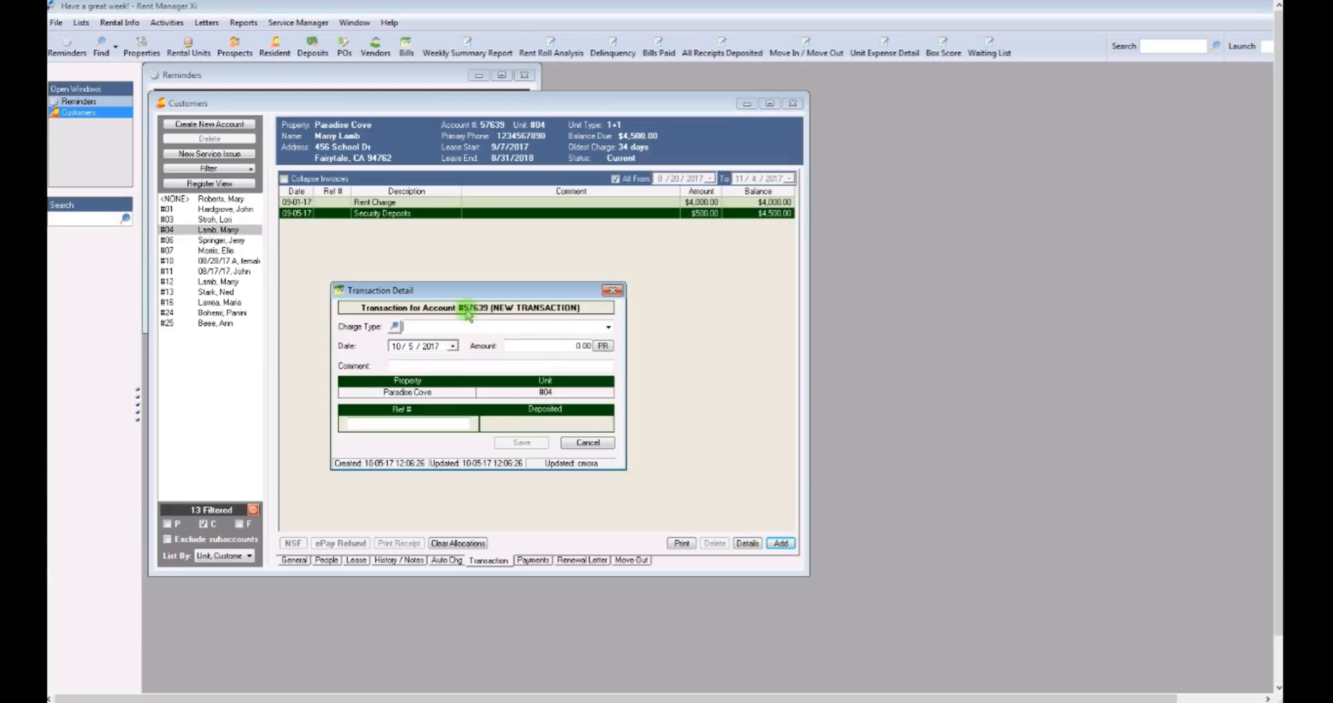
{"action": "mouse_move", "coordinate": [495, 349]}
{"action": "type", "text": "LC - Late Charge"}
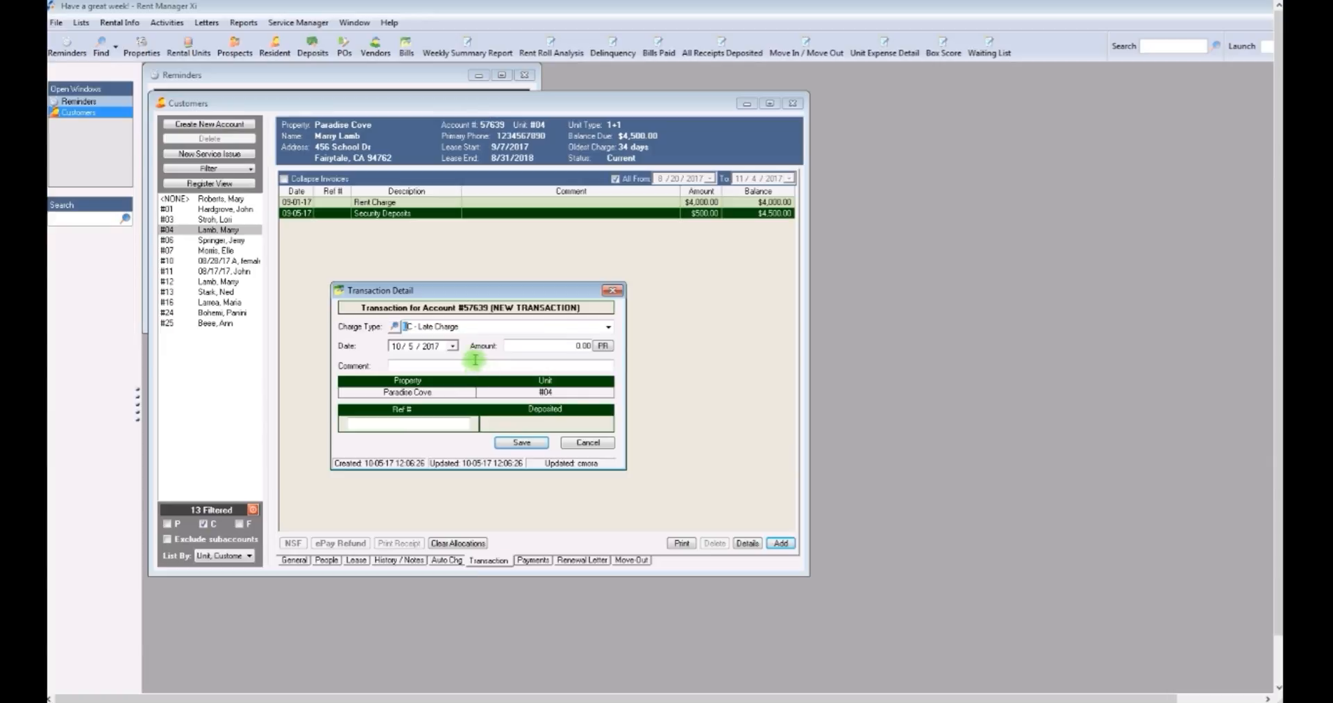
{"action": "mouse_move", "coordinate": [440, 358]}
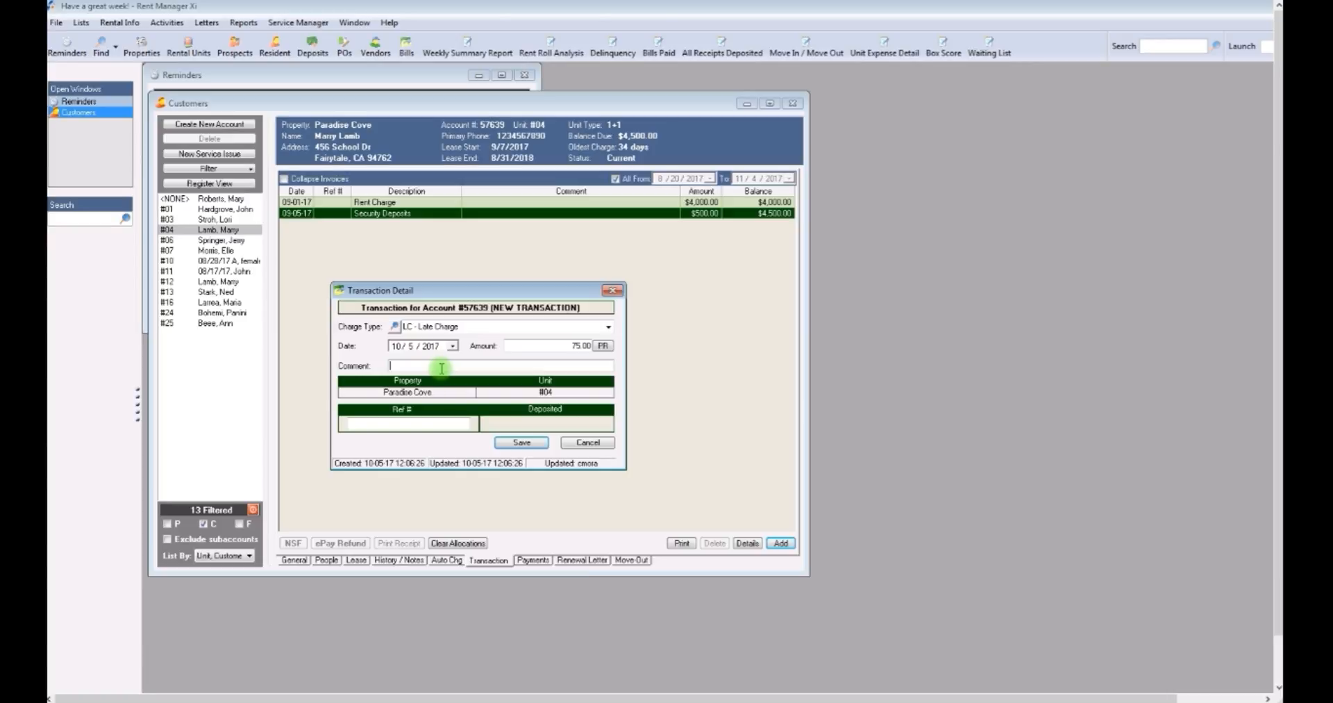
{"action": "type", "text": "October Late"}
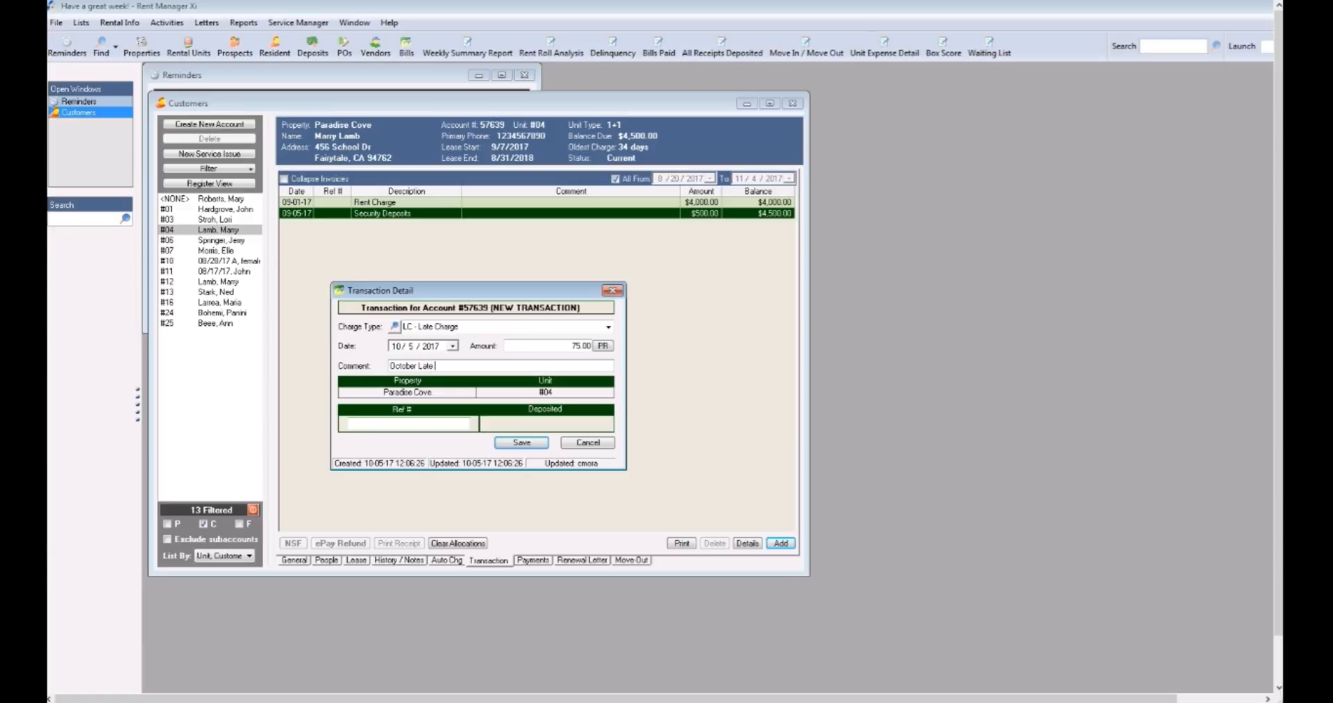
{"action": "type", "text": "Fee"}
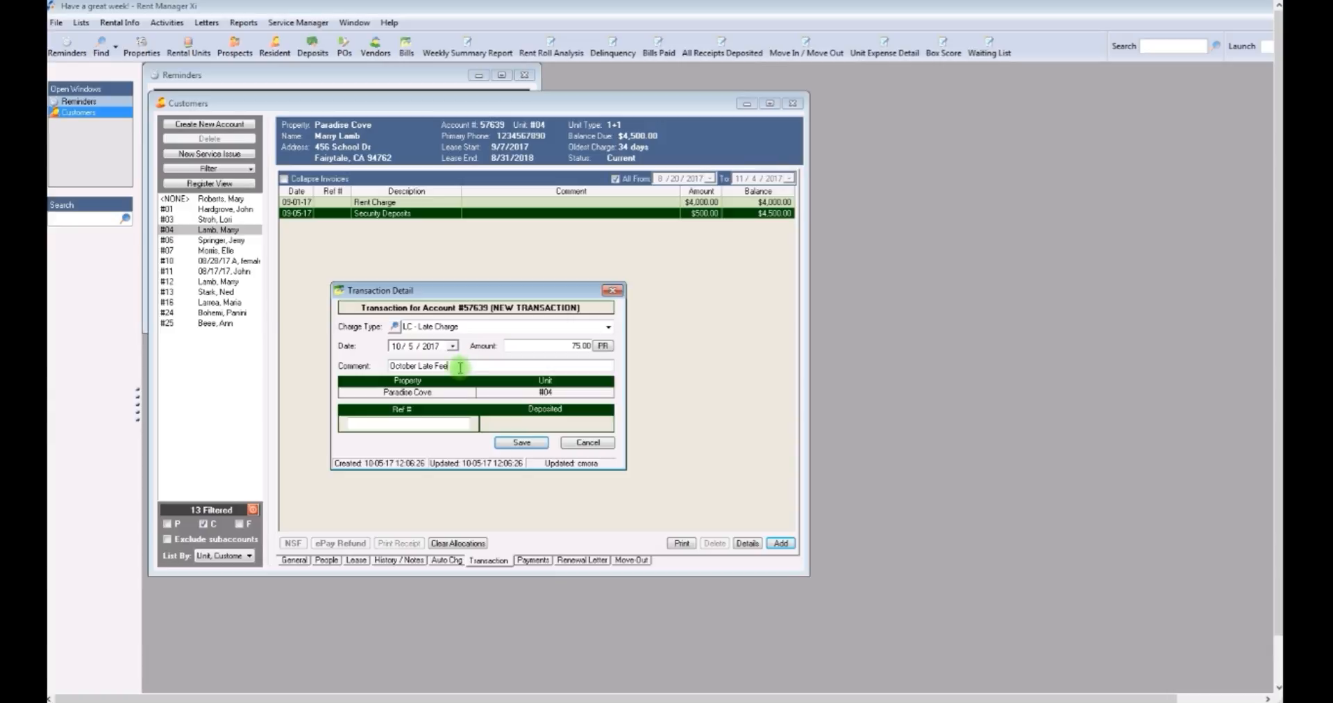
{"action": "triple_click", "coordinate": [417, 365]}
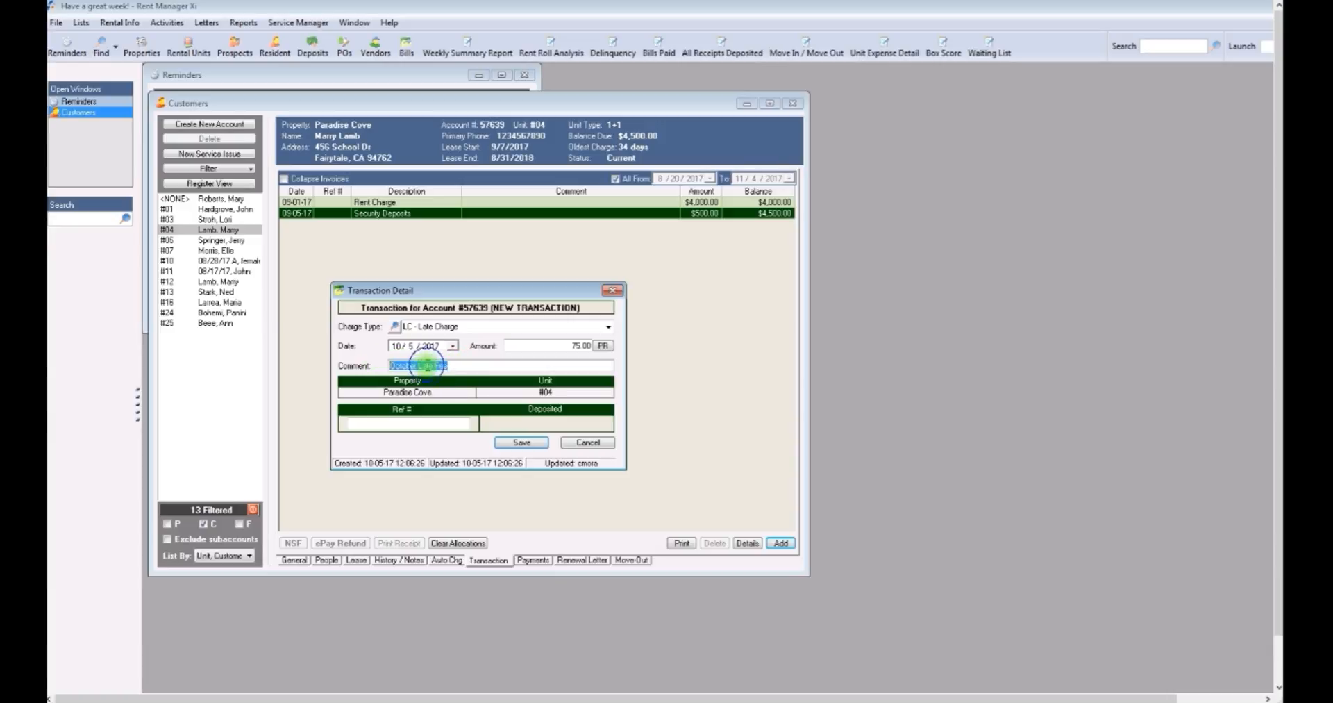
{"action": "type", "text": "October Late Fee"}
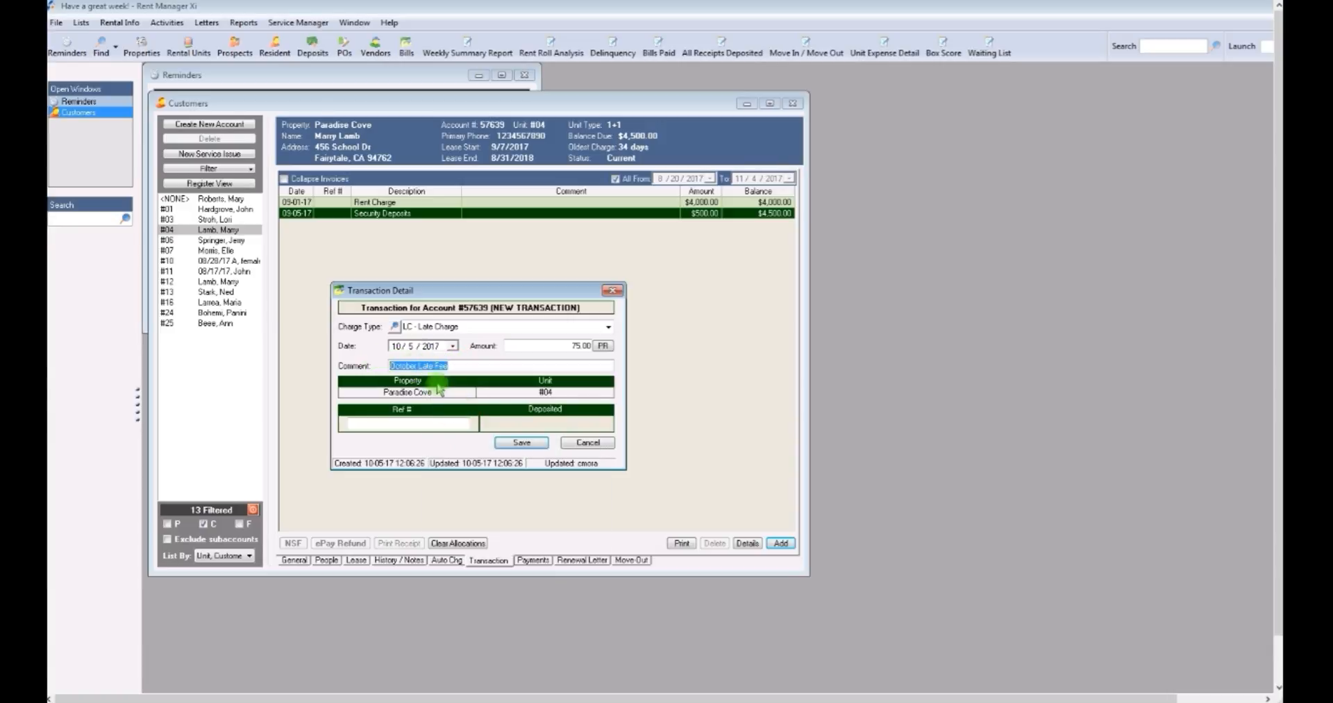
{"action": "mouse_move", "coordinate": [488, 377]}
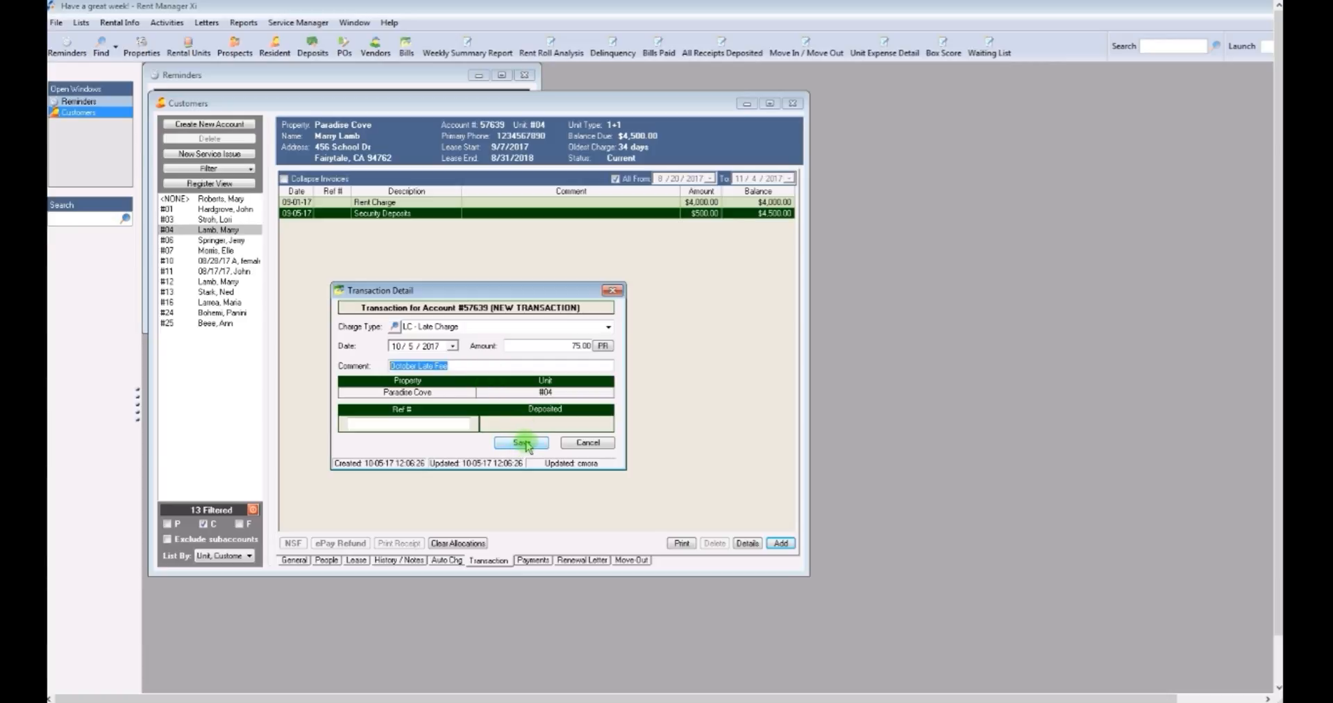
{"action": "left_click", "coordinate": [521, 442]}
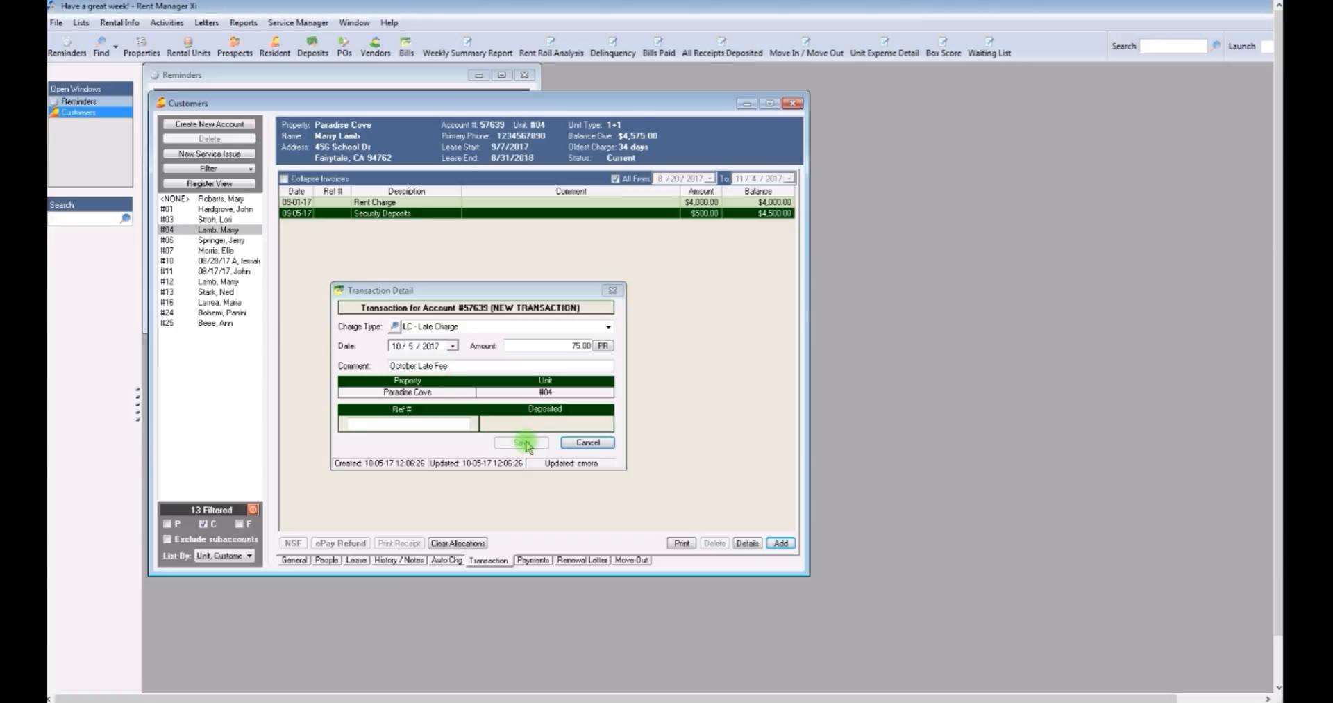
{"action": "left_click", "coordinate": [520, 441]}
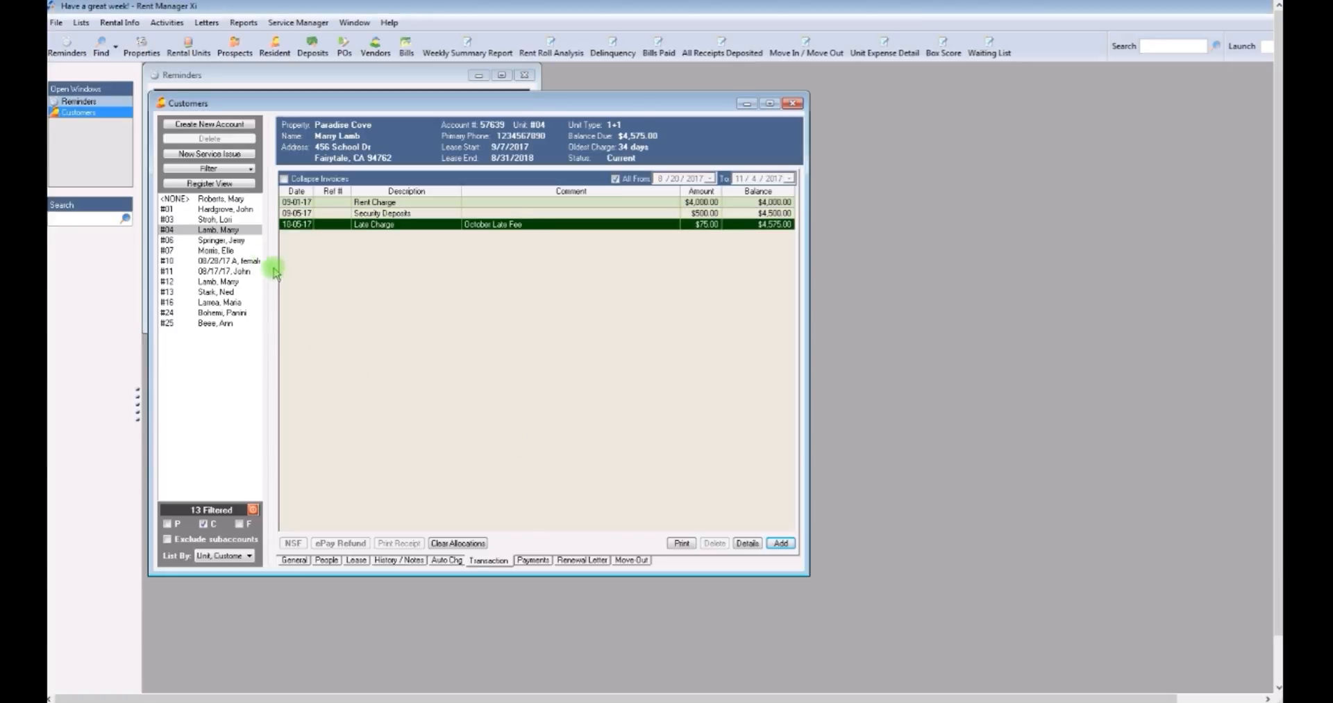
{"action": "left_click", "coordinate": [220, 239]}
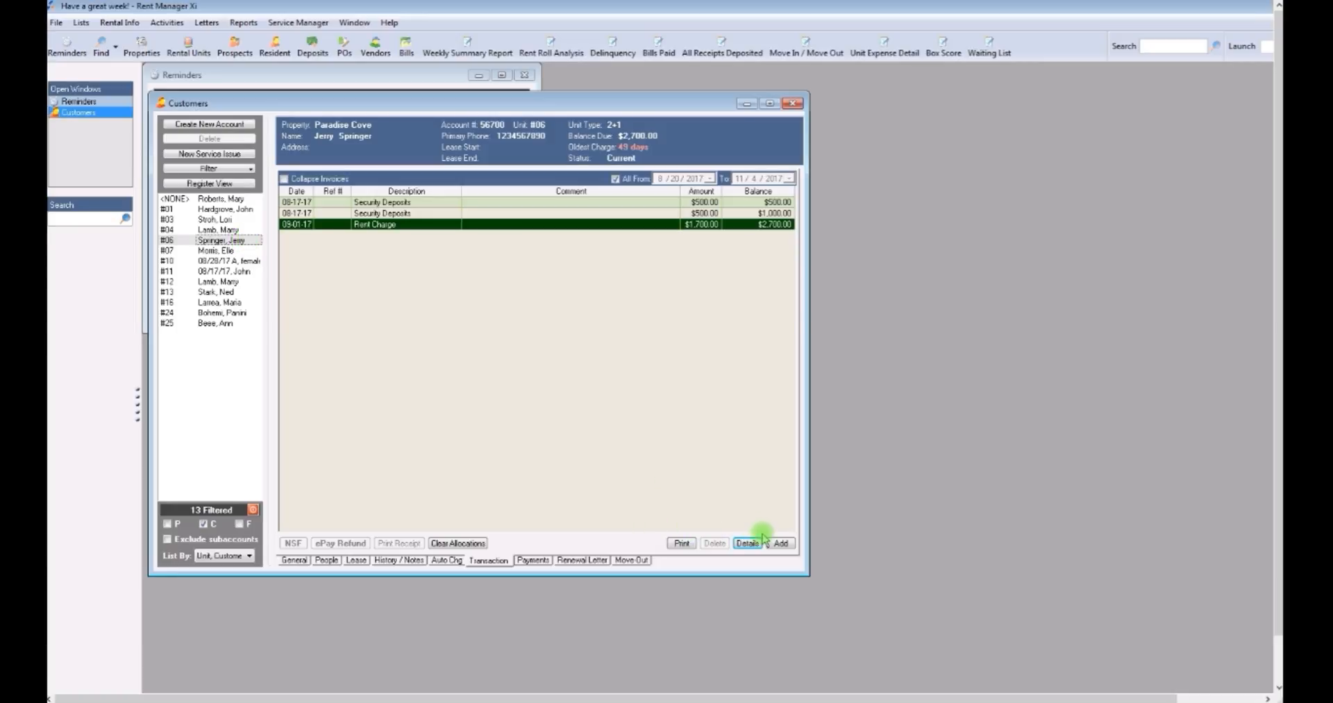
{"action": "left_click", "coordinate": [779, 543]}
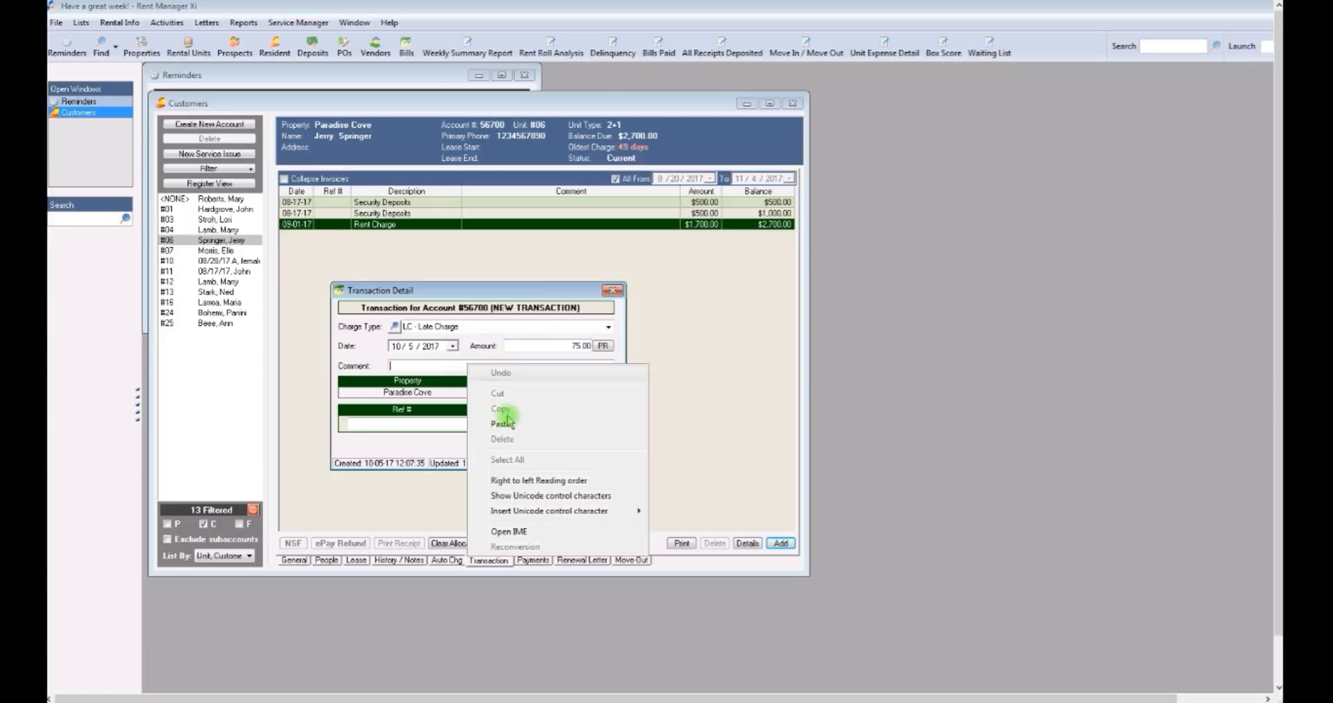
{"action": "left_click", "coordinate": [503, 422]}
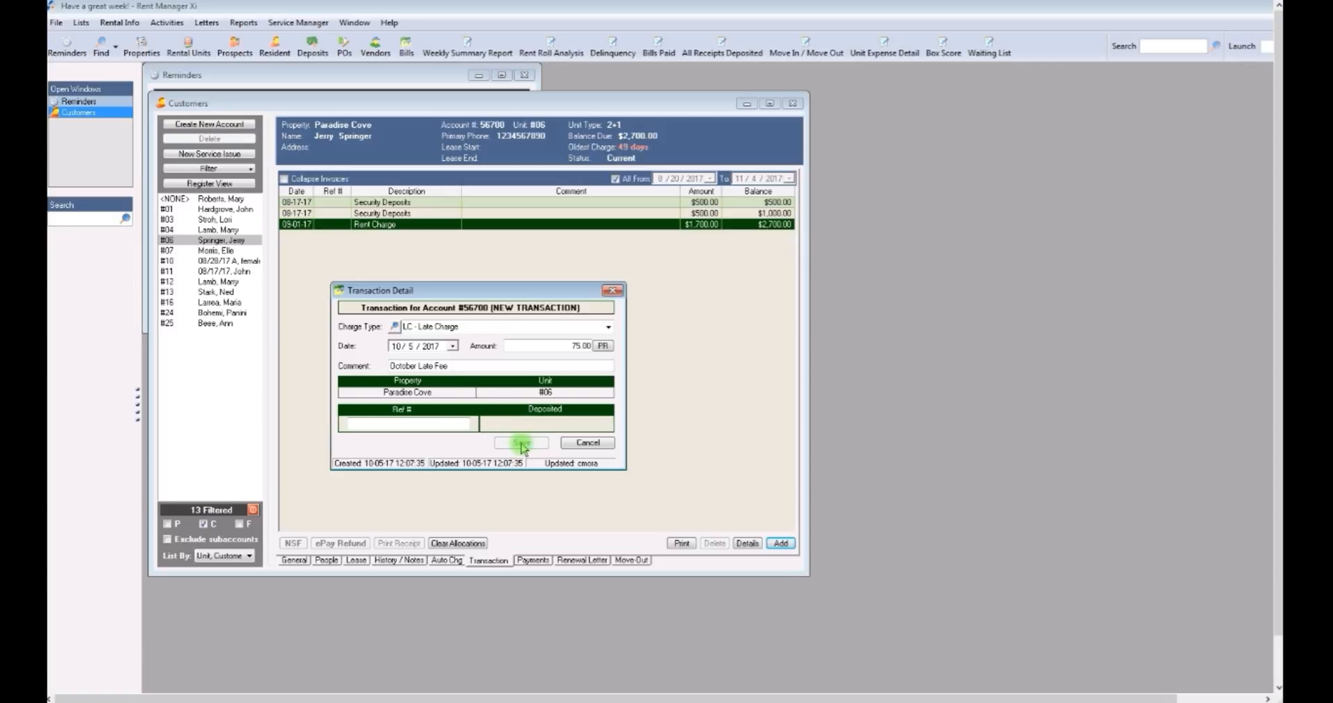
{"action": "left_click", "coordinate": [521, 441]}
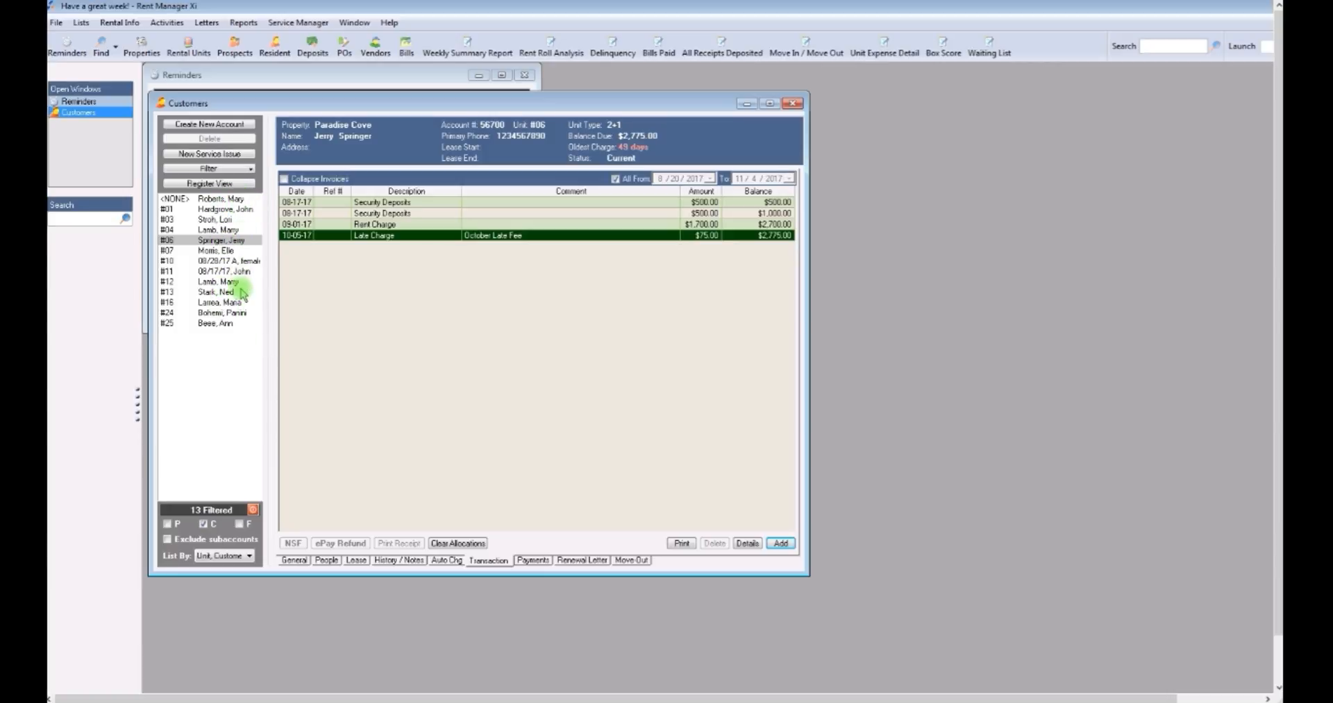
Multi-select the residents of units #07, #06 and #04 and bring up their actions menu
{"action": "left_click", "coordinate": [221, 199]}
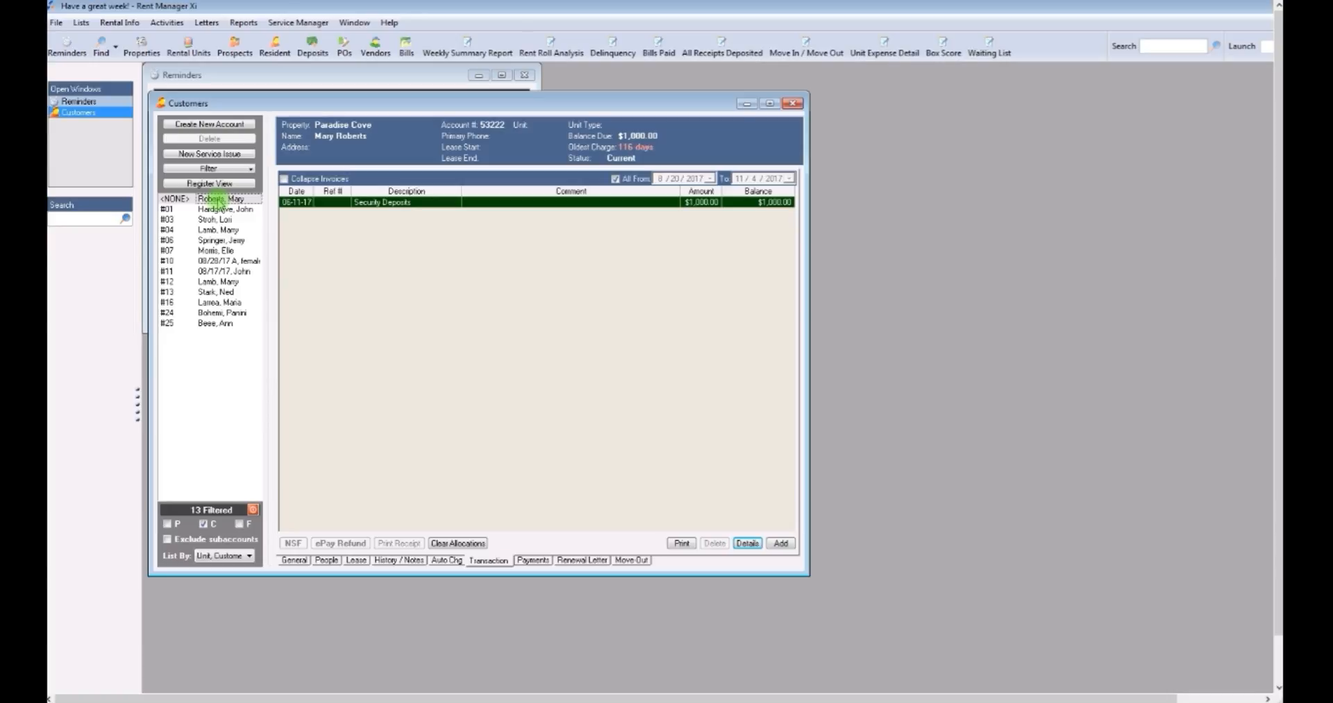
{"action": "mouse_move", "coordinate": [213, 328]}
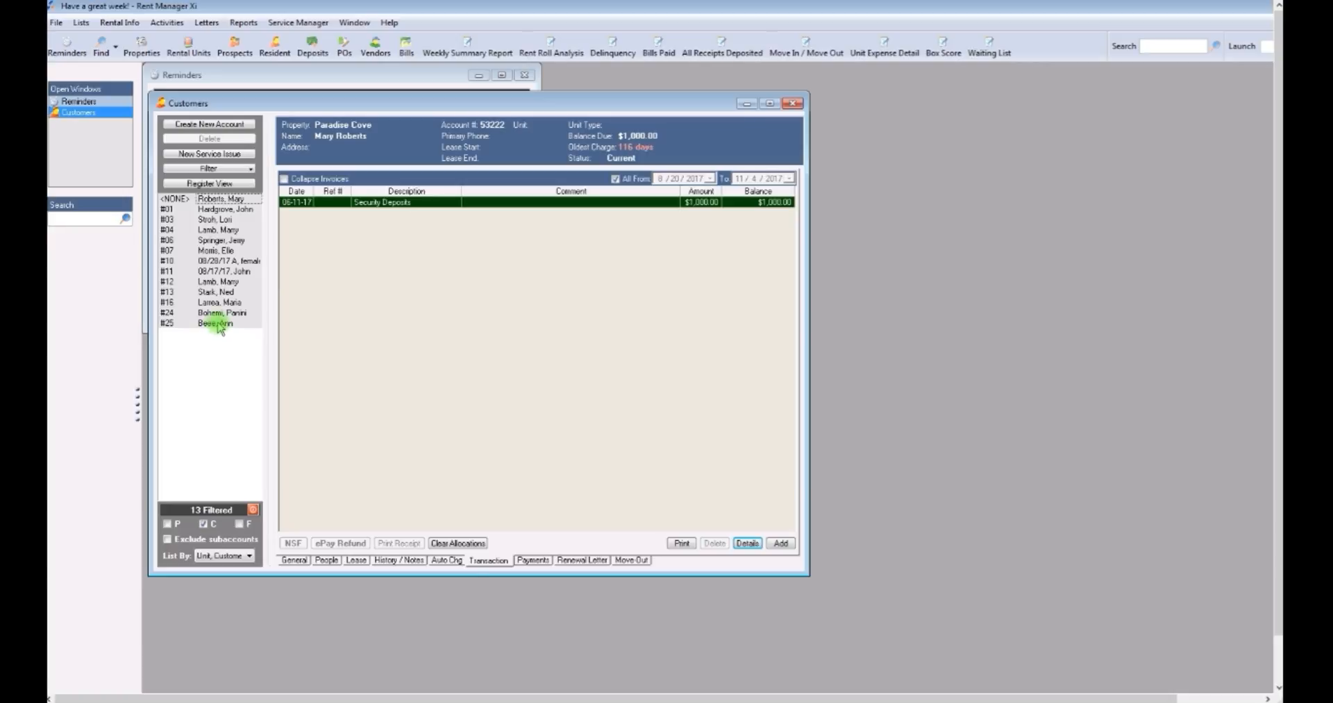
{"action": "left_click", "coordinate": [220, 250]}
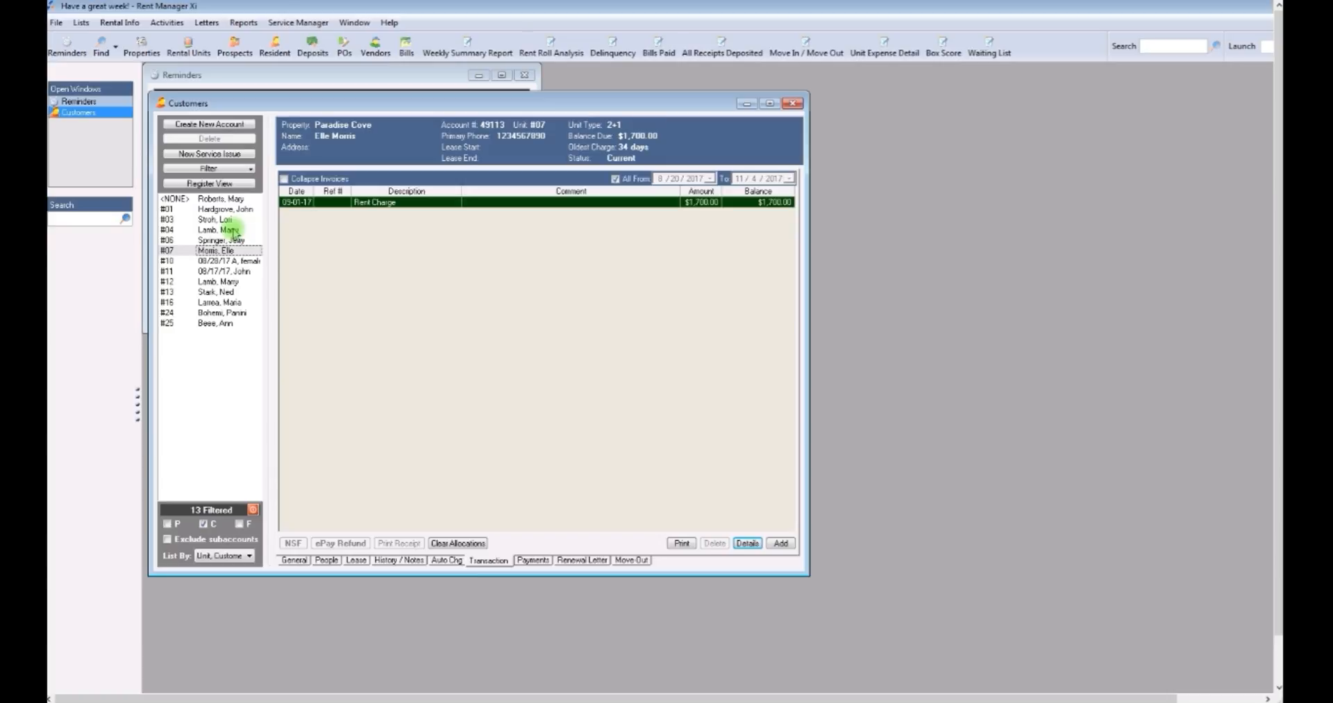
{"action": "left_click", "coordinate": [216, 240]}
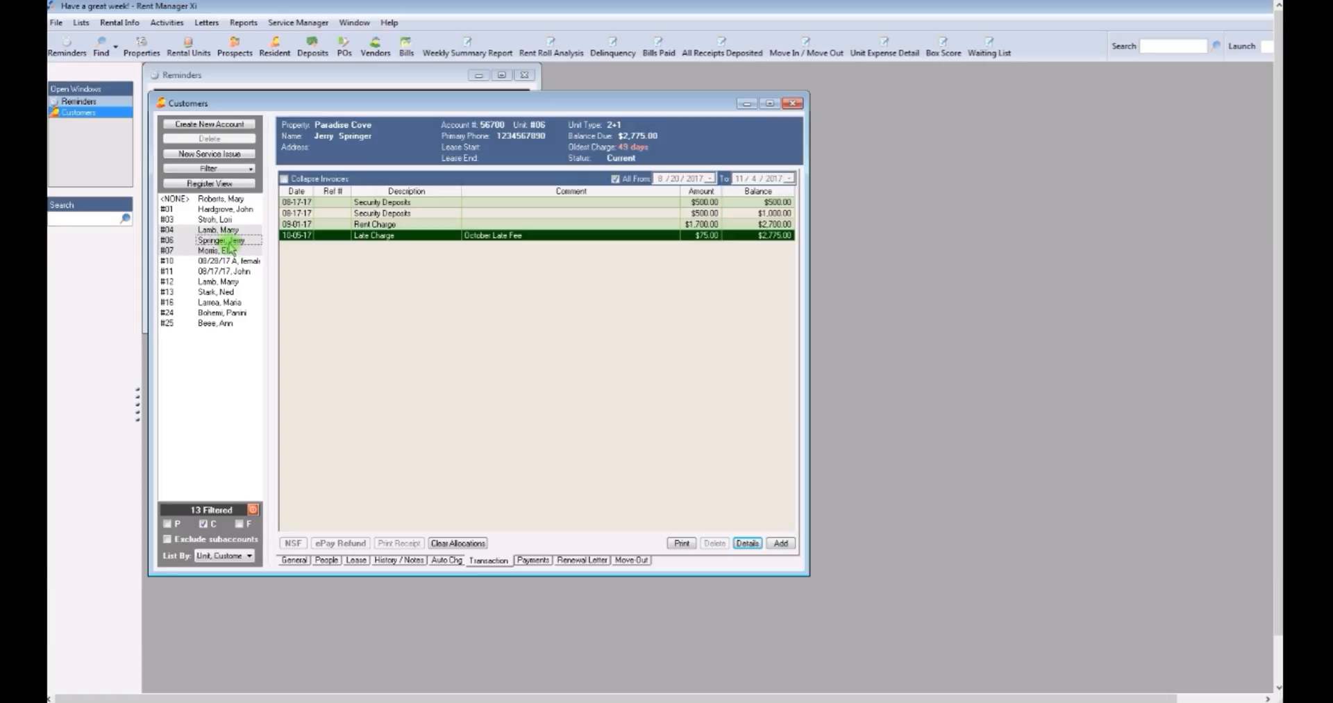
{"action": "mouse_move", "coordinate": [219, 230]}
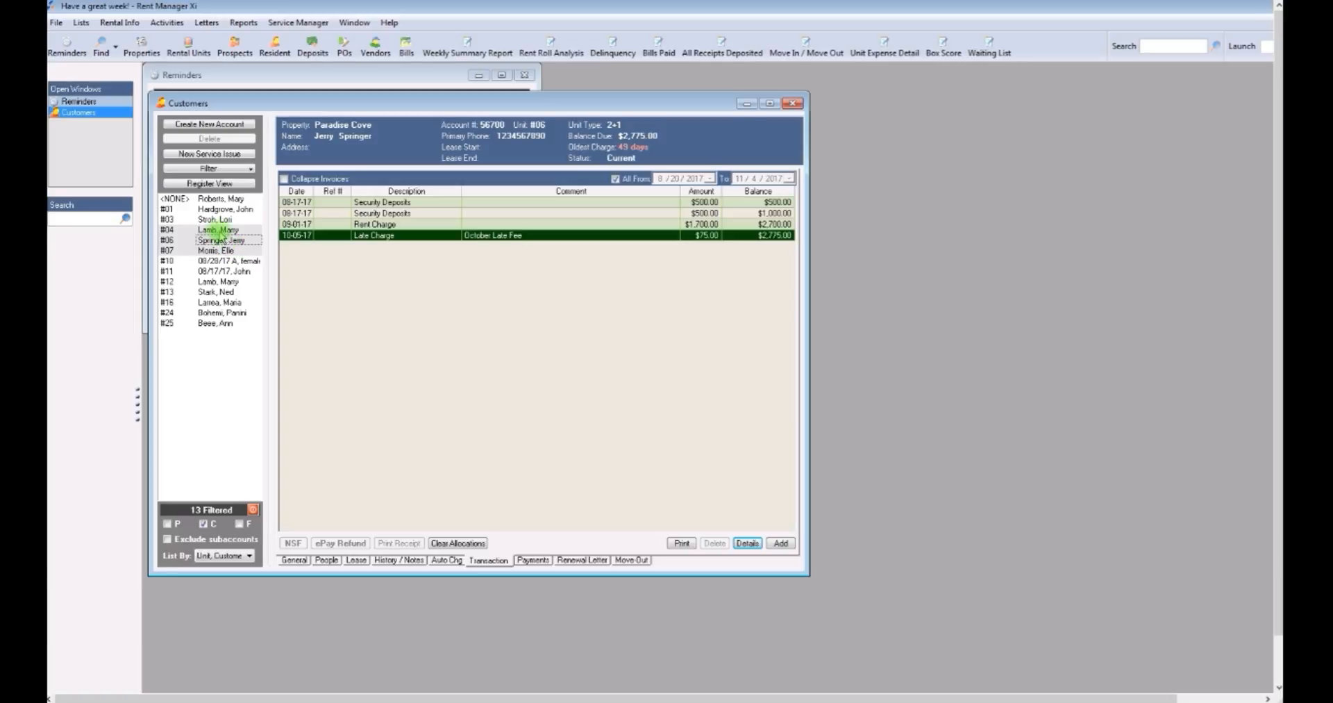
{"action": "right_click", "coordinate": [213, 240]}
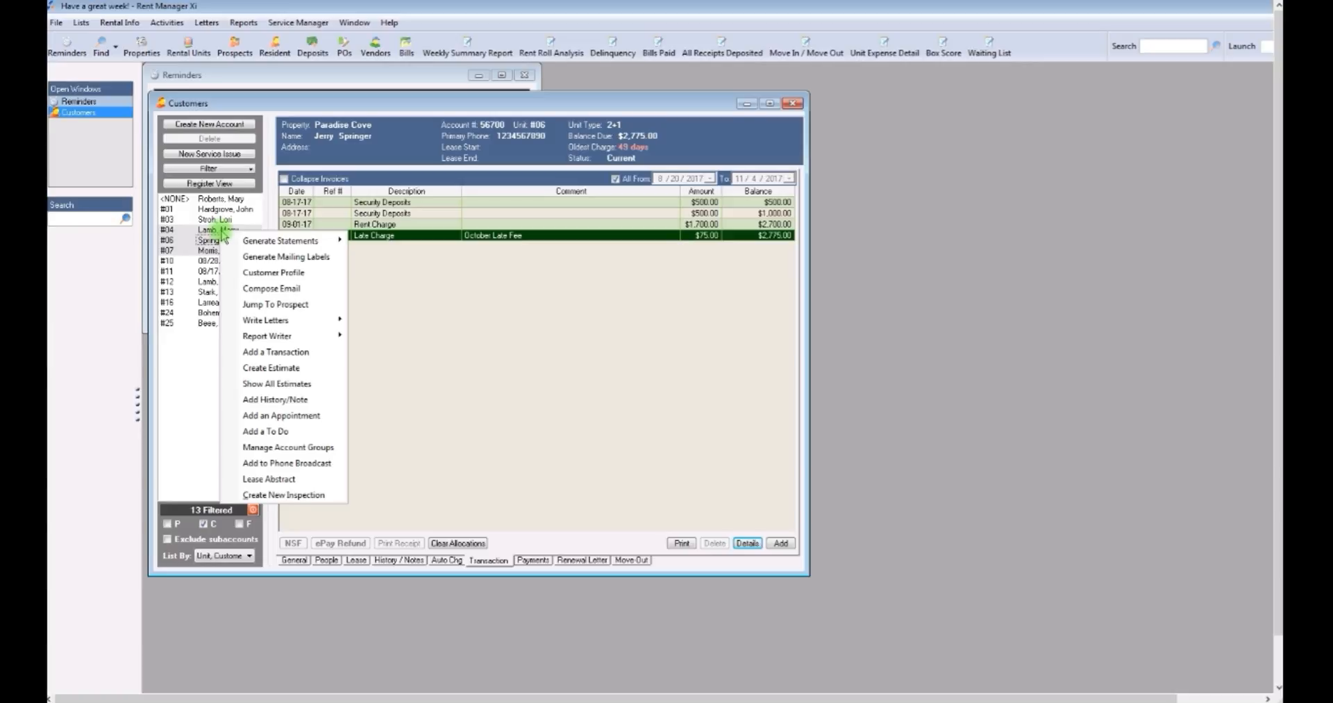
{"action": "mouse_move", "coordinate": [266, 320]}
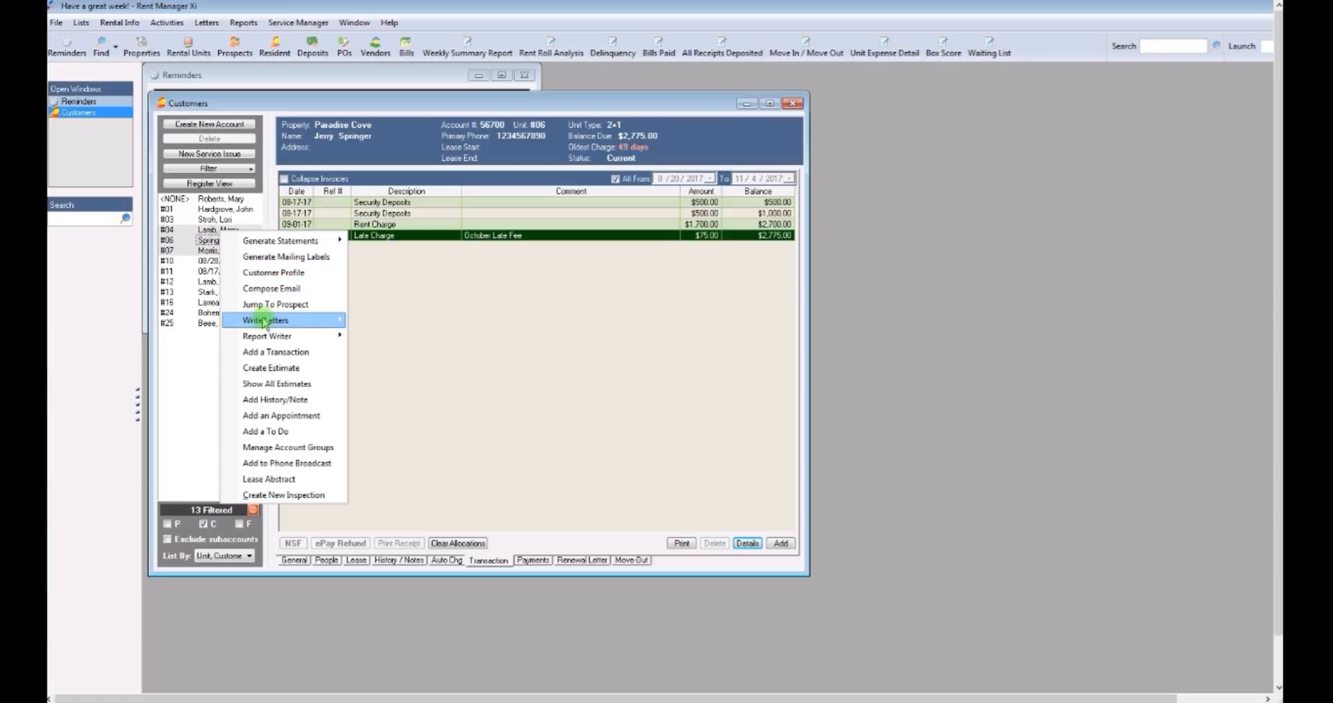
Choose Write Letters to list the letter templates, including 3-day notices
{"action": "left_click", "coordinate": [266, 320]}
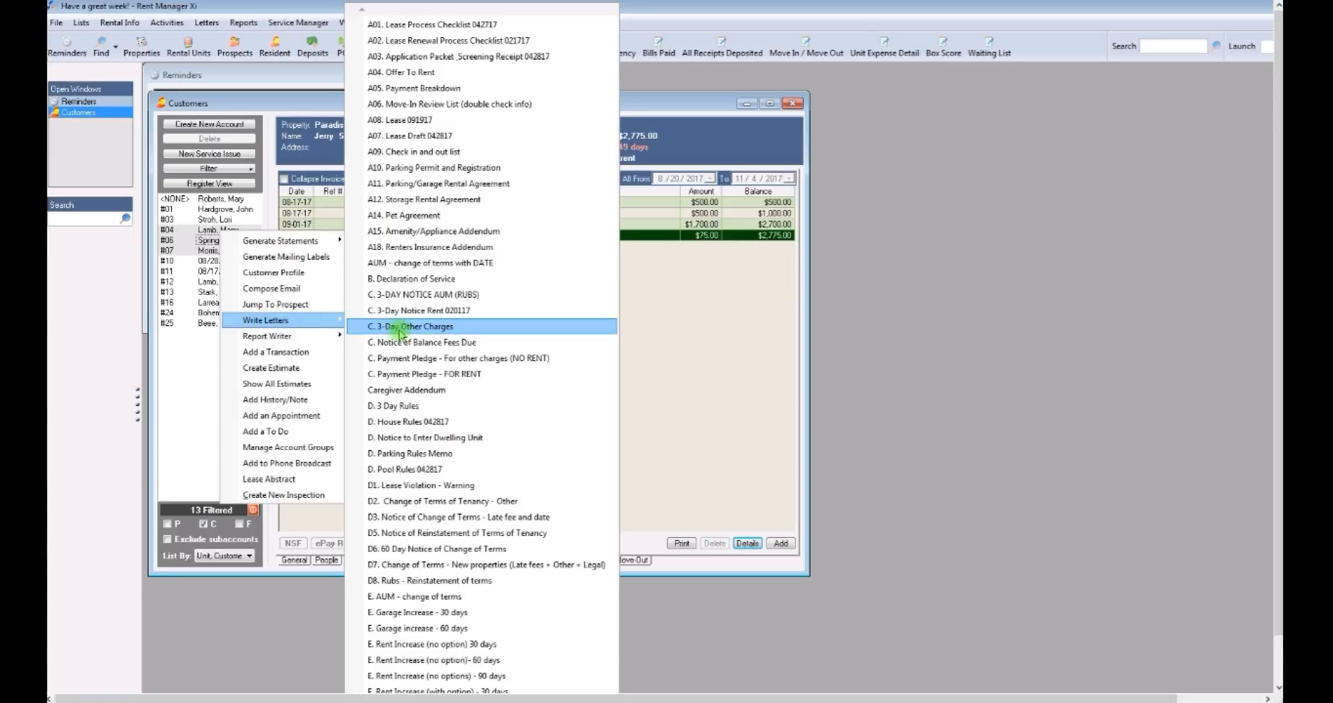
{"action": "mouse_move", "coordinate": [416, 310]}
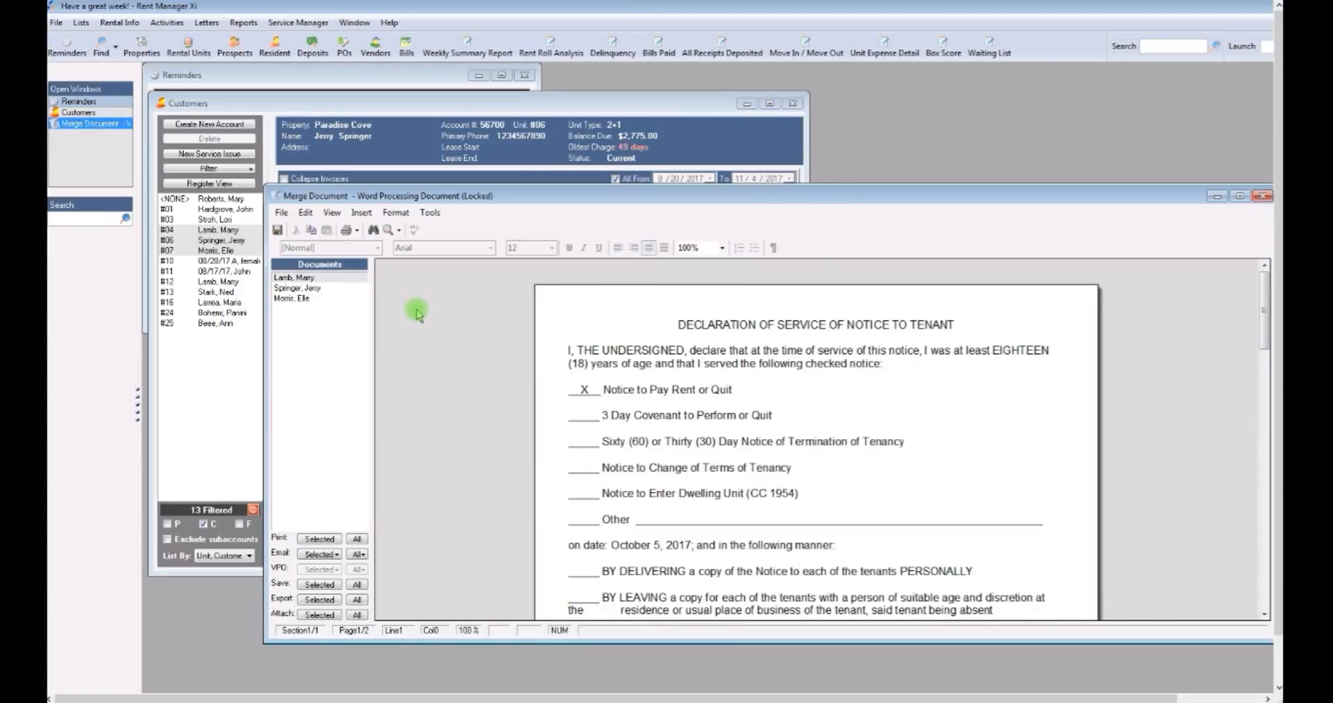
{"action": "mouse_move", "coordinate": [526, 358]}
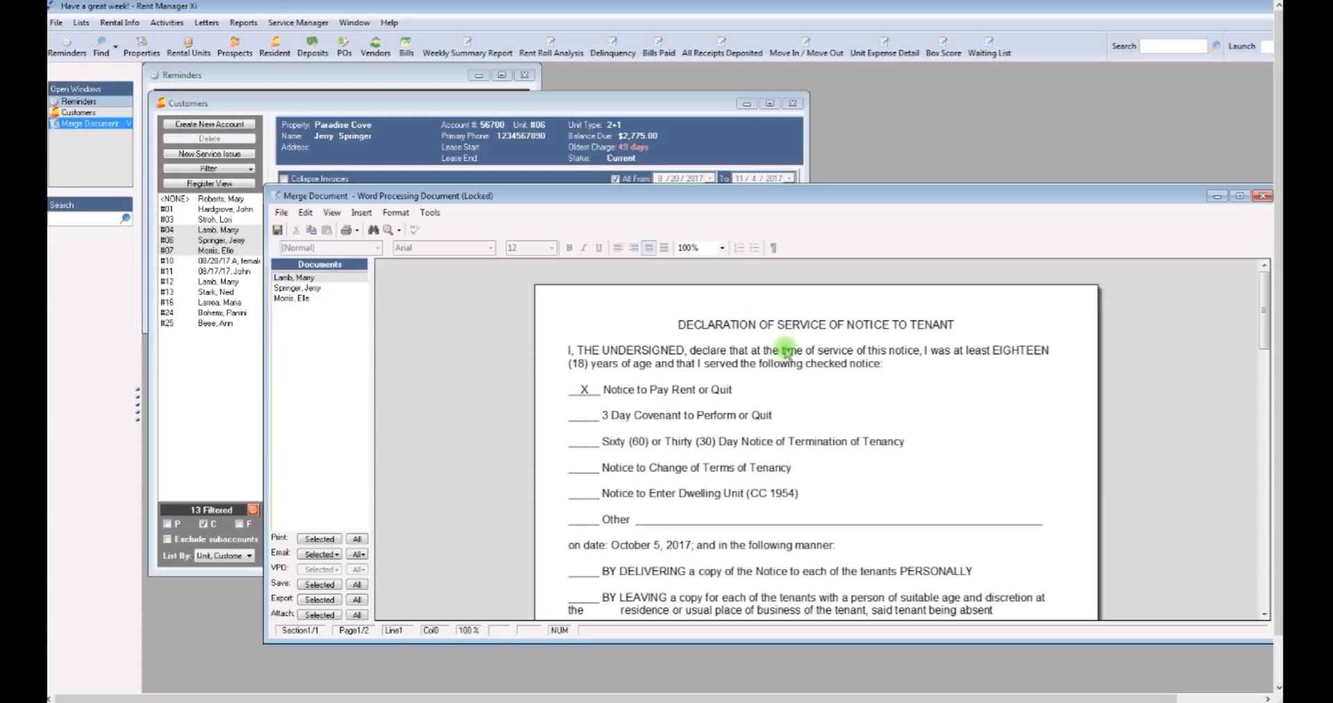
{"action": "mouse_move", "coordinate": [1026, 378]}
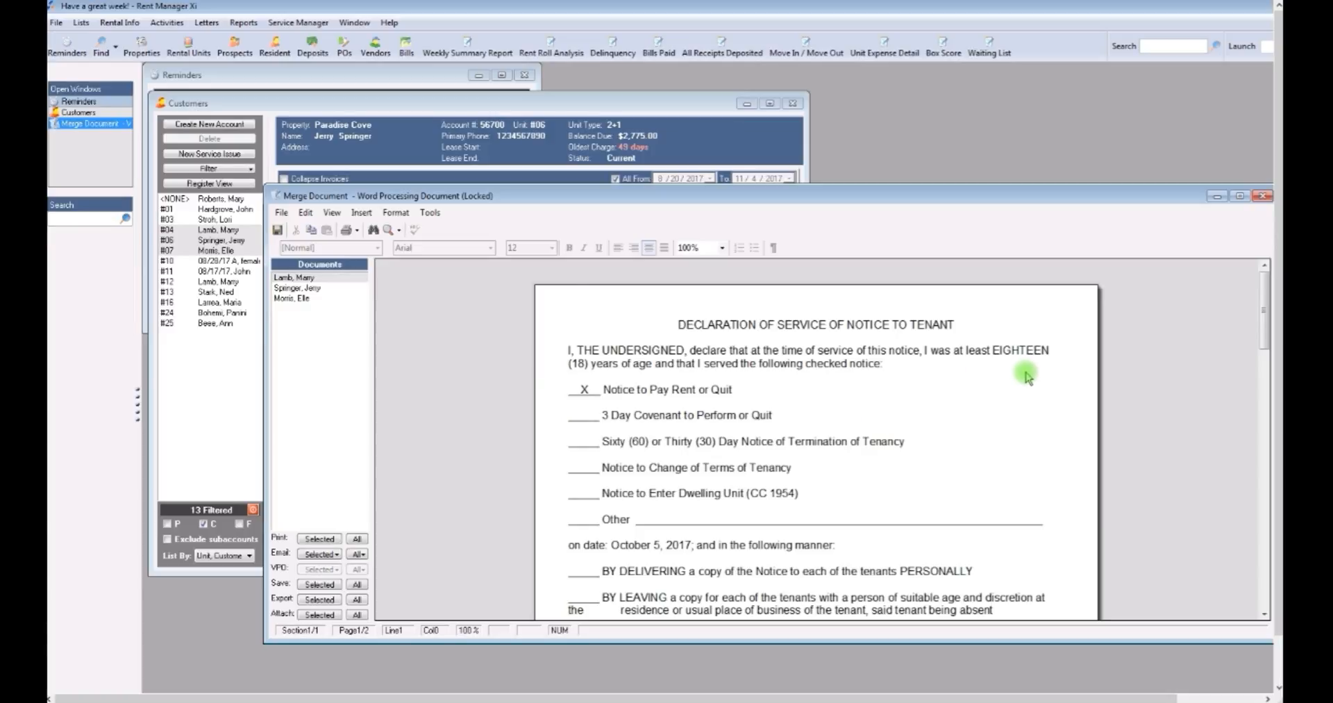
{"action": "mouse_move", "coordinate": [1019, 373]}
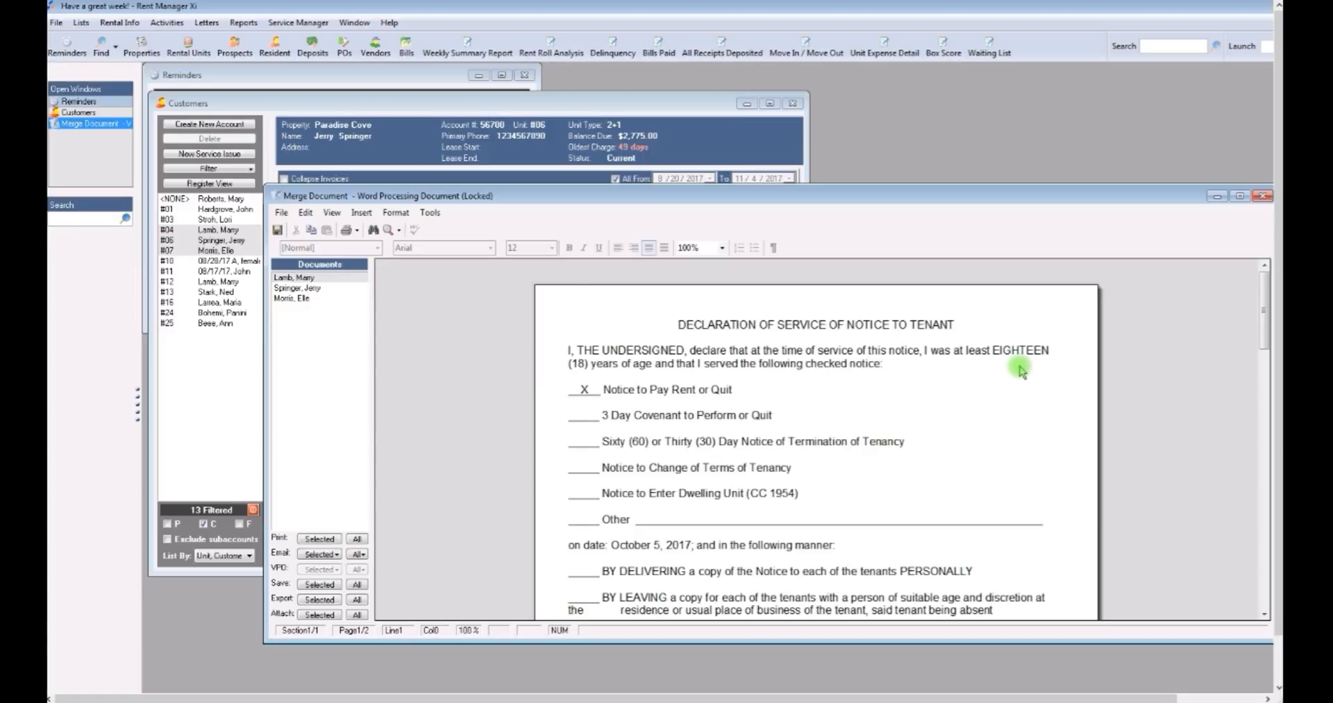
{"action": "mouse_move", "coordinate": [1033, 528]}
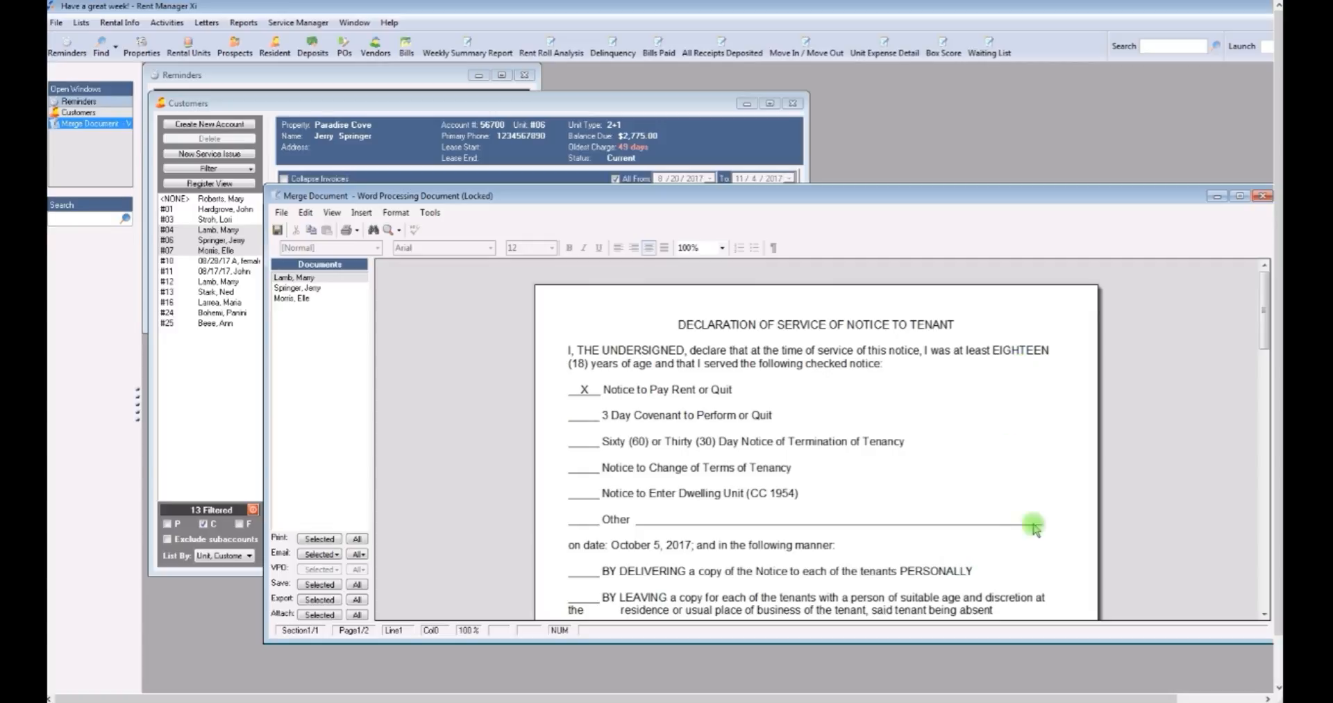
Scroll through the merged Notice to Pay Rent or Surrender Possession letters
{"action": "scroll", "scroll_direction": "down", "scroll_amount": 3}
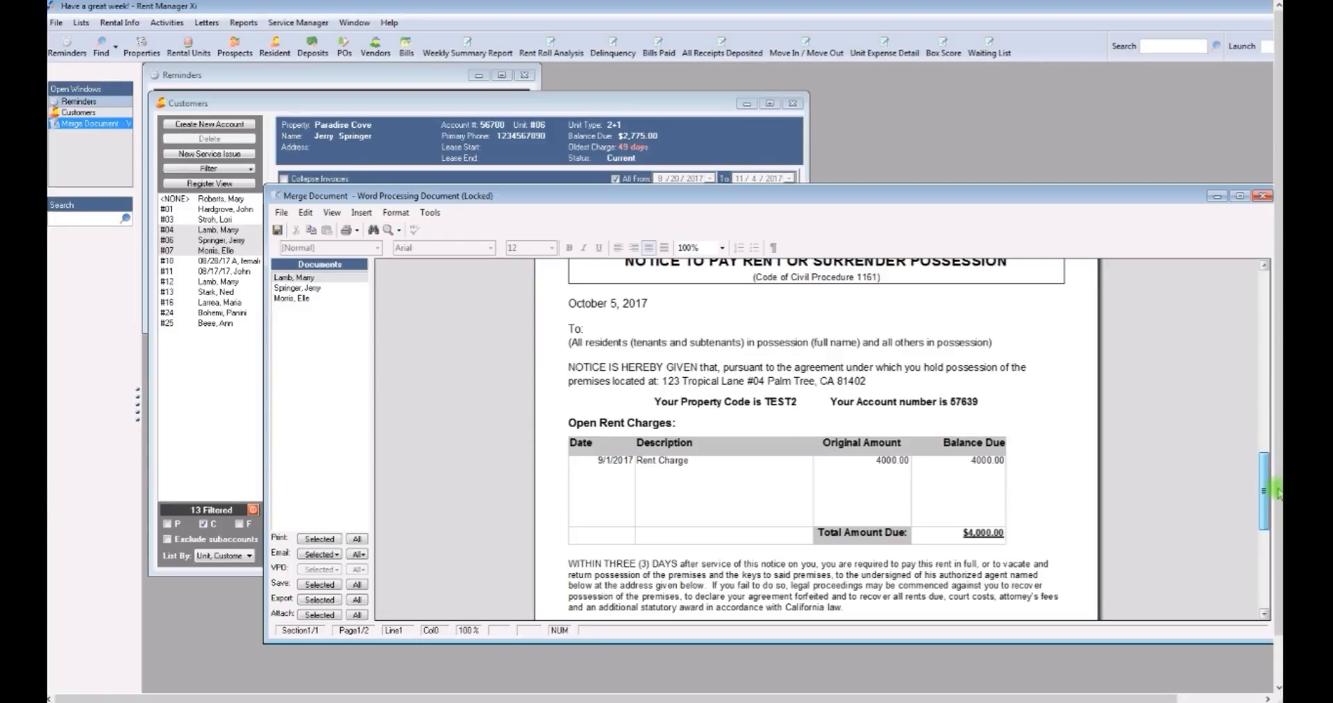
{"action": "scroll", "scroll_direction": "down", "scroll_amount": 3}
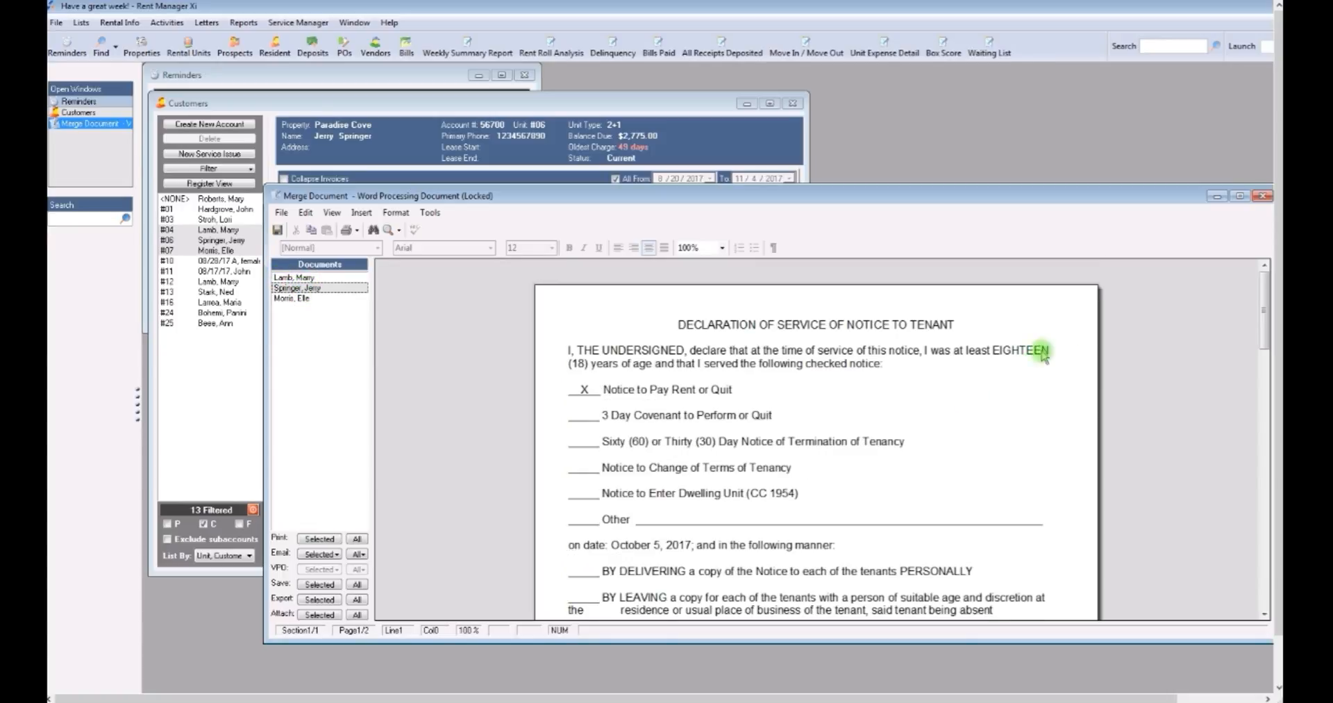
{"action": "scroll", "scroll_direction": "down", "scroll_amount": 3}
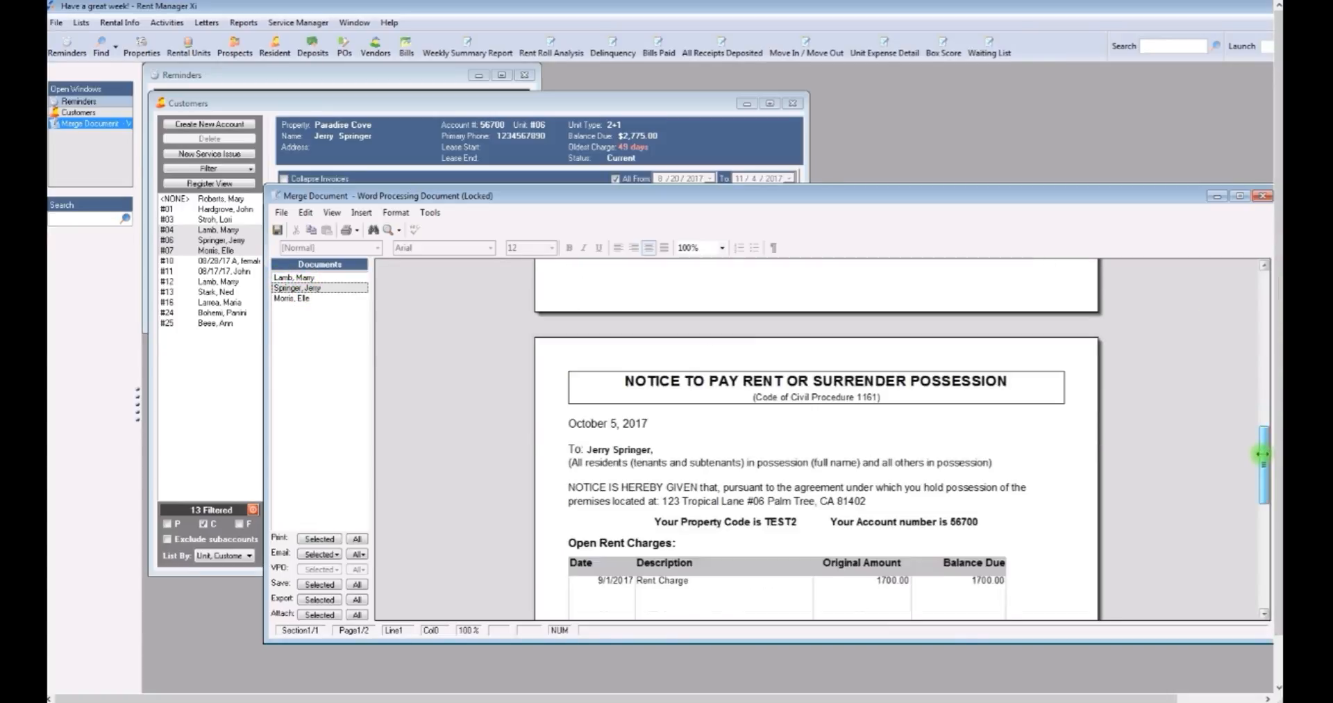
{"action": "scroll", "scroll_direction": "down", "scroll_amount": 3}
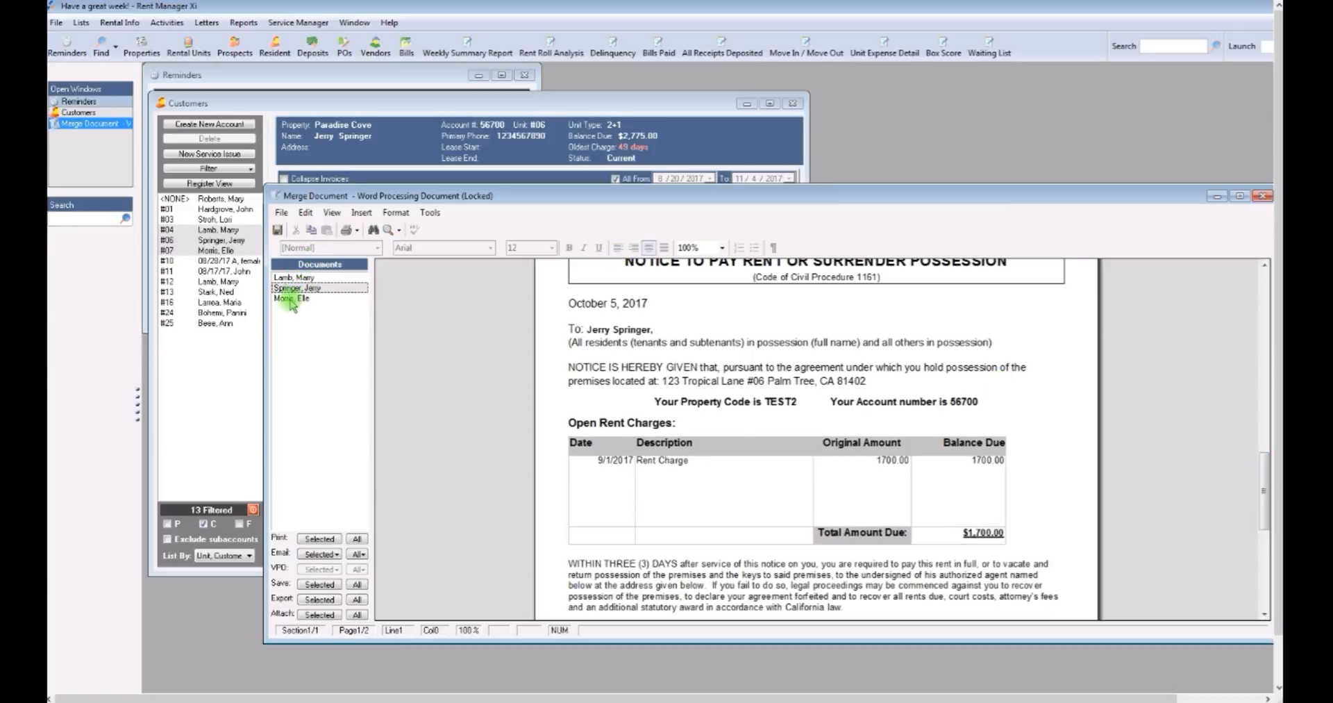
{"action": "scroll", "scroll_direction": "down", "scroll_amount": 3}
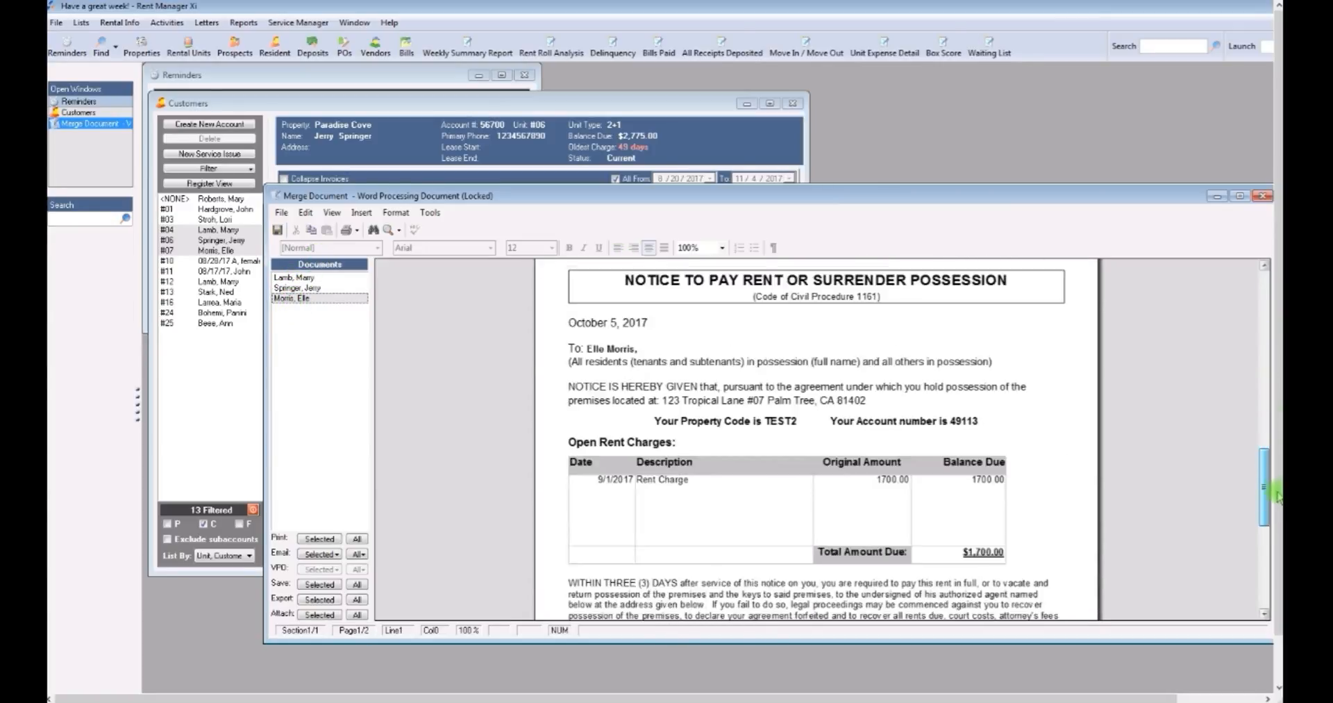
{"action": "scroll", "scroll_direction": "down", "scroll_amount": 3}
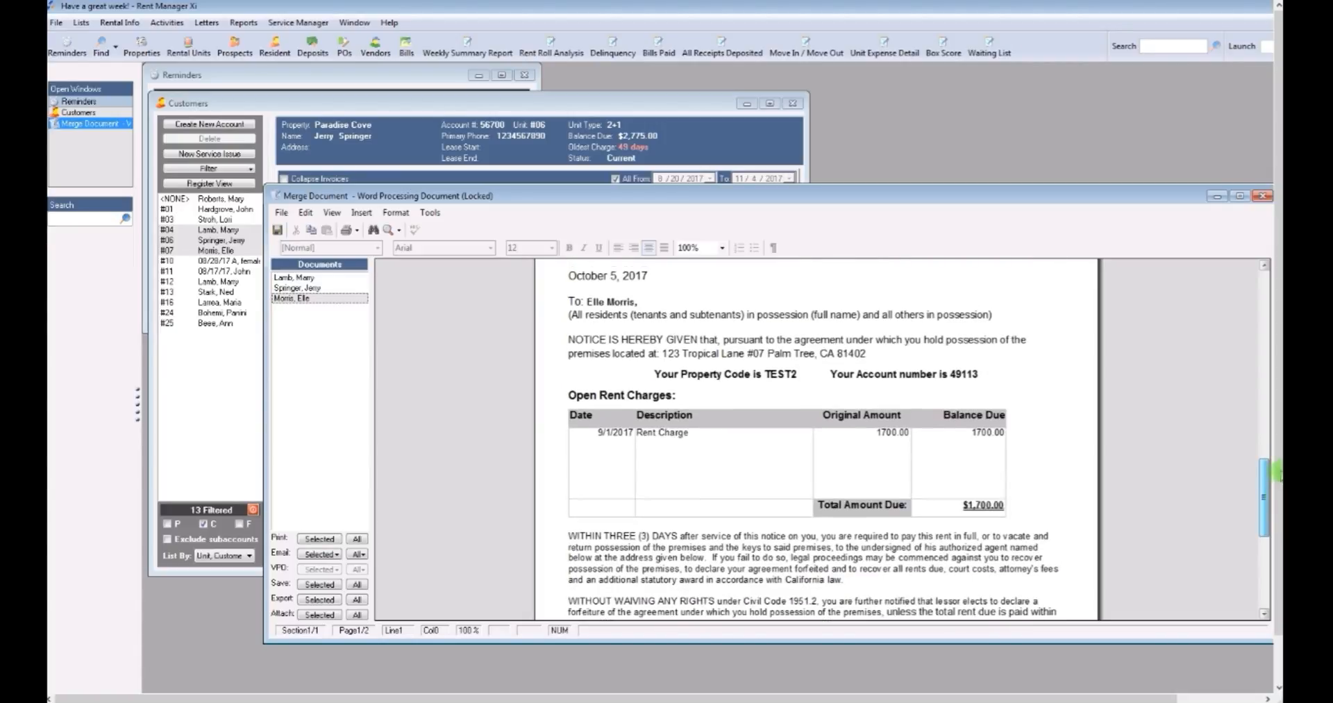
{"action": "scroll", "scroll_direction": "down", "scroll_amount": 3}
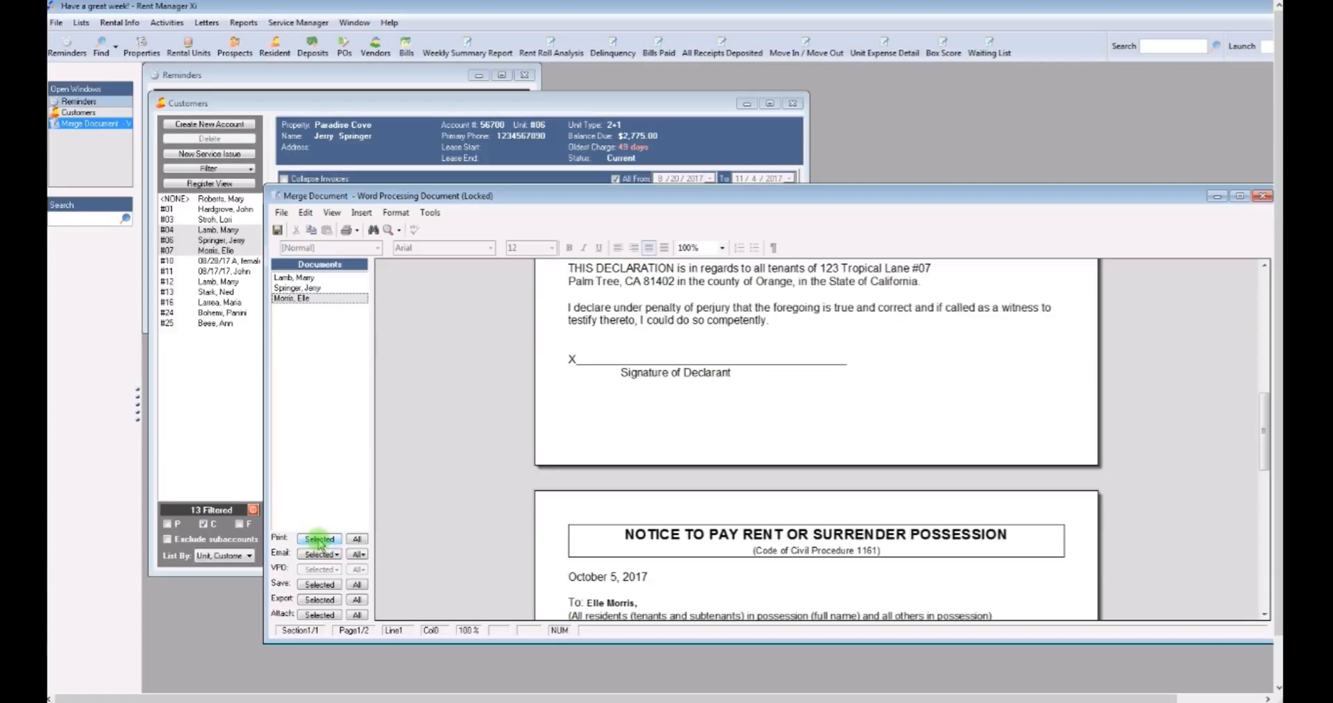
Cancel printing and close the merged notices, declining to save changes
{"action": "left_click", "coordinate": [319, 537]}
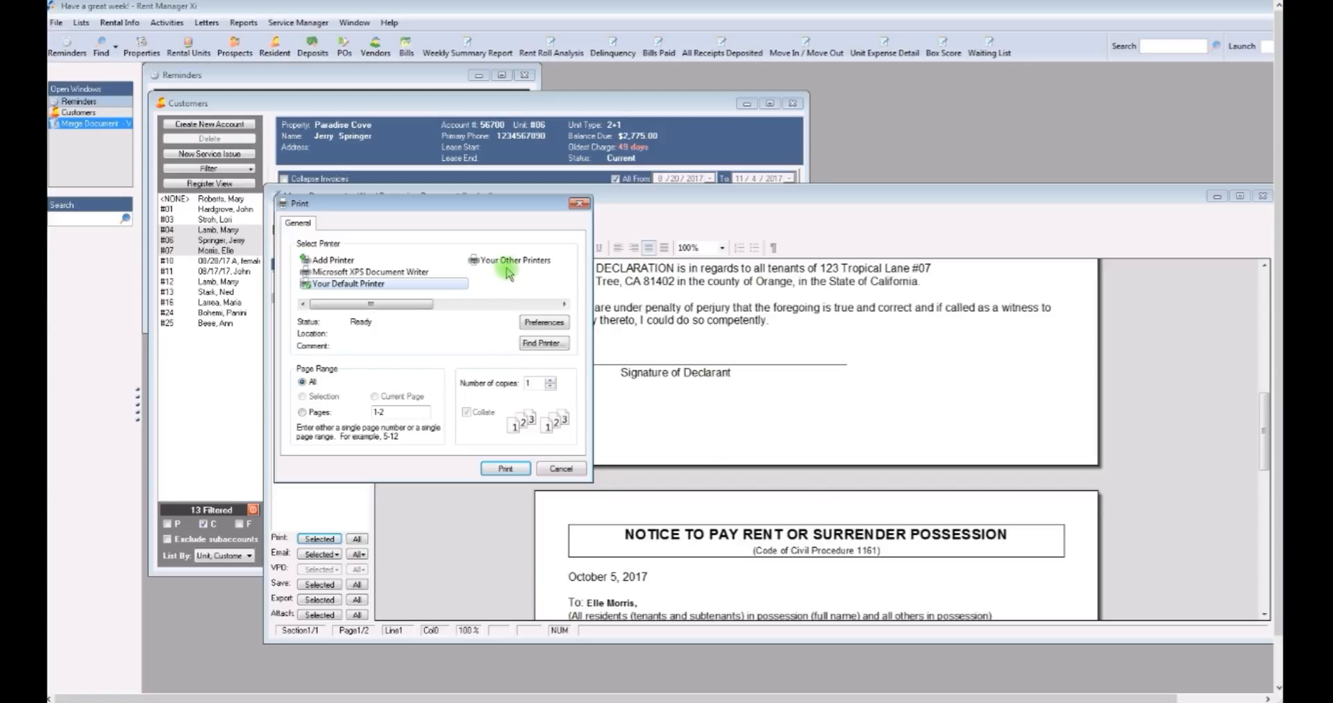
{"action": "mouse_move", "coordinate": [560, 468]}
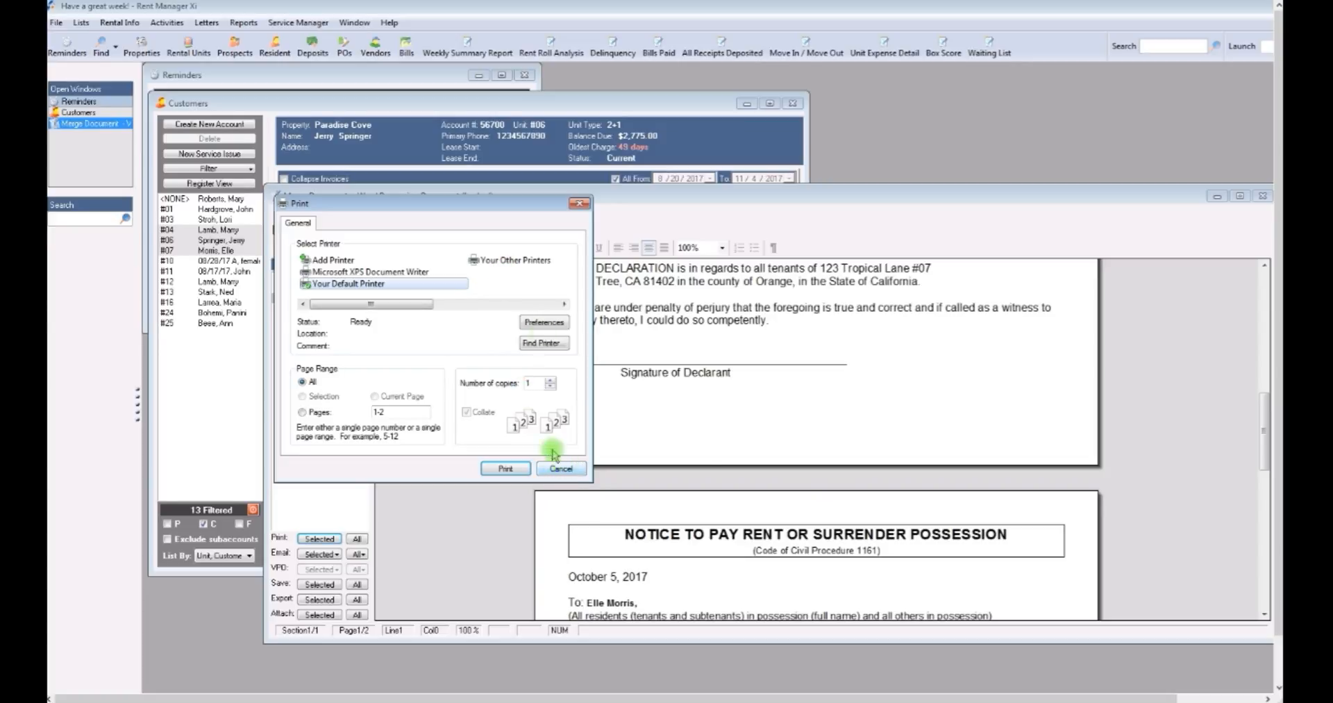
{"action": "left_click", "coordinate": [560, 468]}
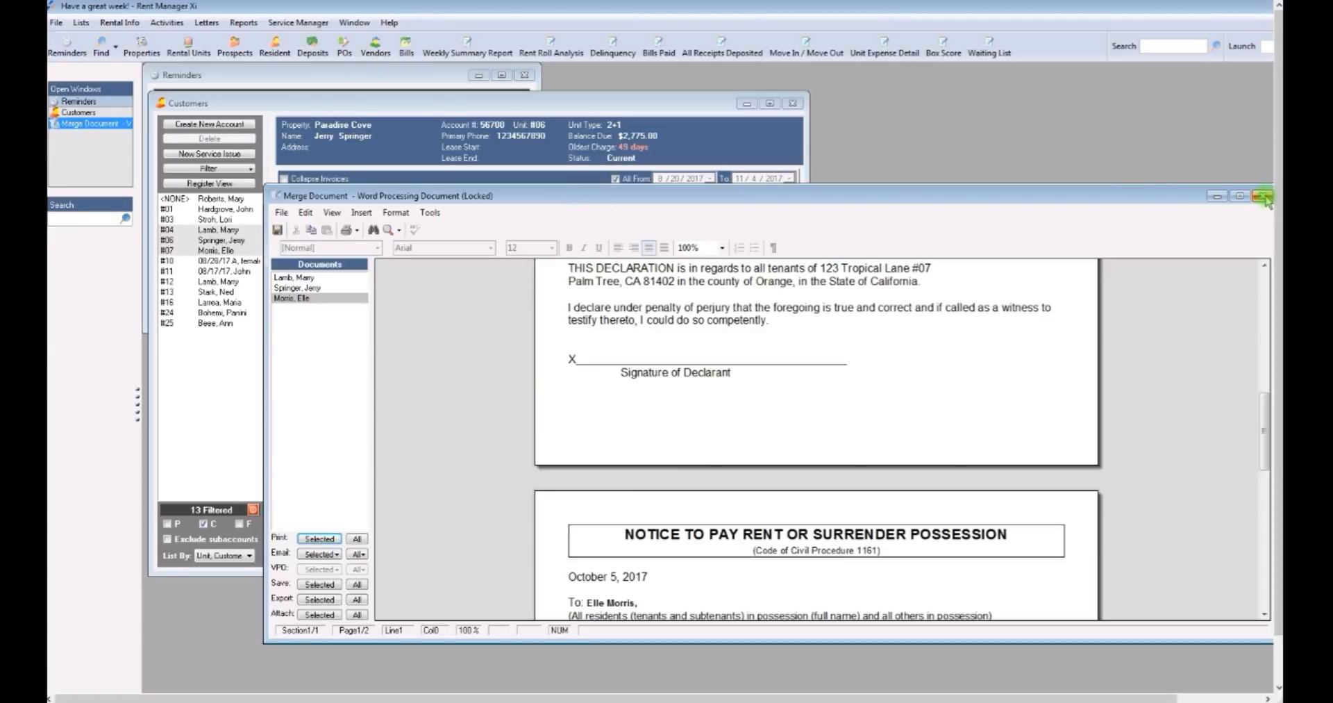
{"action": "left_click", "coordinate": [1264, 196]}
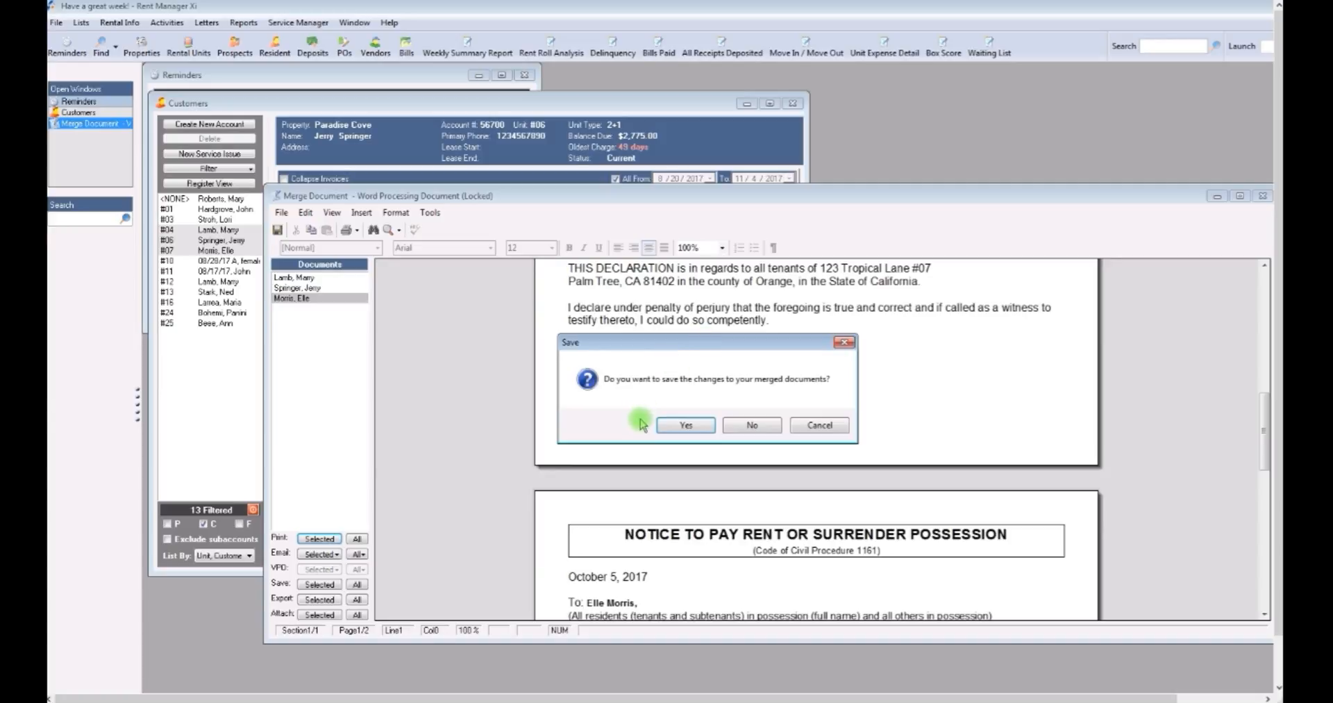
{"action": "mouse_move", "coordinate": [738, 385]}
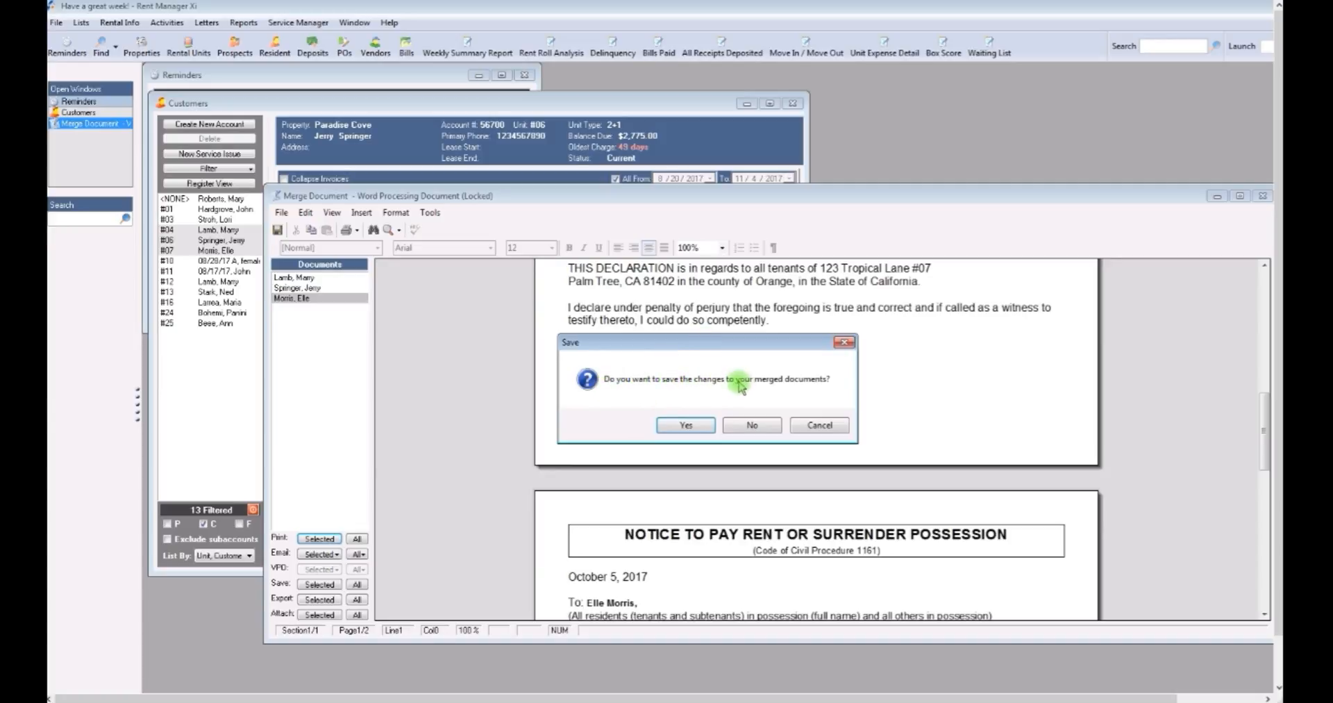
{"action": "mouse_move", "coordinate": [833, 386]}
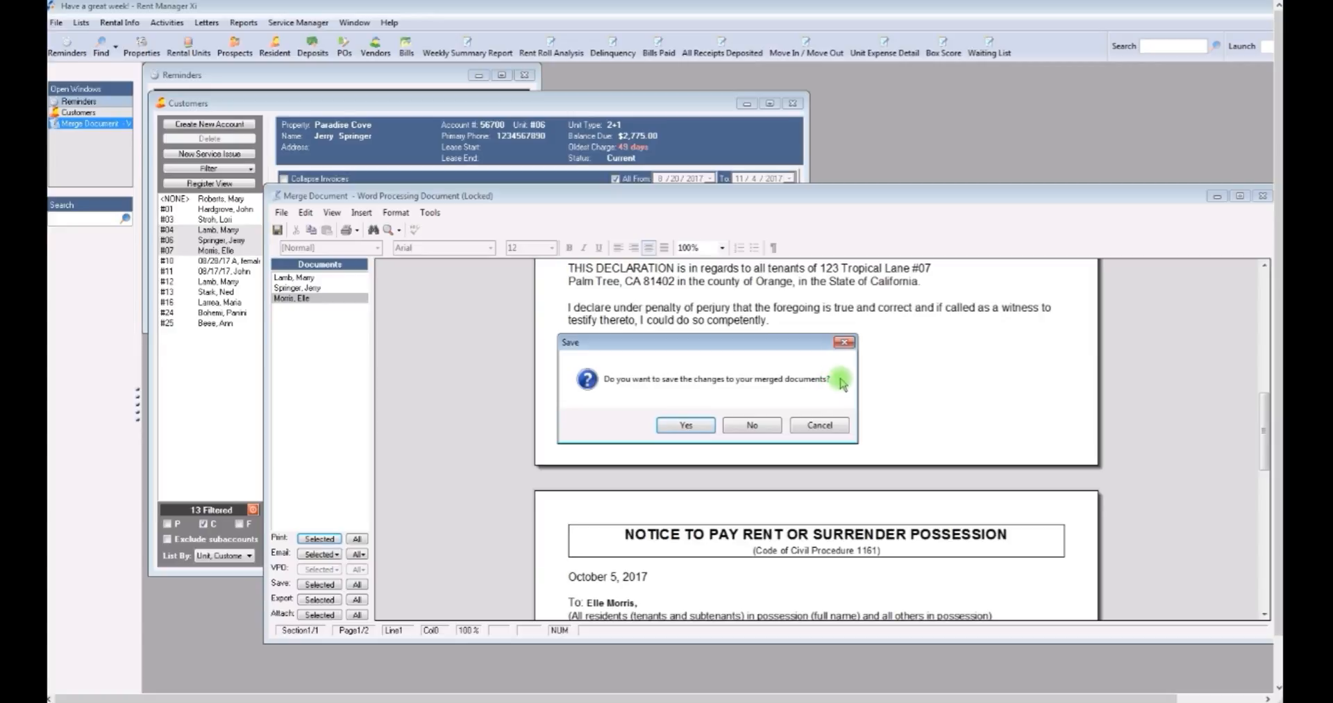
{"action": "mouse_move", "coordinate": [709, 372]}
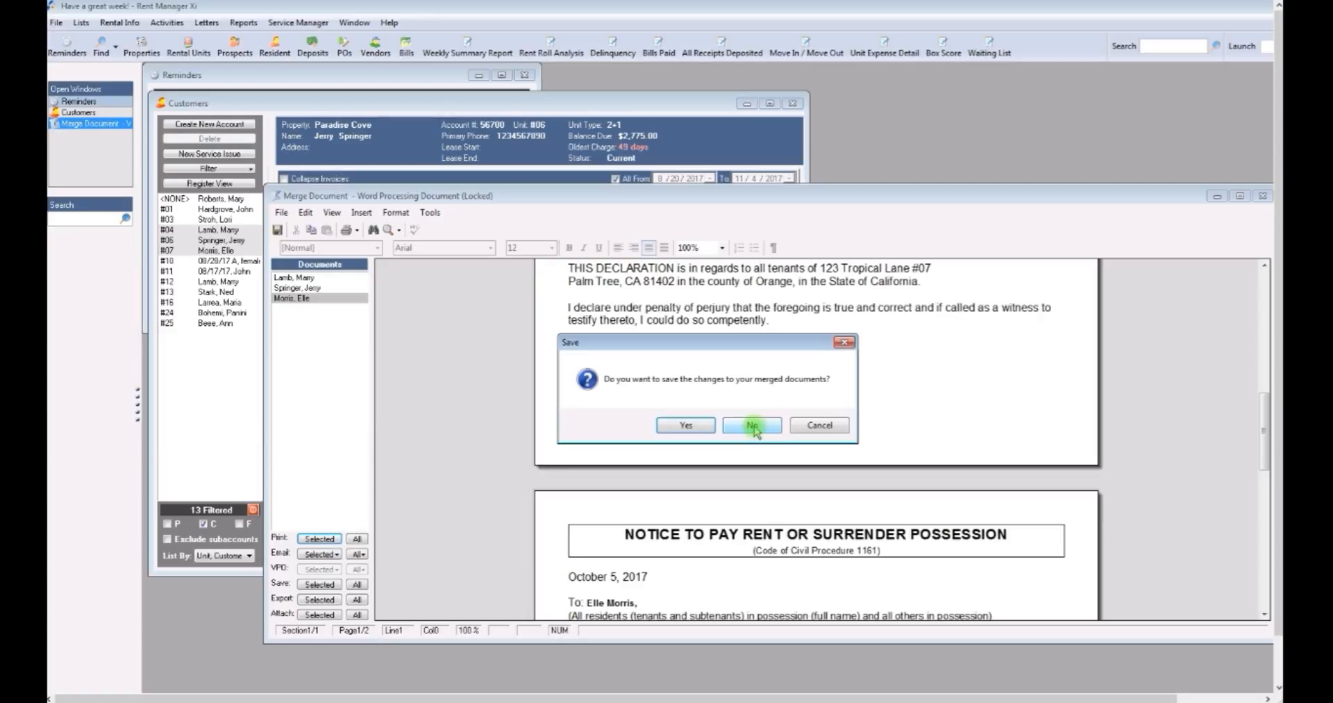
{"action": "left_click", "coordinate": [751, 424]}
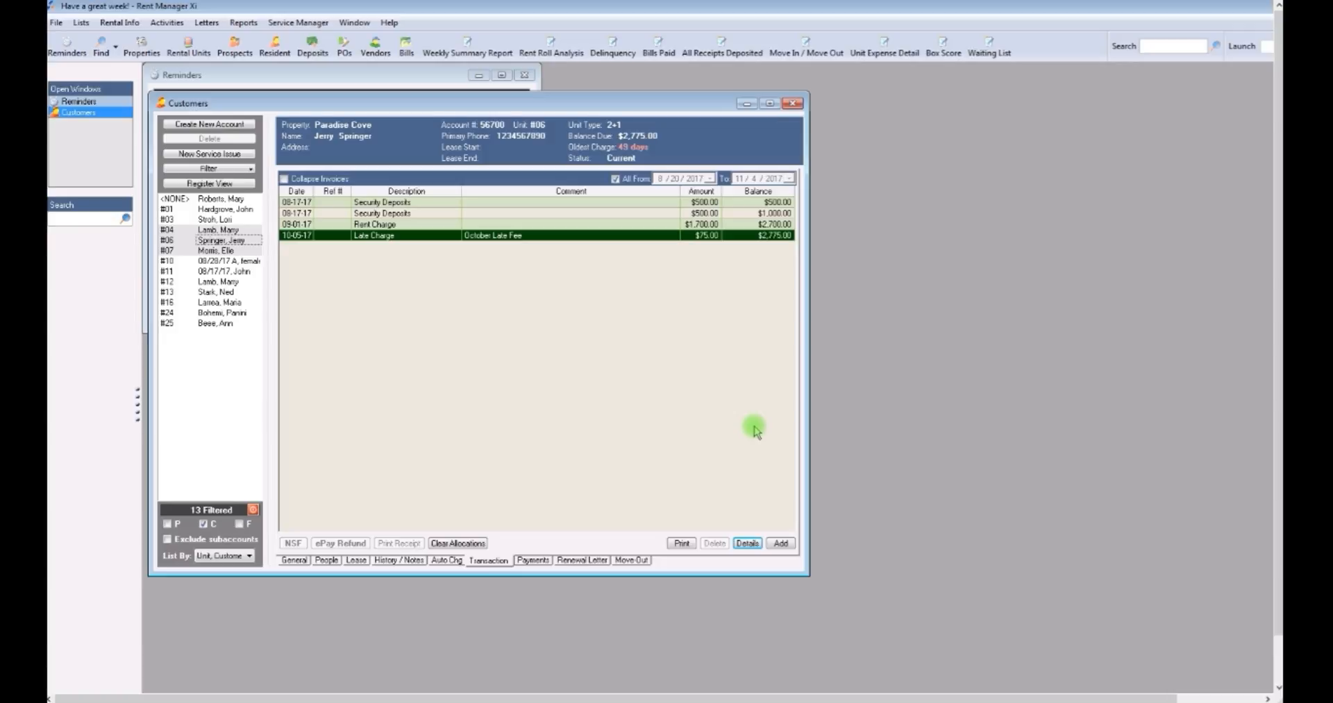
{"action": "mouse_move", "coordinate": [357, 214]}
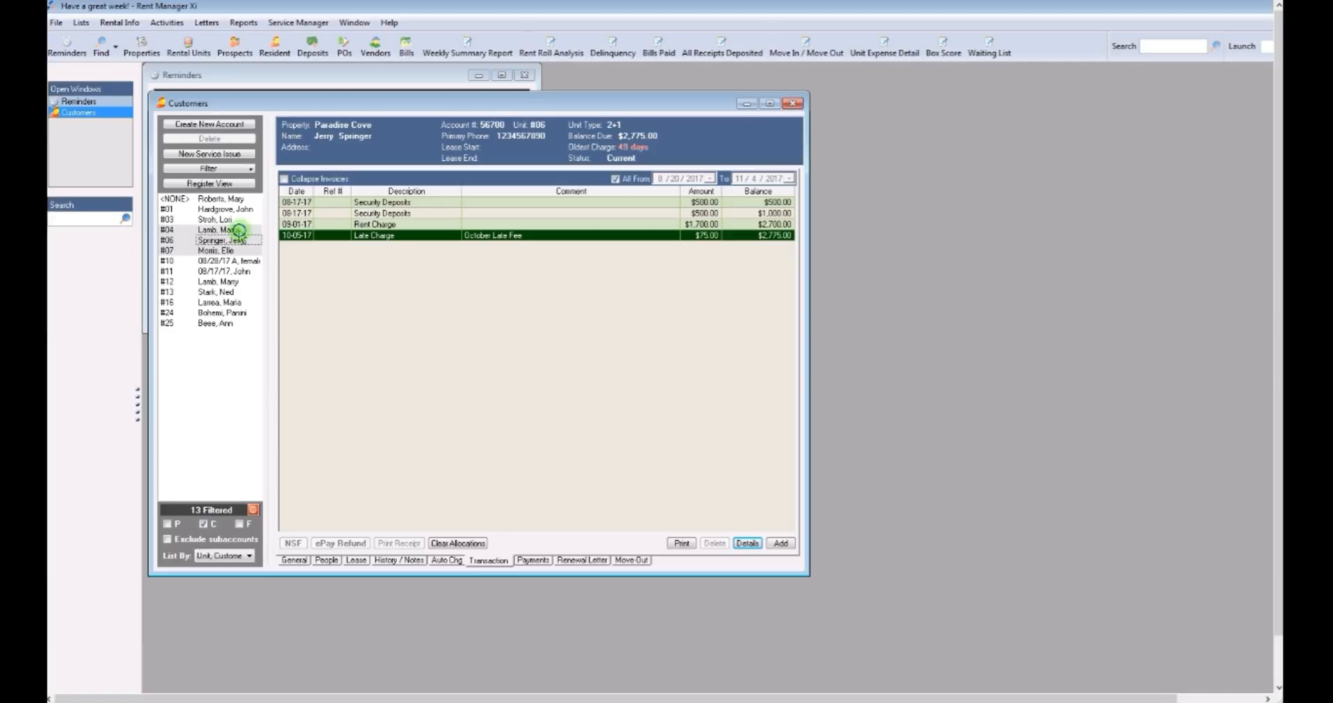
Open the right-click actions menu on the filtered residents in the customer list
{"action": "right_click", "coordinate": [225, 240]}
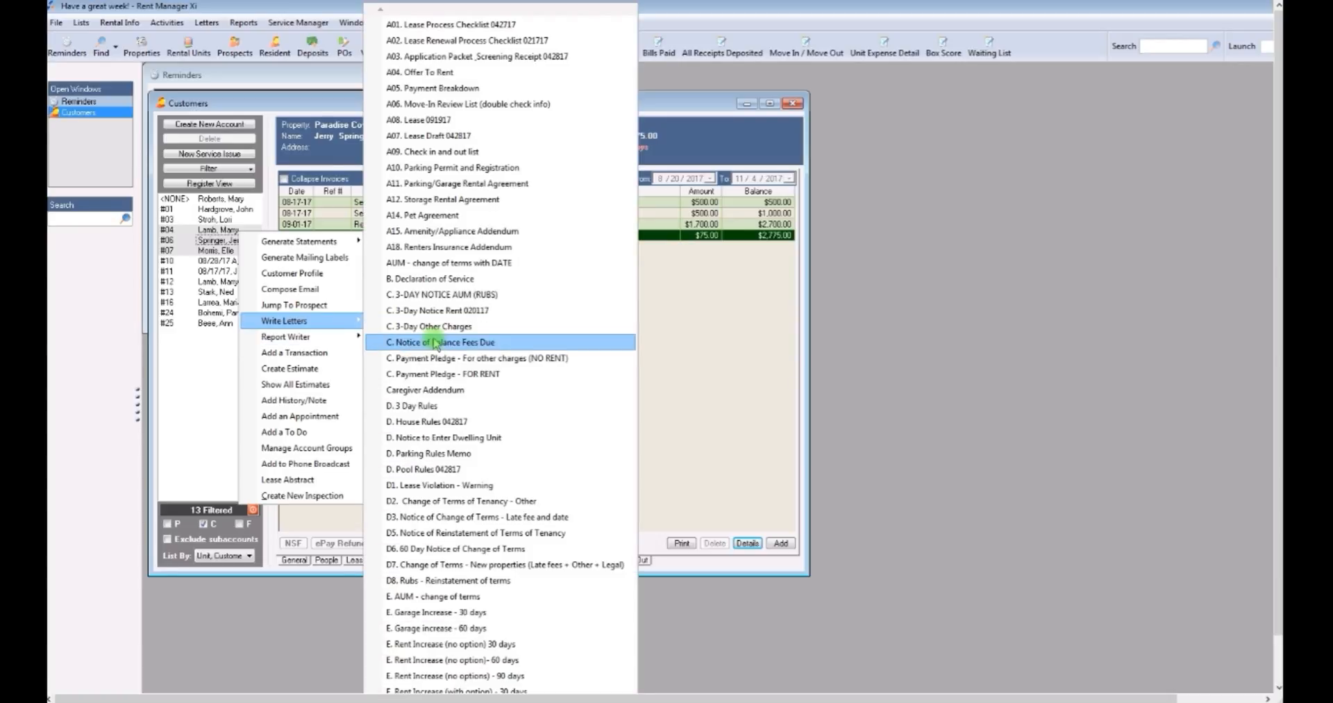
{"action": "mouse_move", "coordinate": [438, 325]}
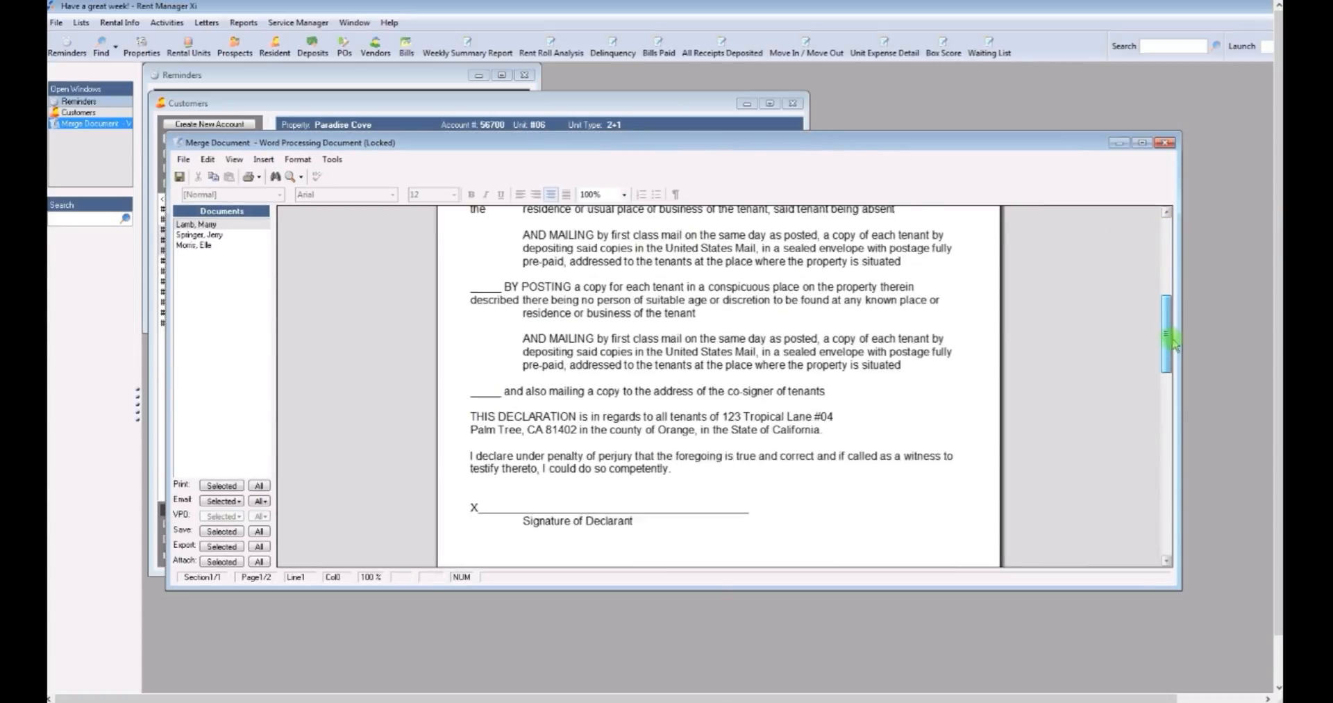
Review the merged covenants notice's open charges, then close it without saving
{"action": "scroll", "scroll_direction": "up", "scroll_amount": 3}
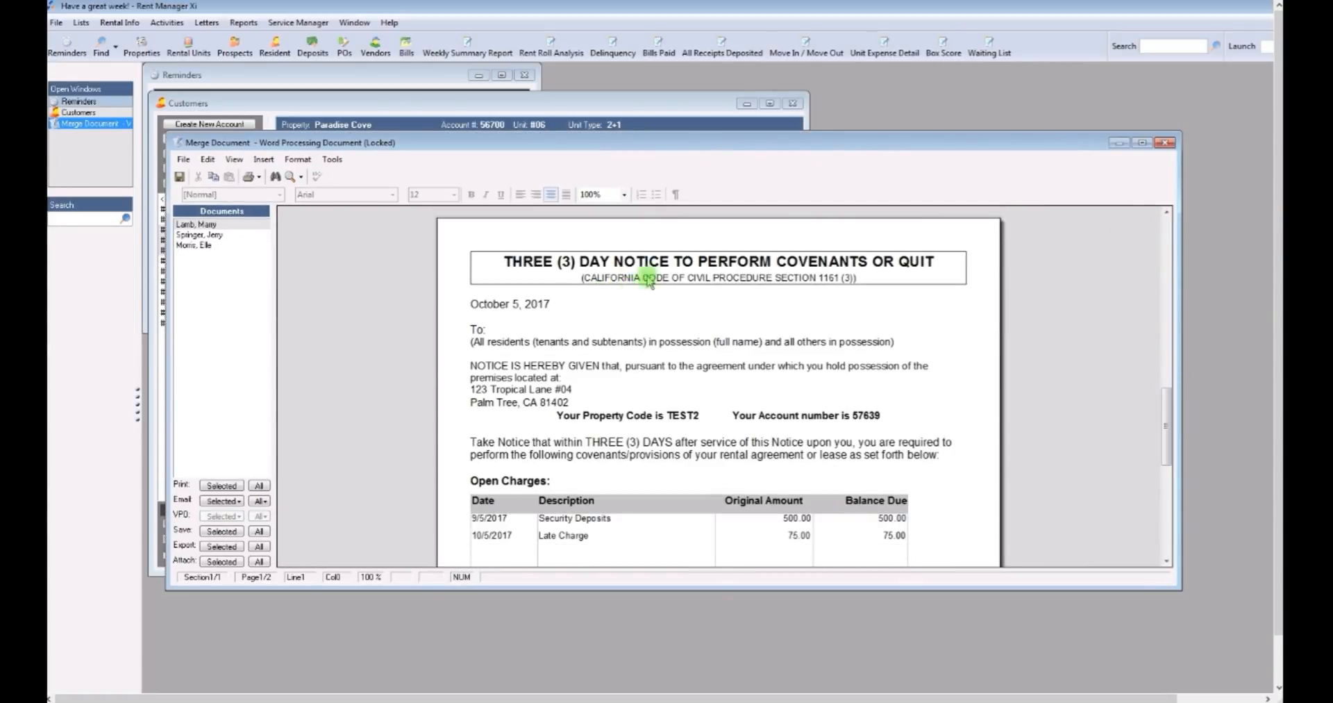
{"action": "mouse_move", "coordinate": [825, 261]}
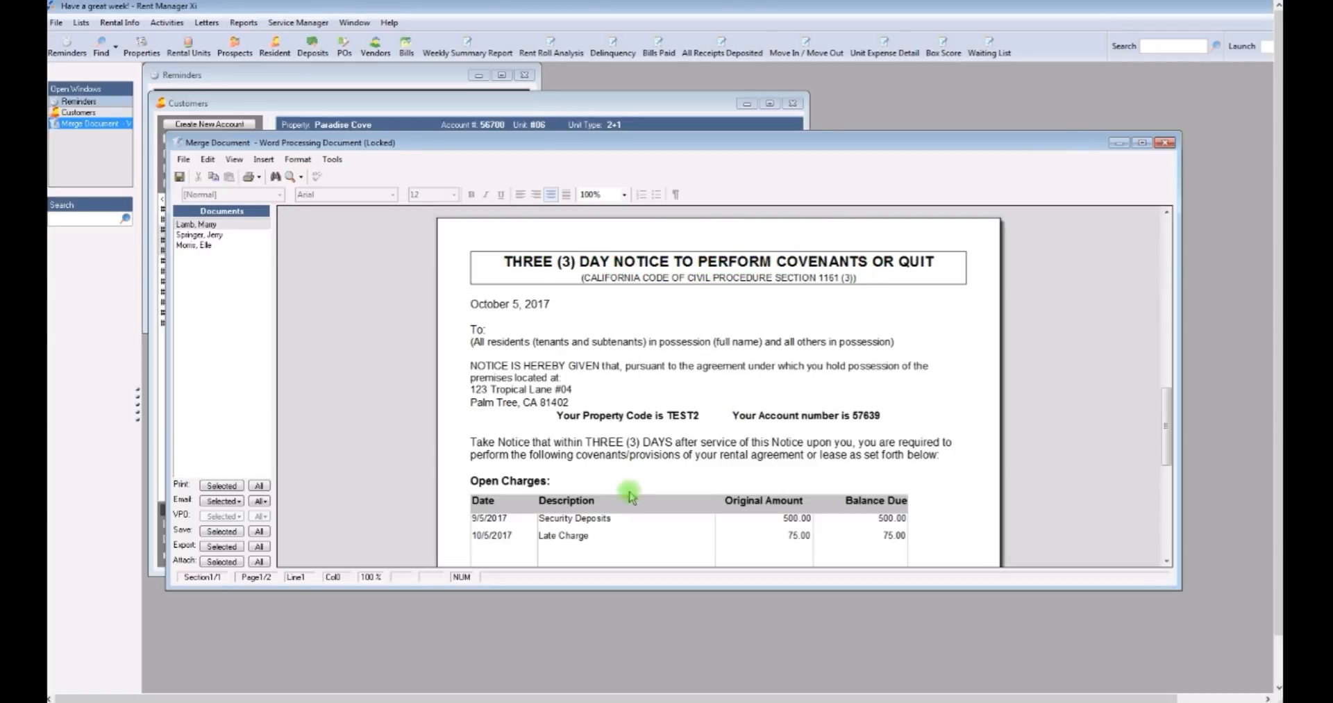
{"action": "mouse_move", "coordinate": [610, 543]}
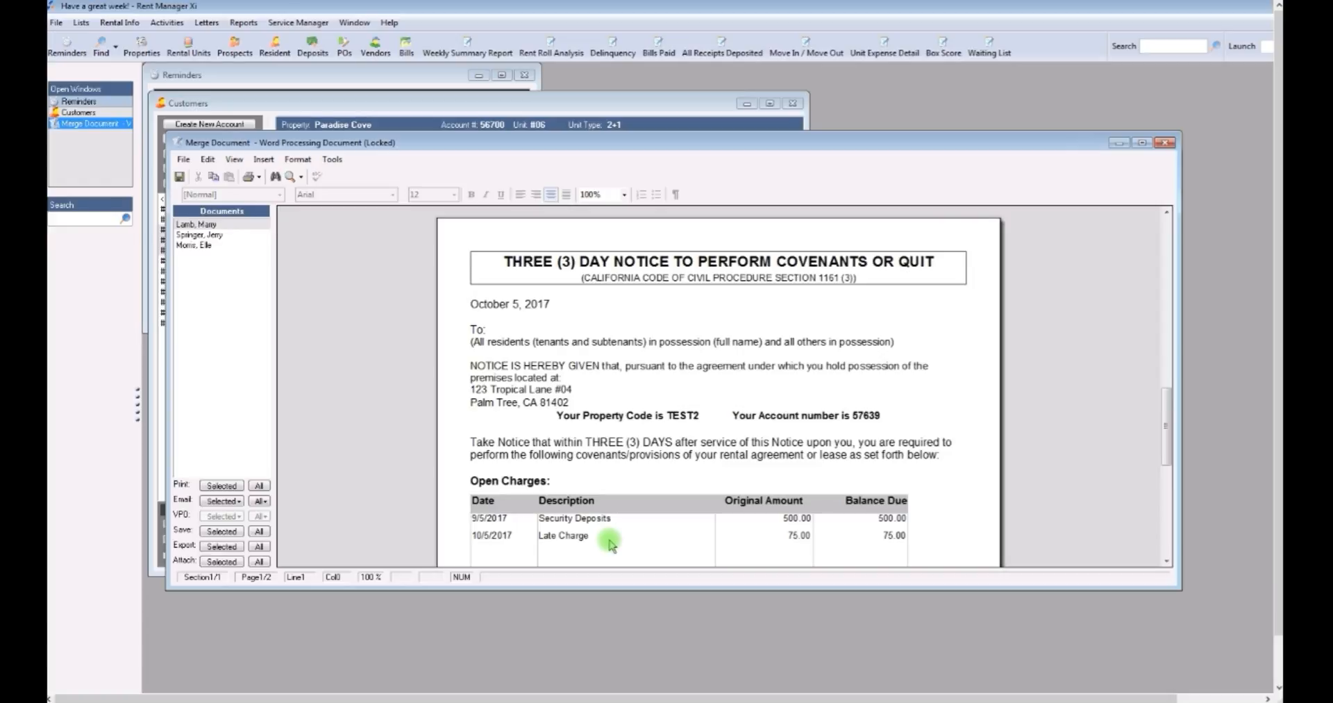
{"action": "mouse_move", "coordinate": [612, 548]}
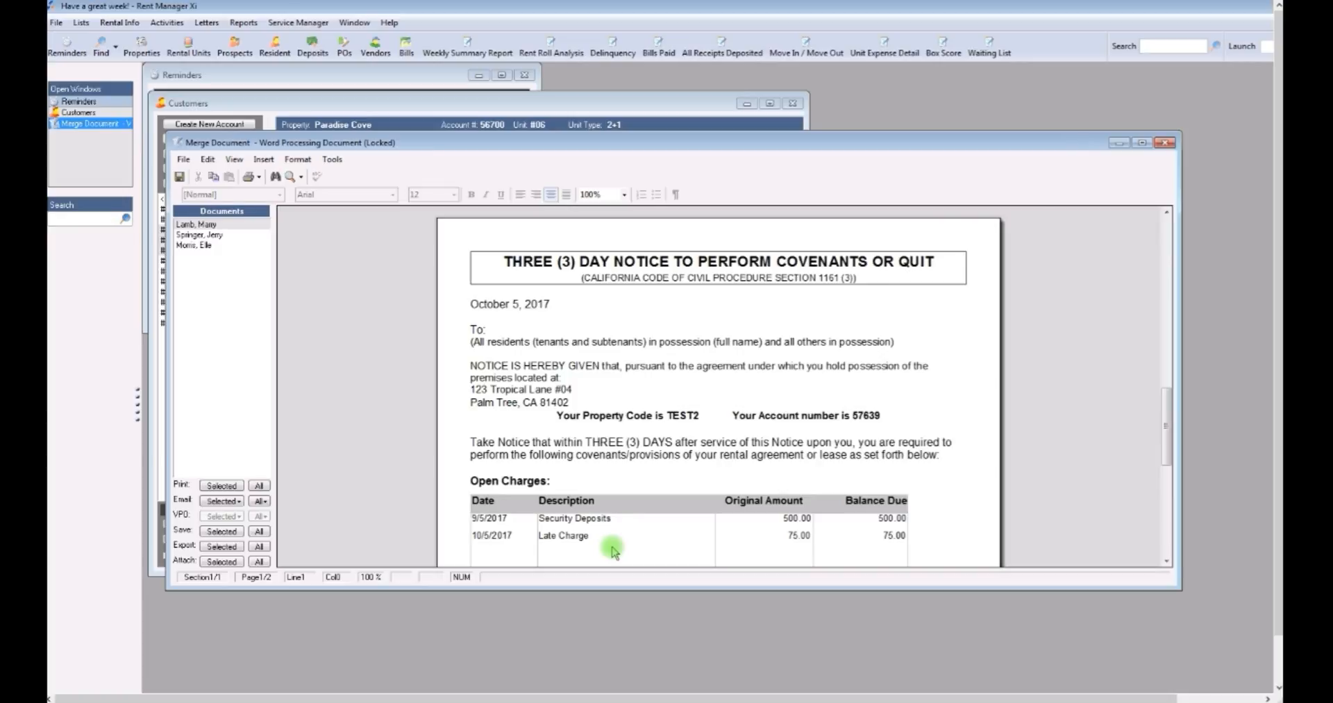
{"action": "mouse_move", "coordinate": [1078, 164]}
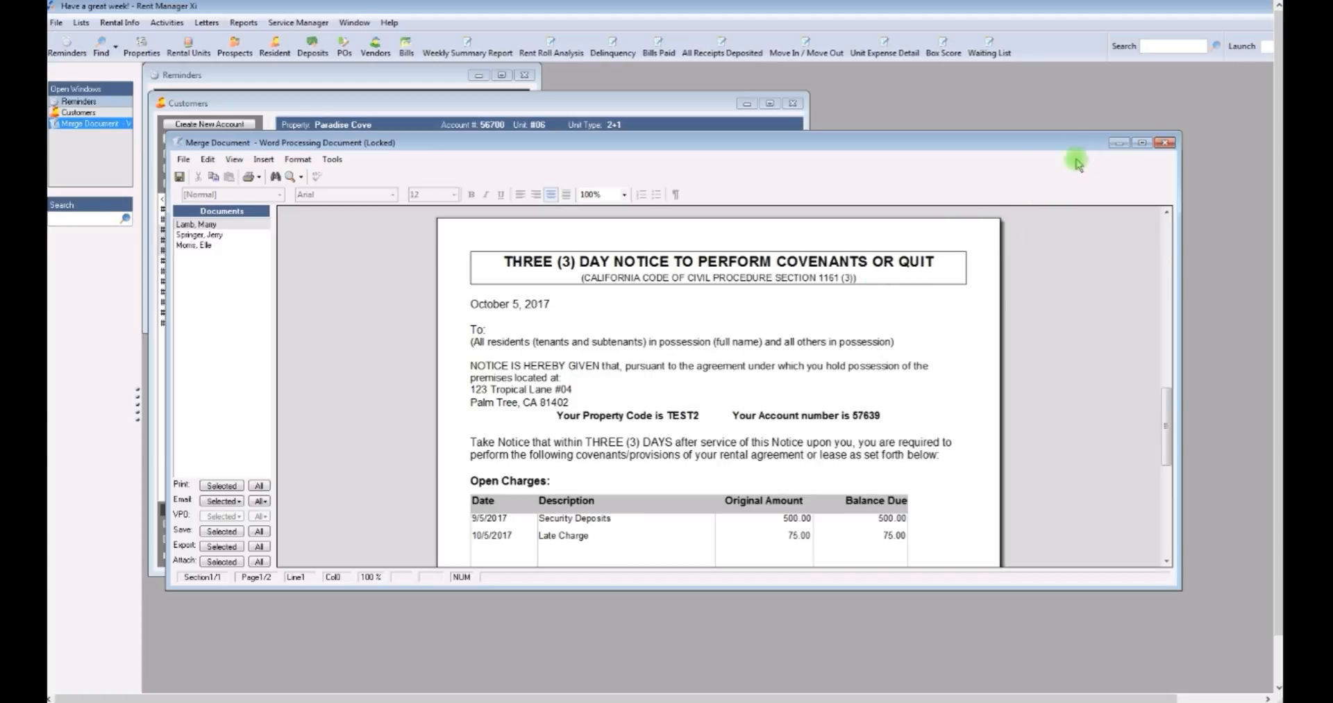
{"action": "left_click", "coordinate": [1163, 142]}
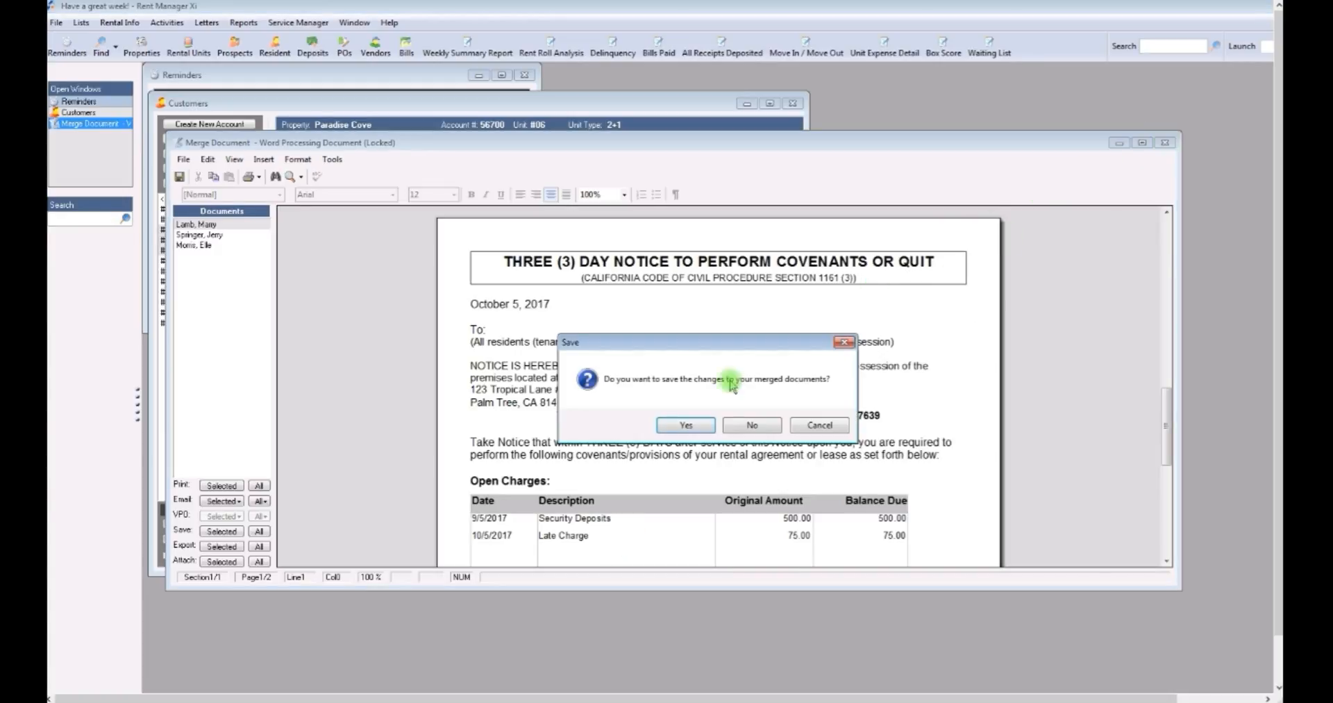
{"action": "left_click", "coordinate": [750, 424]}
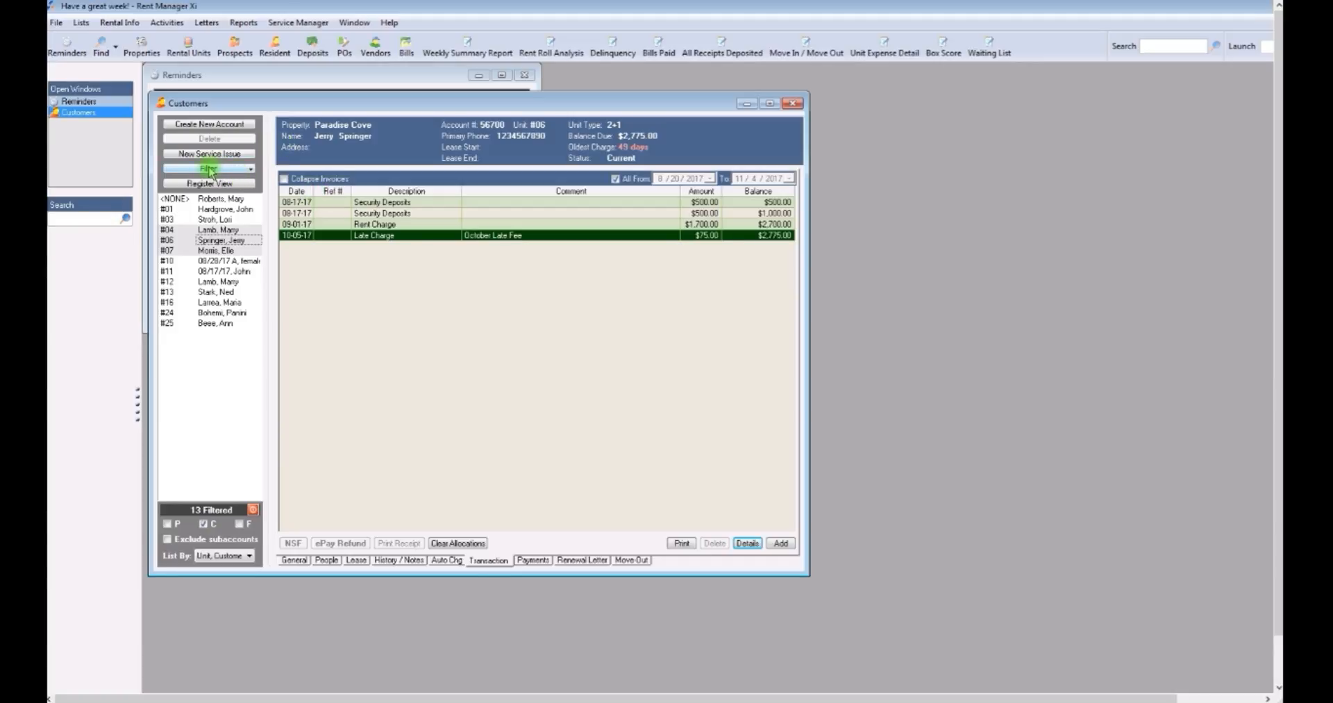
Filter the customer search to property Paradise Cove, listing all 16 customers
{"action": "left_click", "coordinate": [210, 167]}
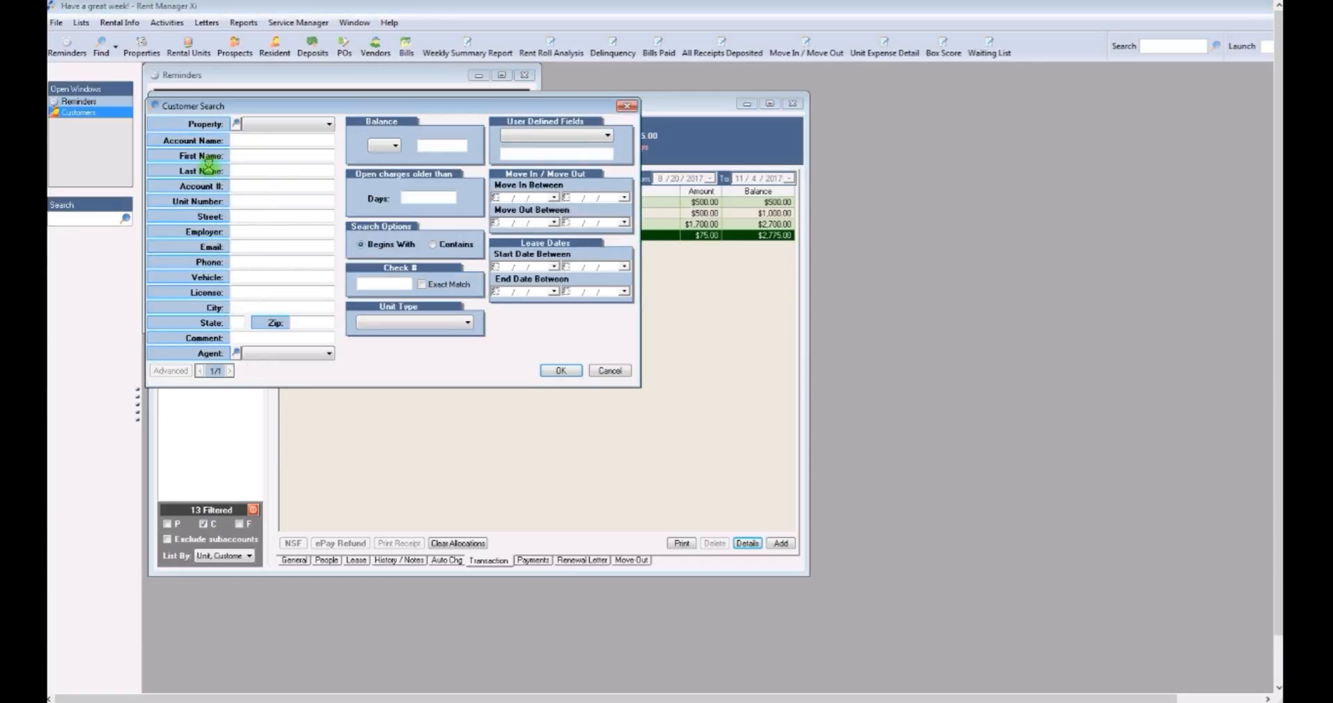
{"action": "left_click", "coordinate": [329, 124]}
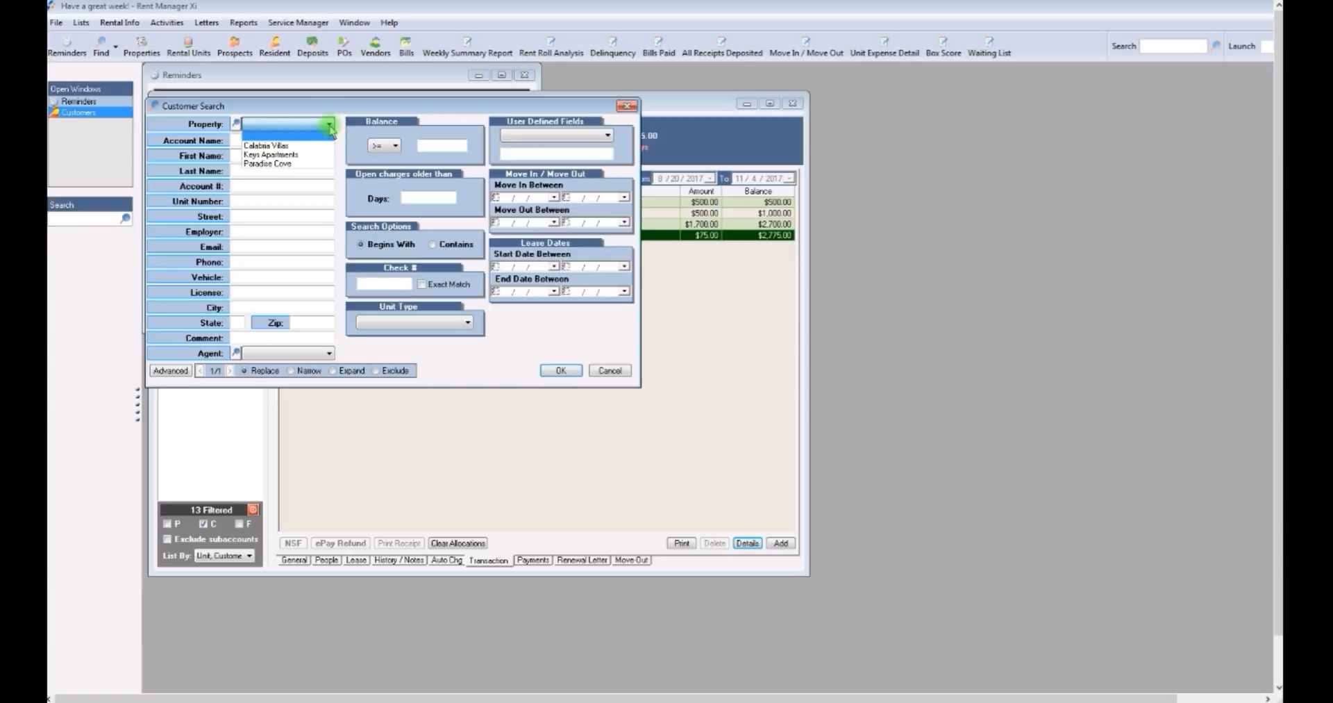
{"action": "left_click", "coordinate": [267, 163]}
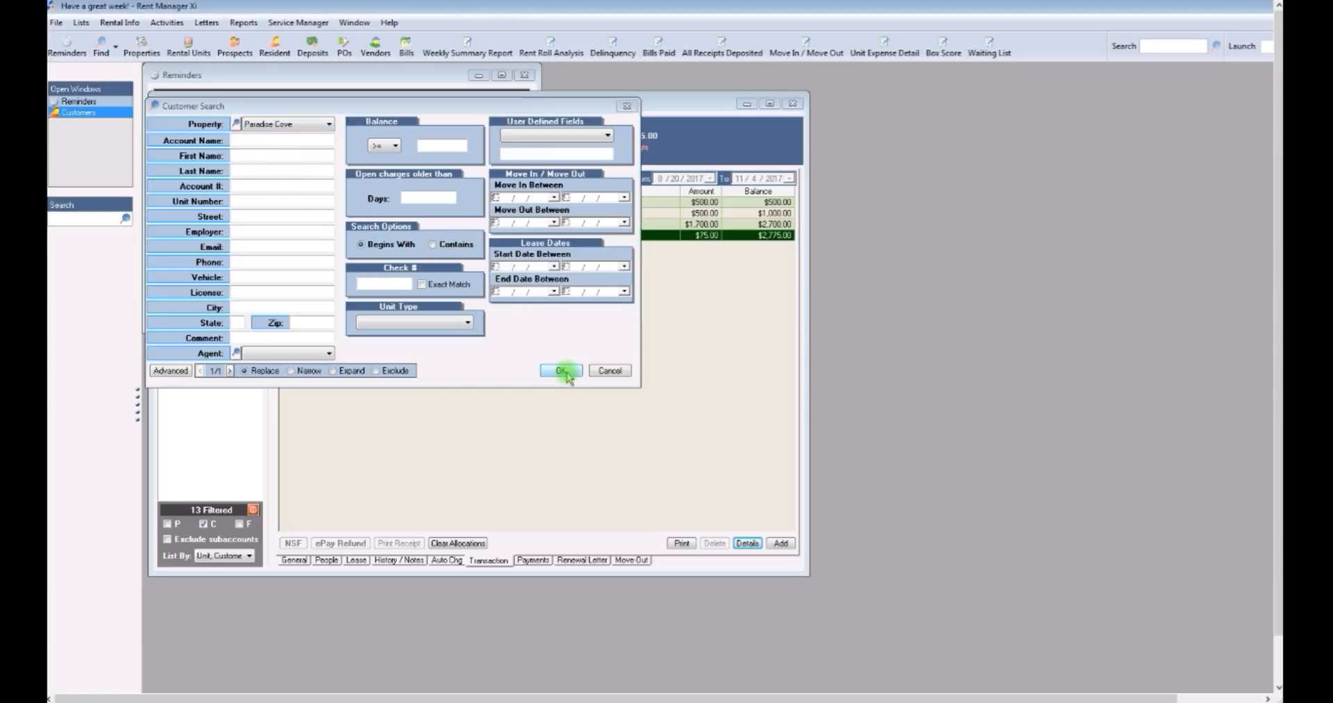
{"action": "left_click", "coordinate": [560, 371]}
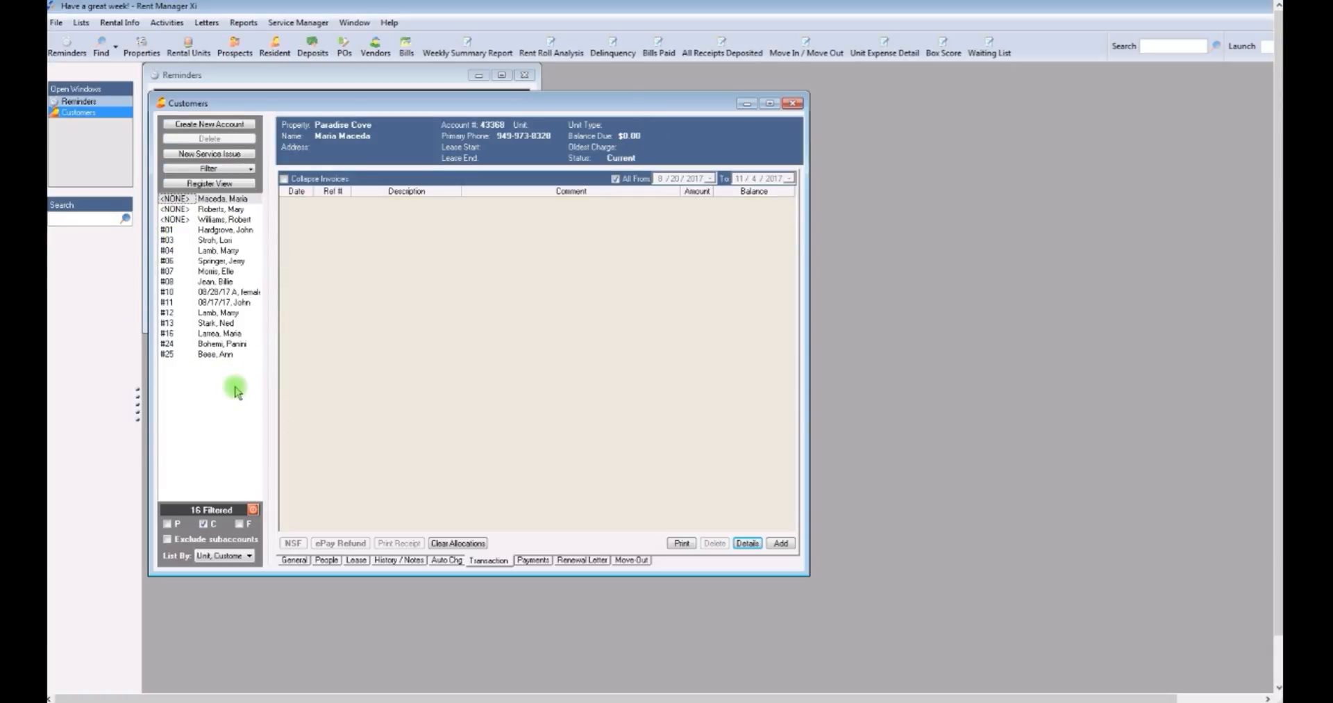